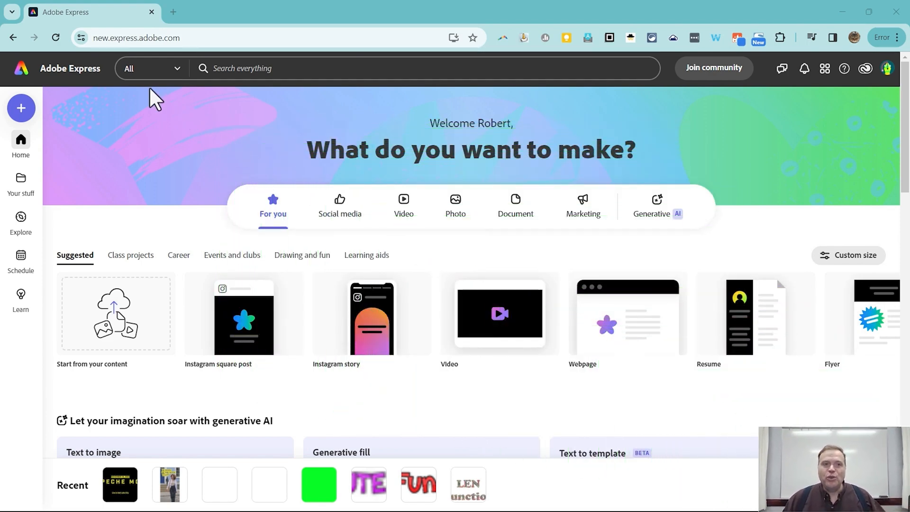
{"action": "mouse_move", "coordinate": [258, 162]}
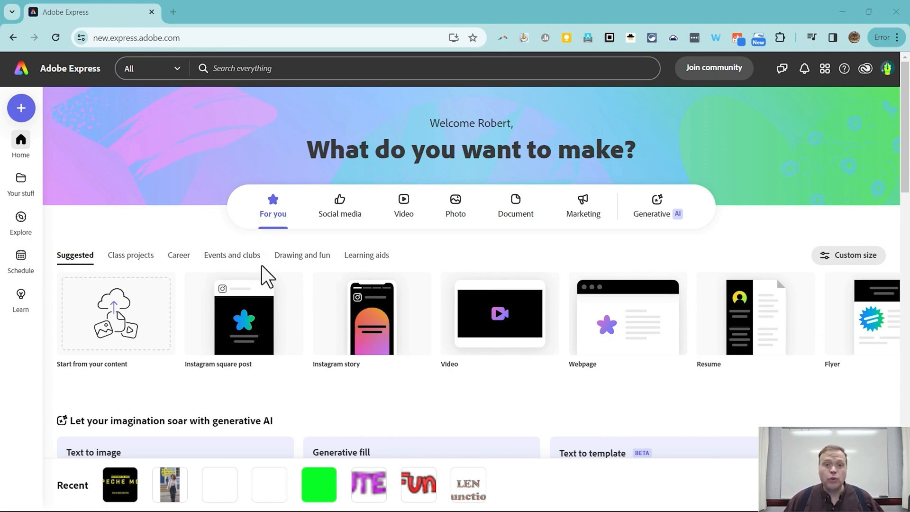
{"action": "mouse_move", "coordinate": [49, 159]}
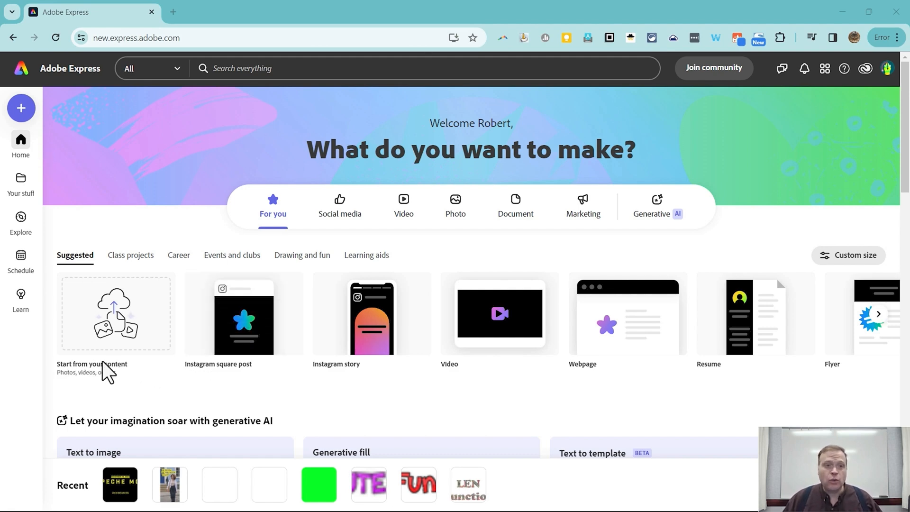
{"action": "mouse_move", "coordinate": [61, 322]}
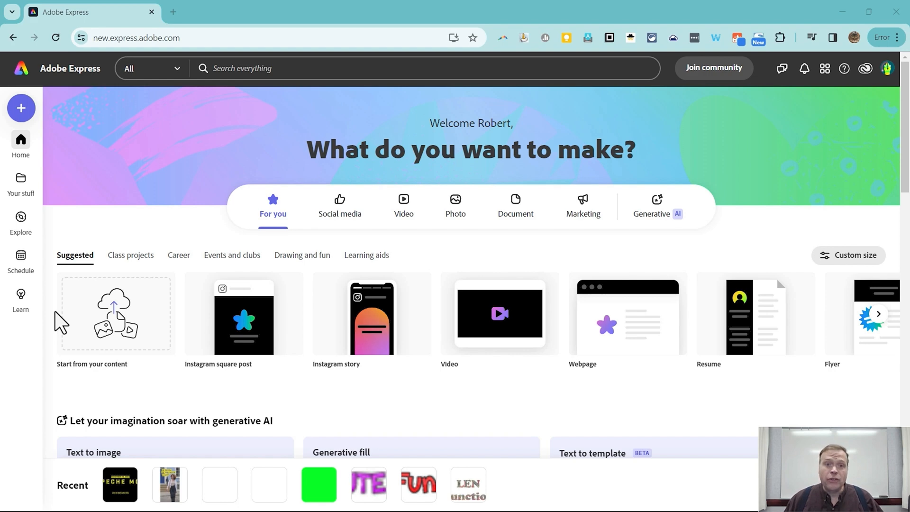
{"action": "mouse_move", "coordinate": [110, 316]}
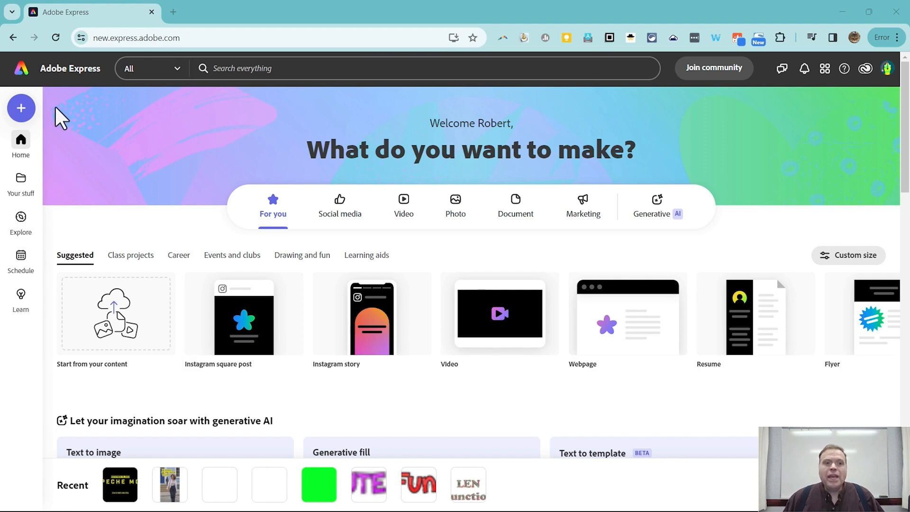
{"action": "mouse_move", "coordinate": [21, 108]}
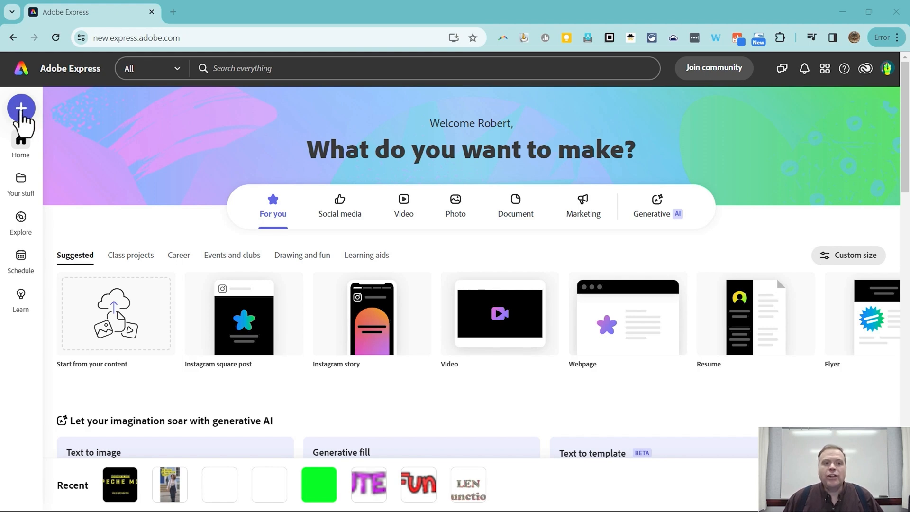
Dismiss the create menu and show the Video category with reel, TikTok and YouTube formats.
{"action": "left_click", "coordinate": [20, 108]}
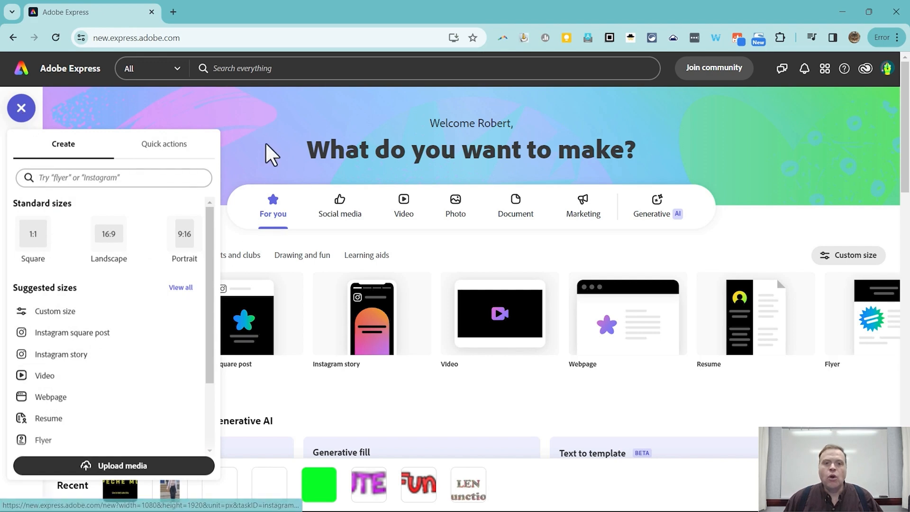
{"action": "left_click", "coordinate": [21, 109]}
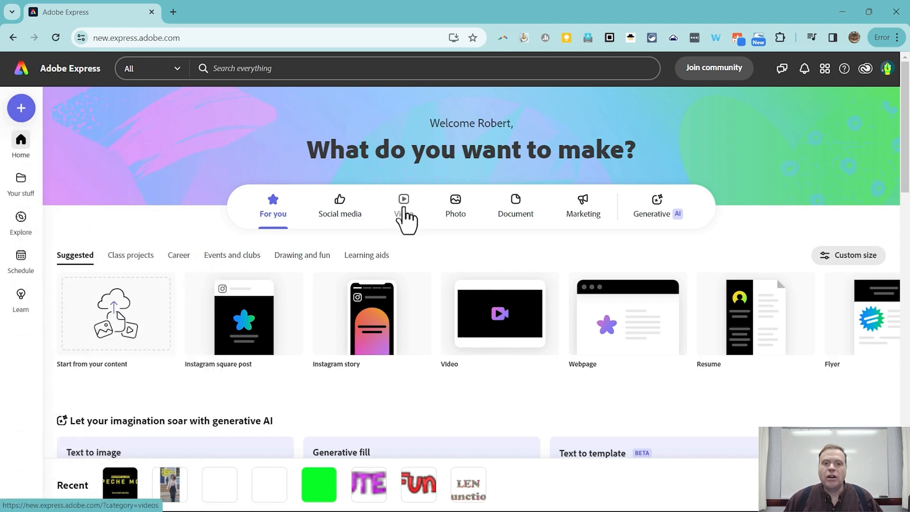
{"action": "left_click", "coordinate": [404, 206]}
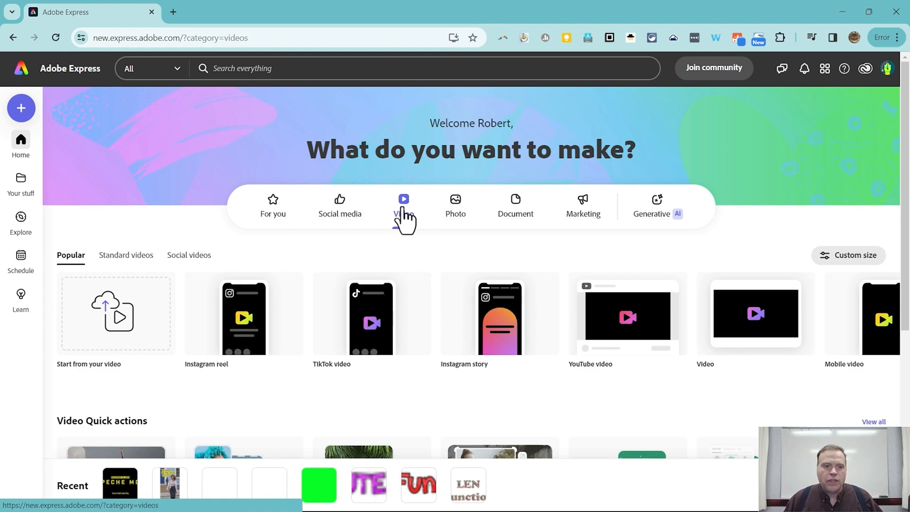
{"action": "left_click", "coordinate": [403, 205]}
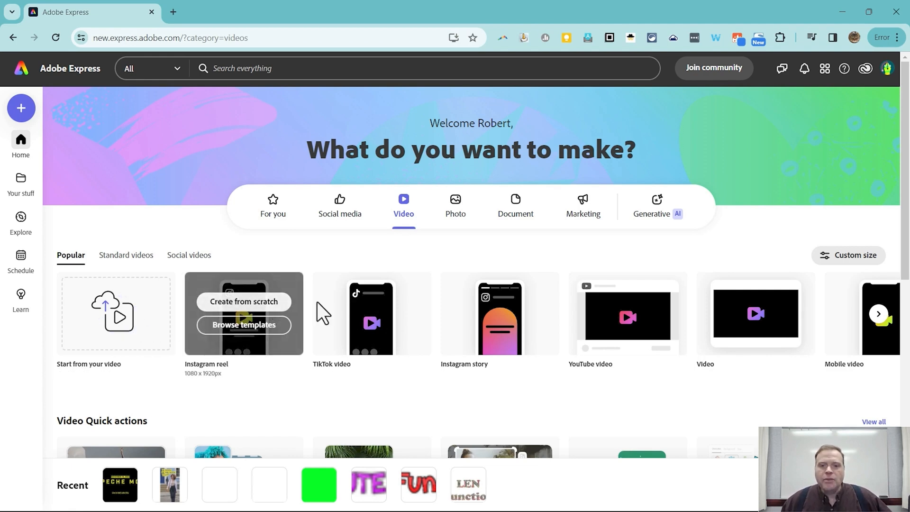
{"action": "mouse_move", "coordinate": [411, 330]}
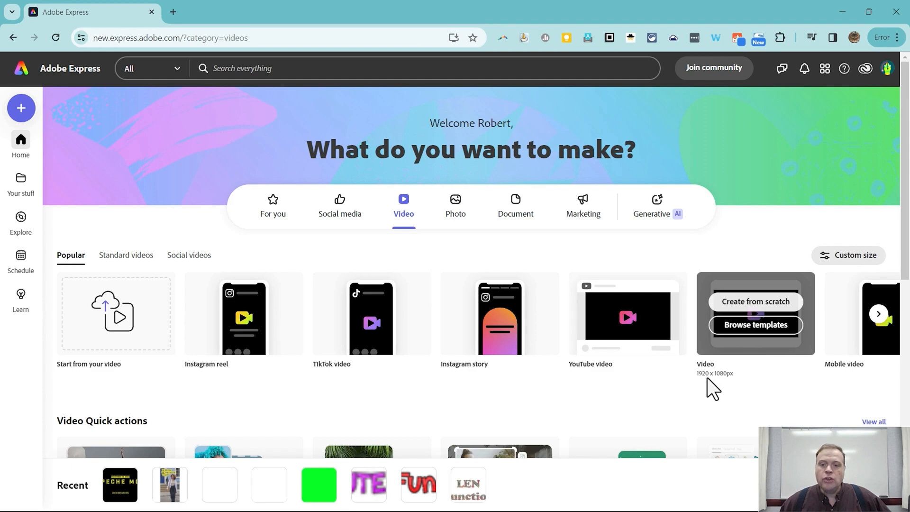
{"action": "mouse_move", "coordinate": [738, 376]}
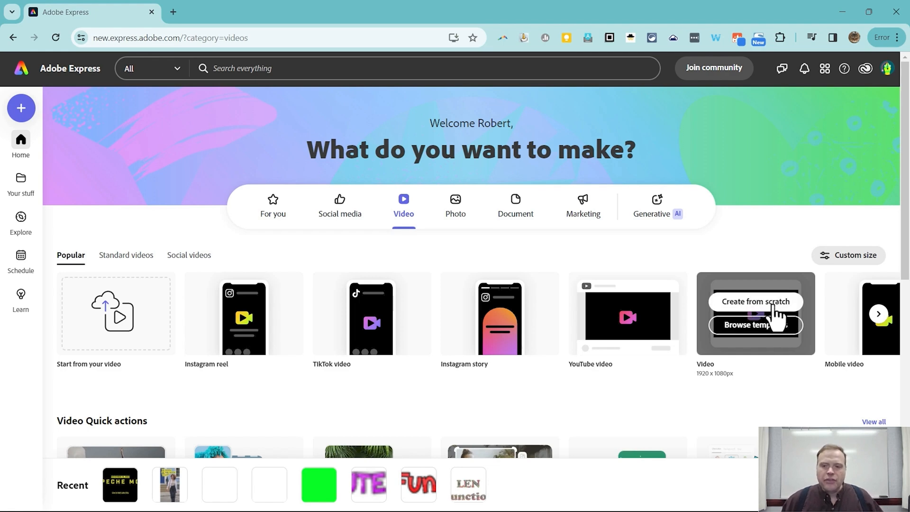
Create a blank 1920×1080 video from scratch and briefly play its empty 5-second scene.
{"action": "left_click", "coordinate": [755, 301]}
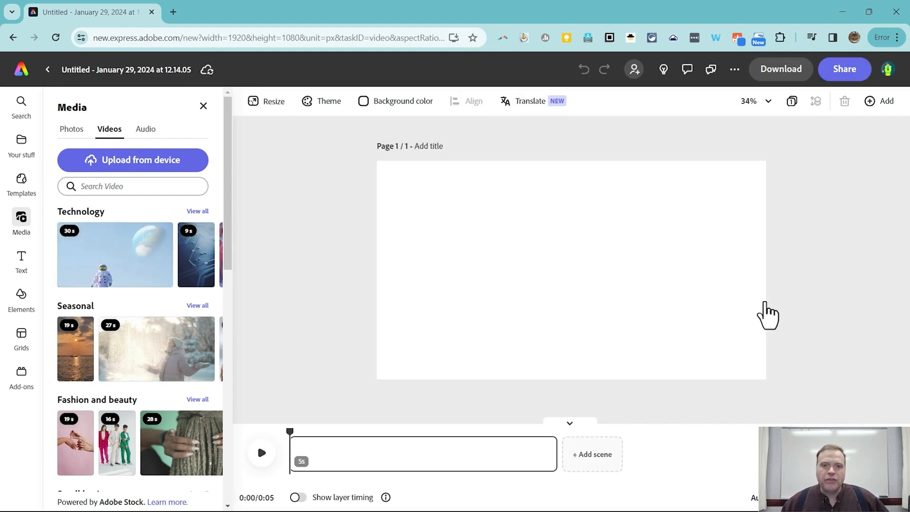
{"action": "mouse_move", "coordinate": [748, 311]}
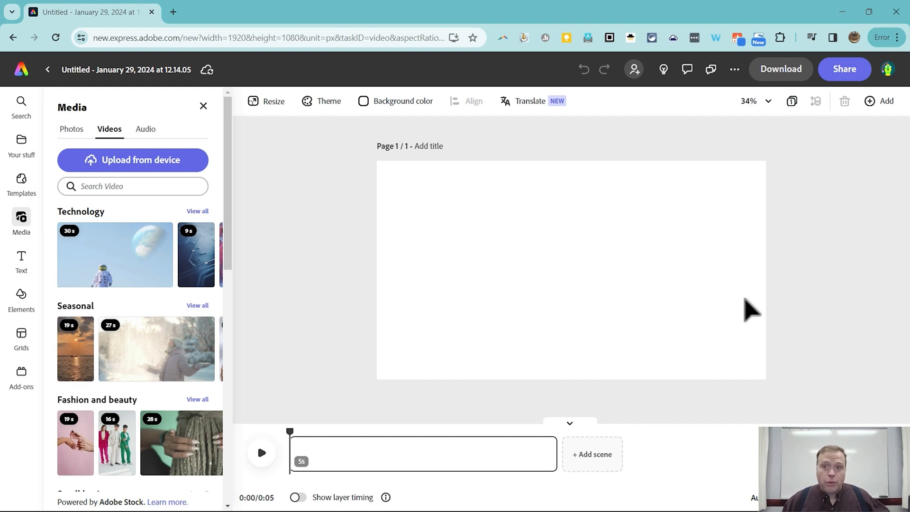
{"action": "mouse_move", "coordinate": [563, 311]}
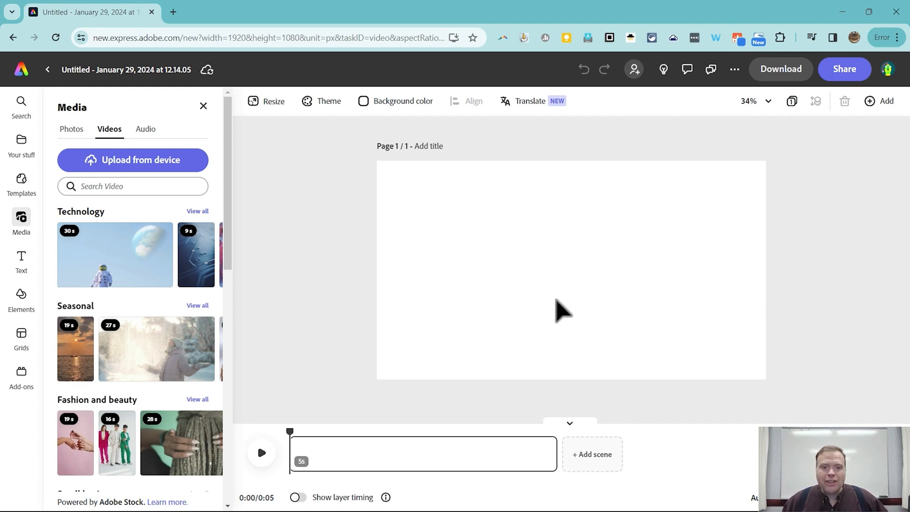
{"action": "mouse_move", "coordinate": [525, 268]}
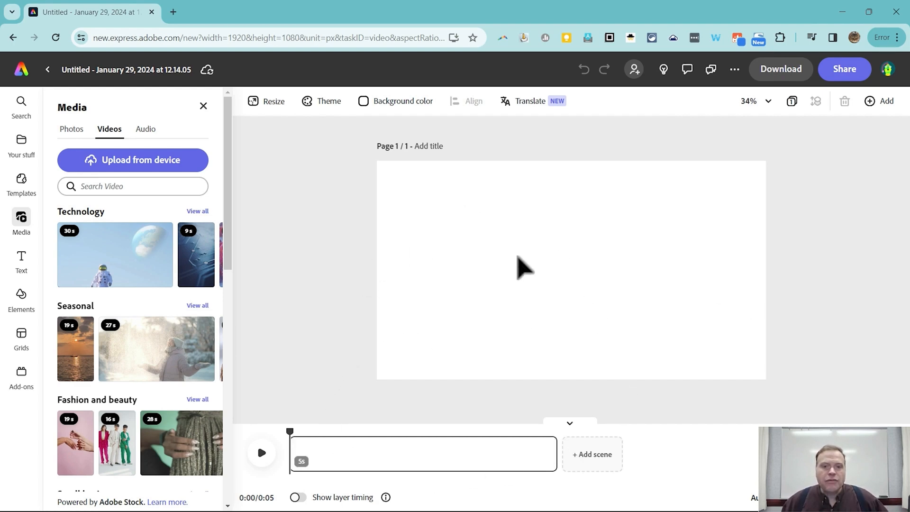
{"action": "mouse_move", "coordinate": [380, 183]}
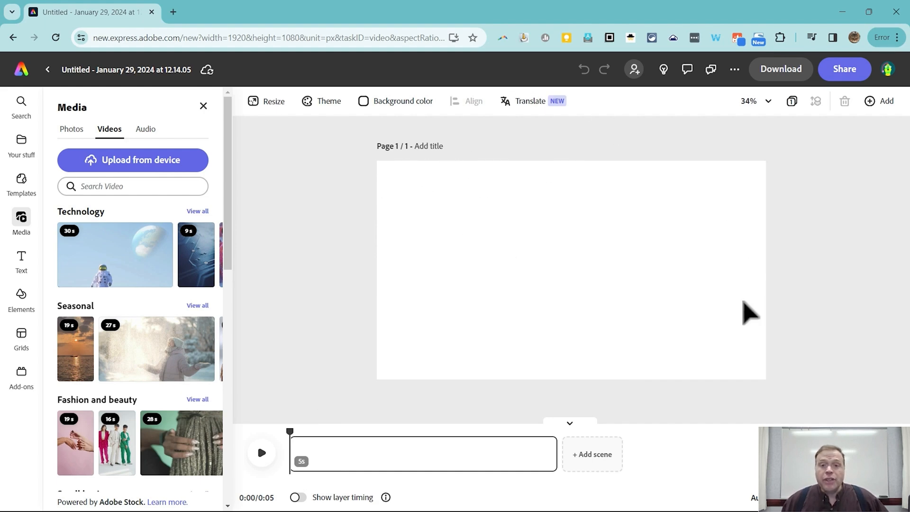
{"action": "mouse_move", "coordinate": [485, 267]}
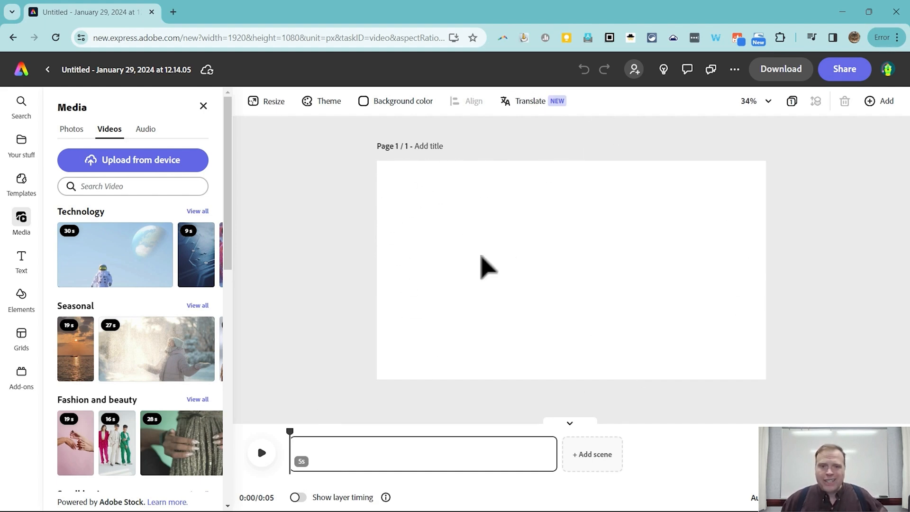
{"action": "mouse_move", "coordinate": [505, 170]}
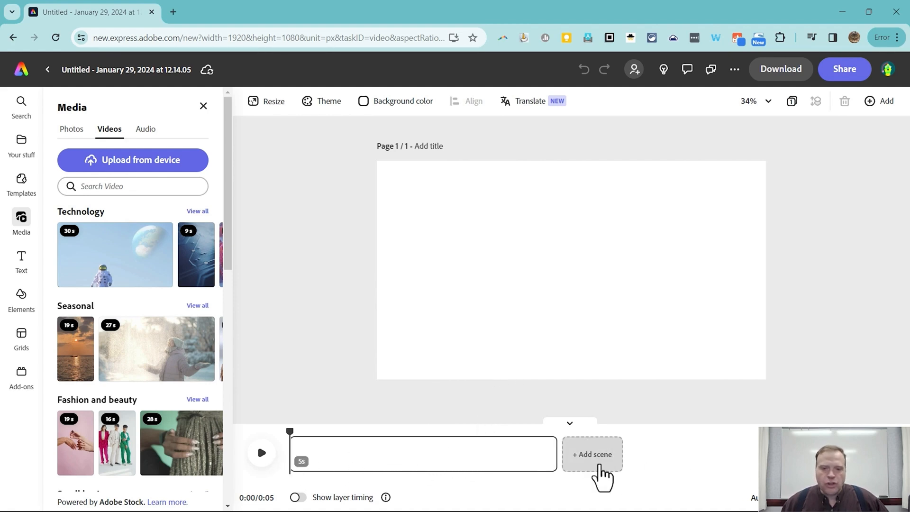
{"action": "mouse_move", "coordinate": [574, 473]}
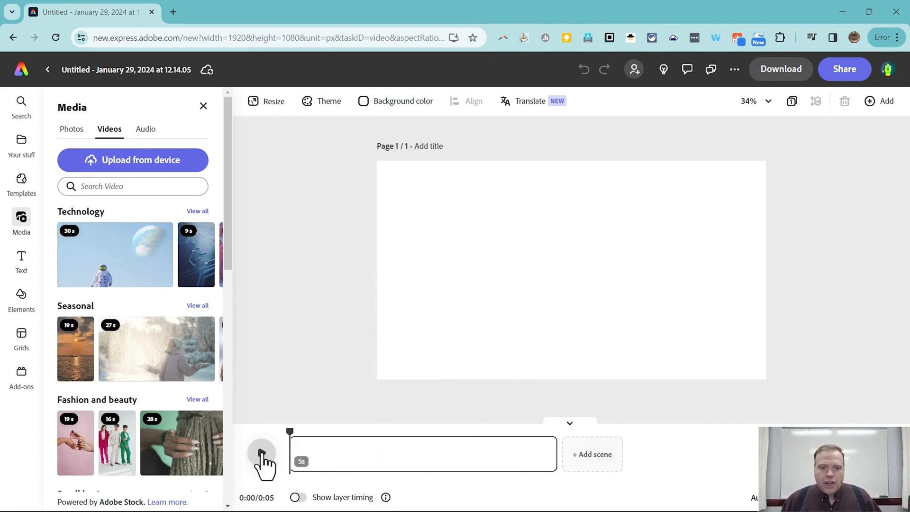
{"action": "left_click", "coordinate": [262, 454]}
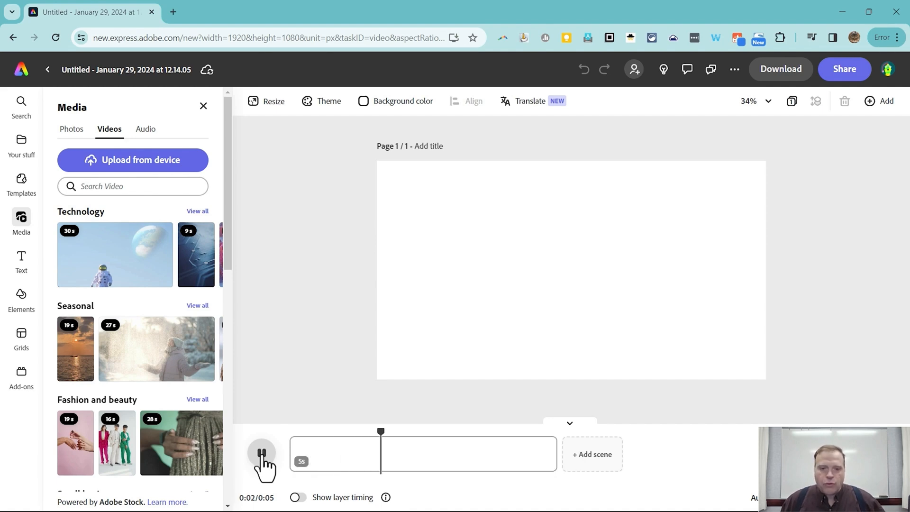
{"action": "left_click", "coordinate": [261, 454]}
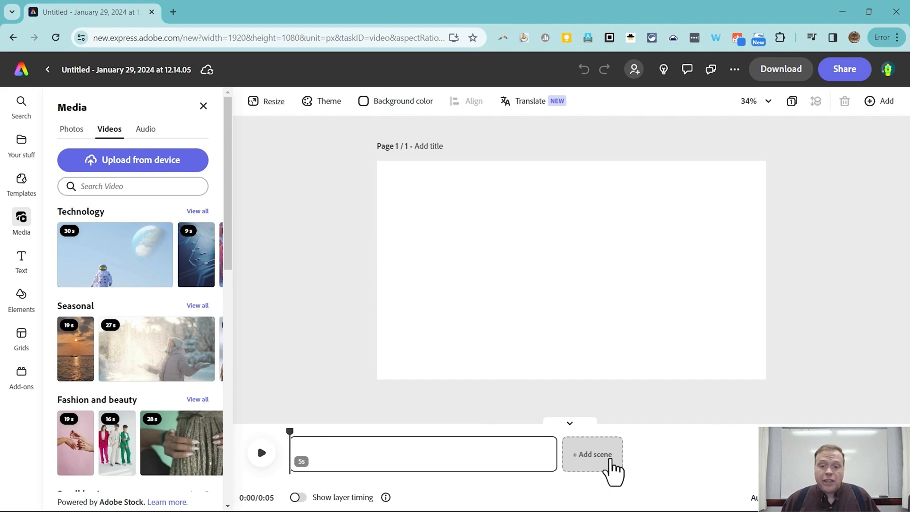
{"action": "mouse_move", "coordinate": [595, 476]}
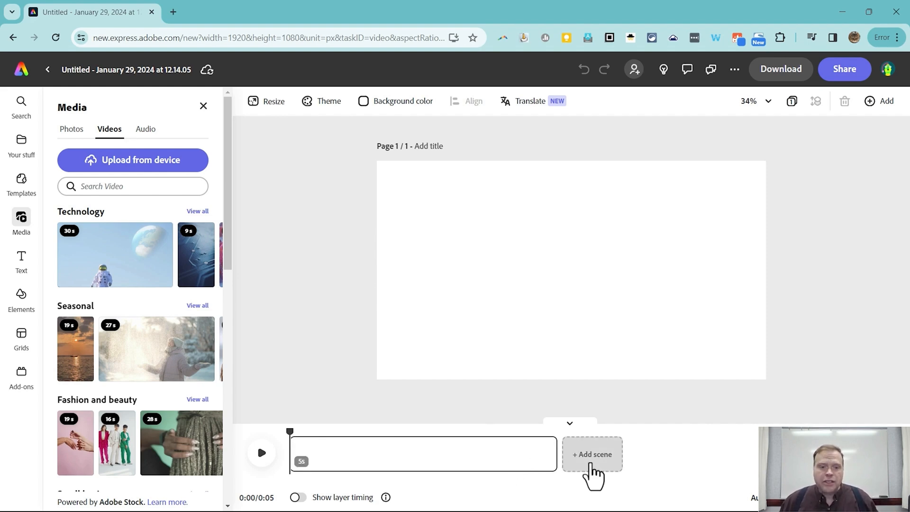
{"action": "mouse_move", "coordinate": [501, 213]}
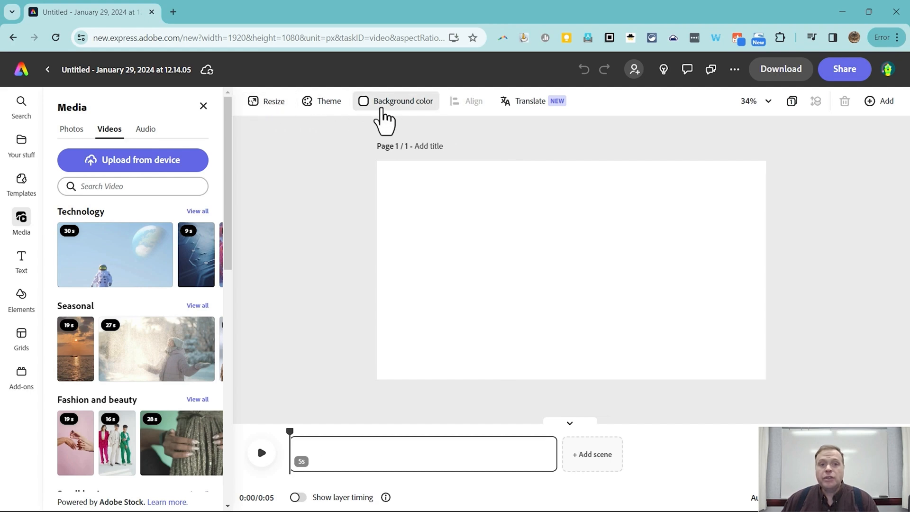
{"action": "mouse_move", "coordinate": [371, 113]}
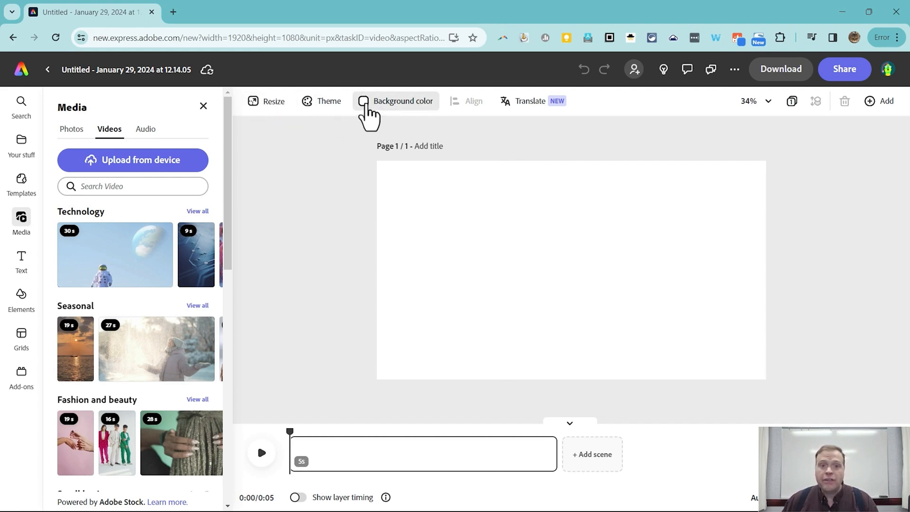
{"action": "mouse_move", "coordinate": [432, 115]}
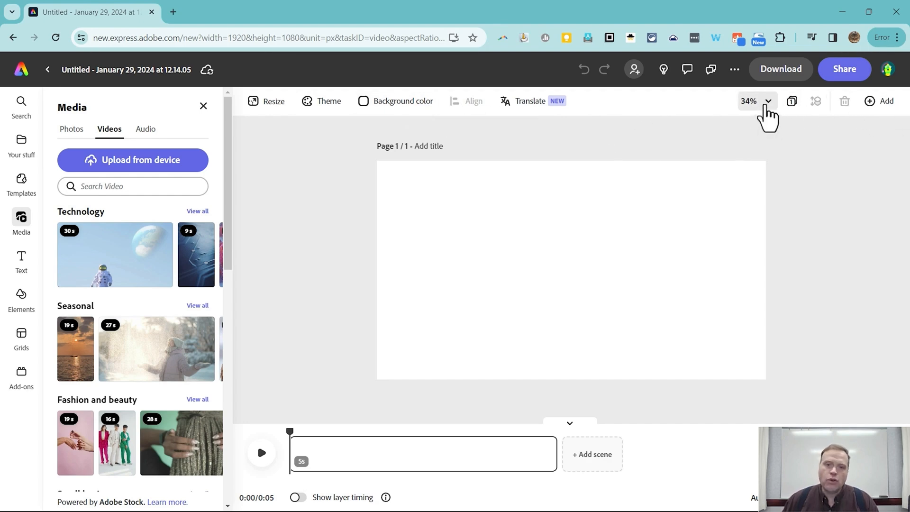
{"action": "mouse_move", "coordinate": [853, 155]}
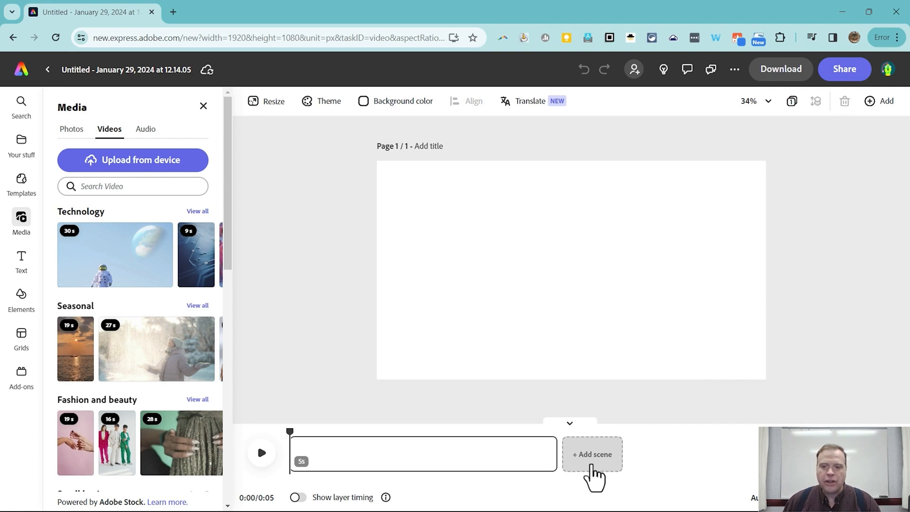
{"action": "mouse_move", "coordinate": [884, 101]}
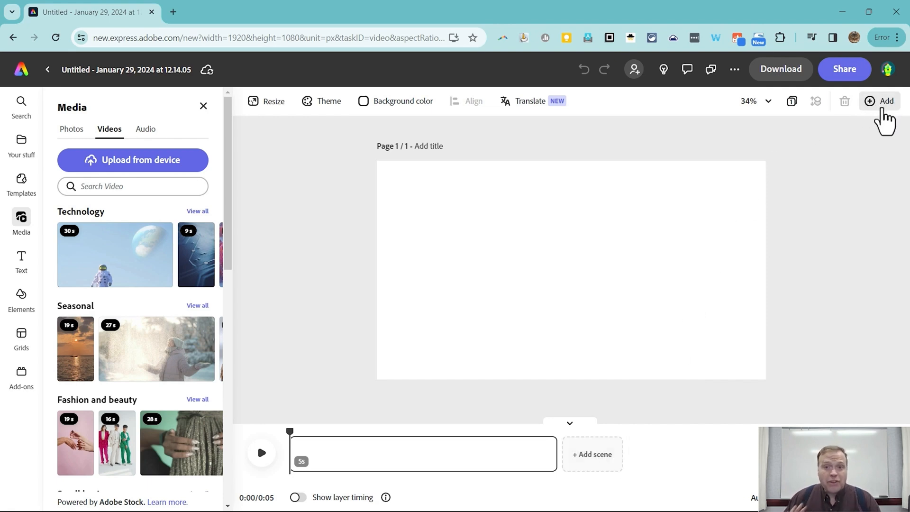
{"action": "mouse_move", "coordinate": [623, 479]}
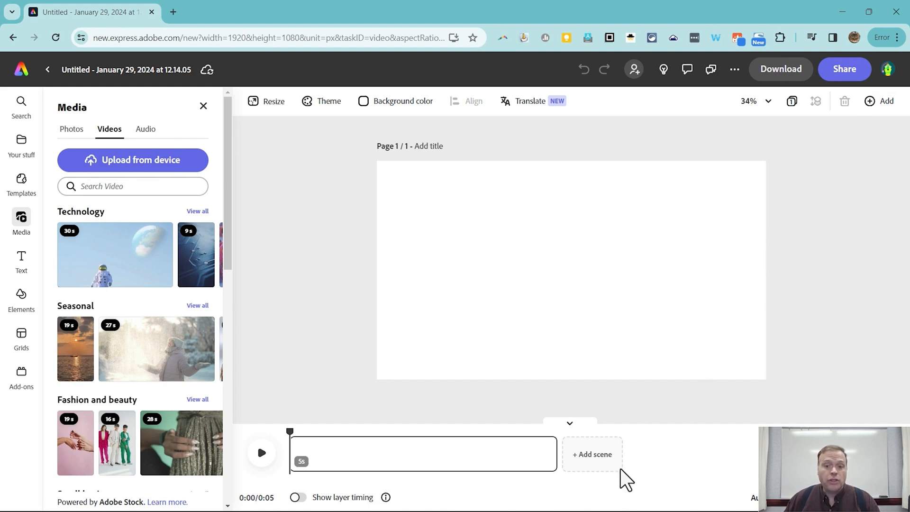
{"action": "mouse_move", "coordinate": [879, 267]}
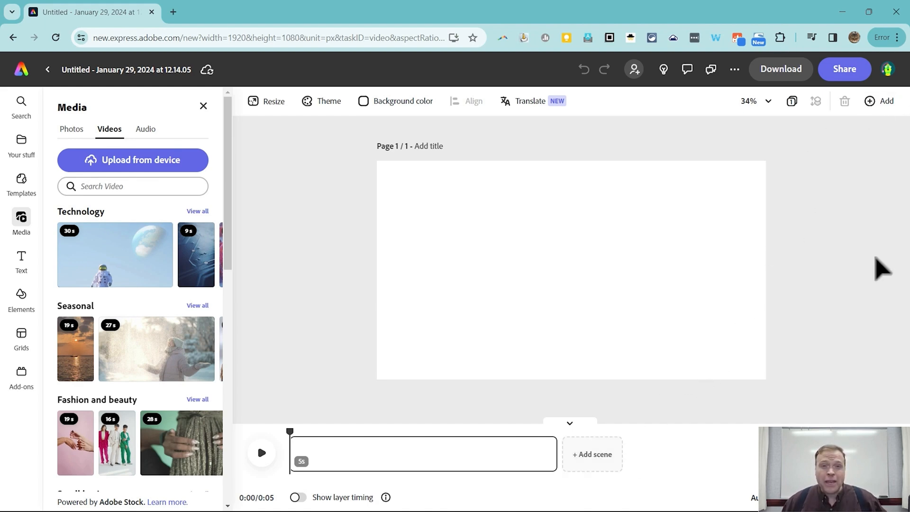
{"action": "mouse_move", "coordinate": [796, 257]}
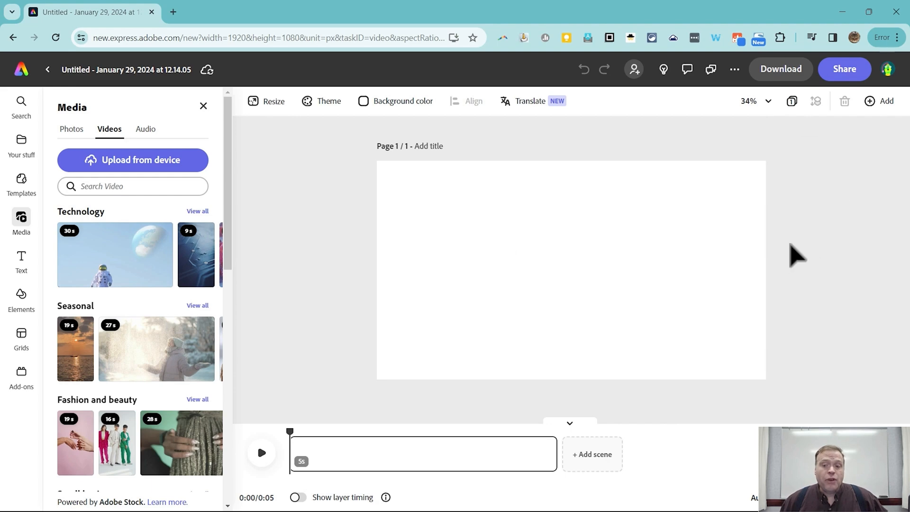
{"action": "mouse_move", "coordinate": [102, 164]}
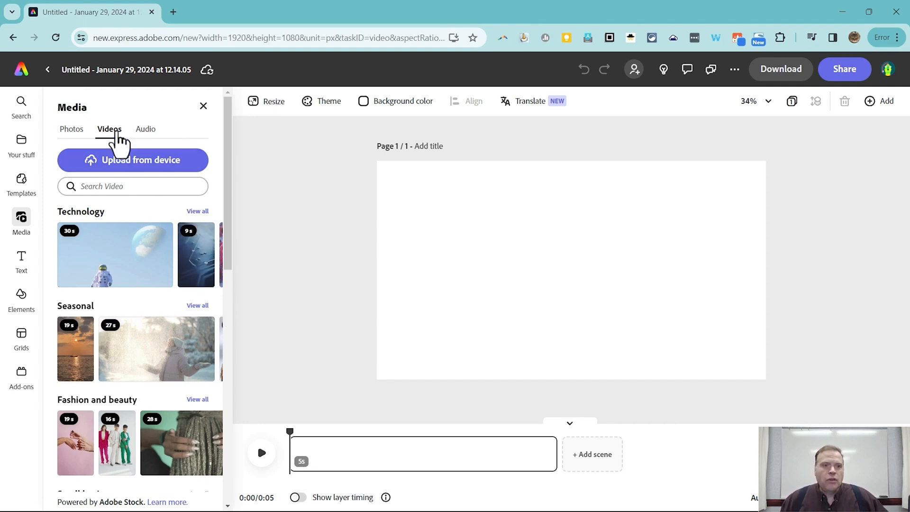
{"action": "mouse_move", "coordinate": [71, 137]}
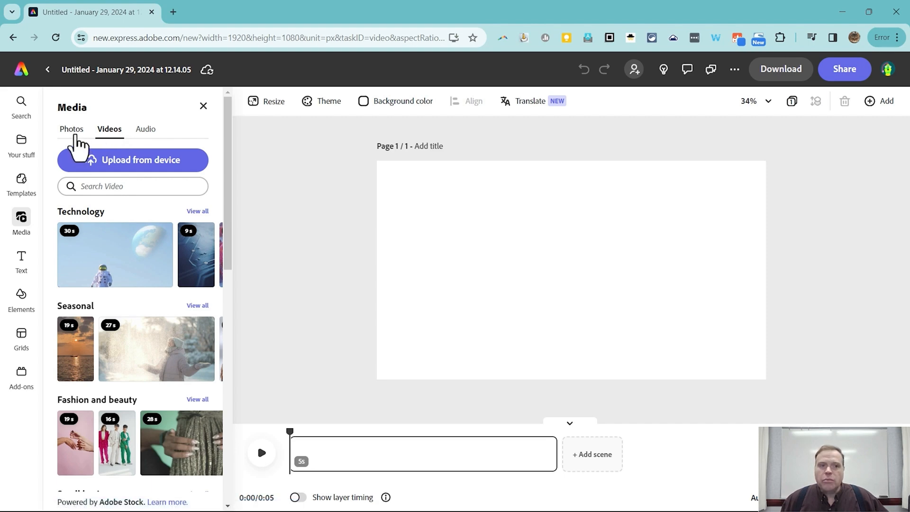
Browse the Photos, Audio, Text, Elements and Templates libraries, then return to Media.
{"action": "left_click", "coordinate": [71, 129]}
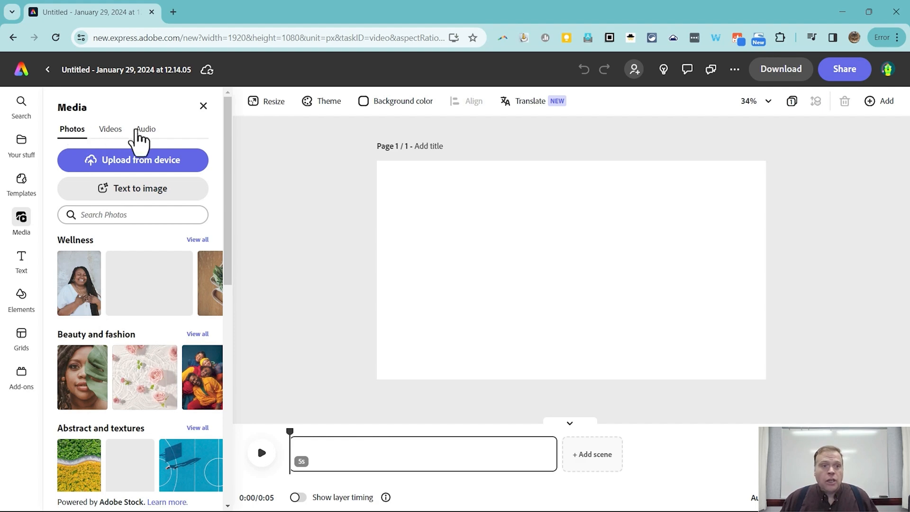
{"action": "left_click", "coordinate": [144, 129]}
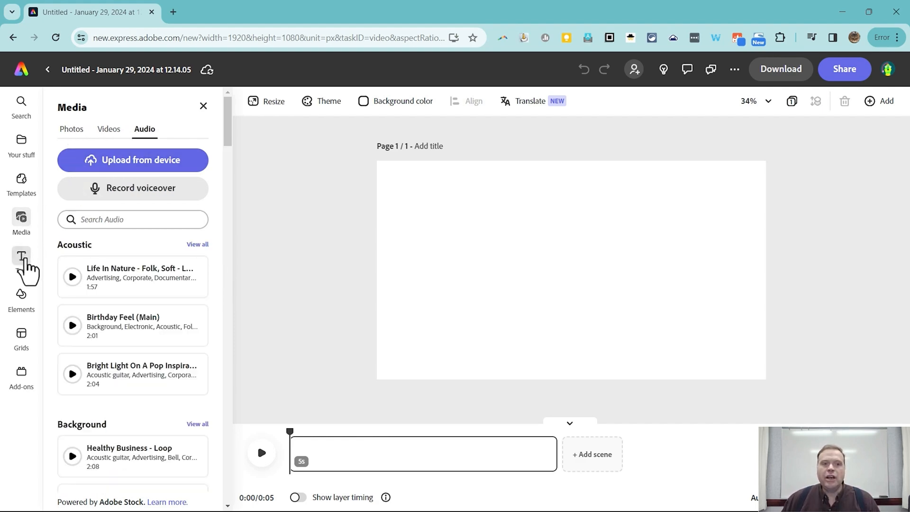
{"action": "left_click", "coordinate": [21, 261]}
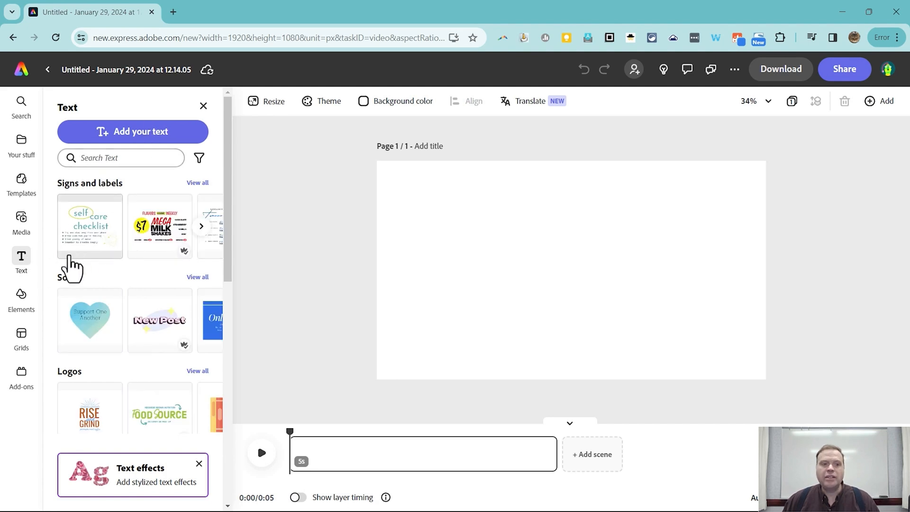
{"action": "left_click", "coordinate": [21, 298]}
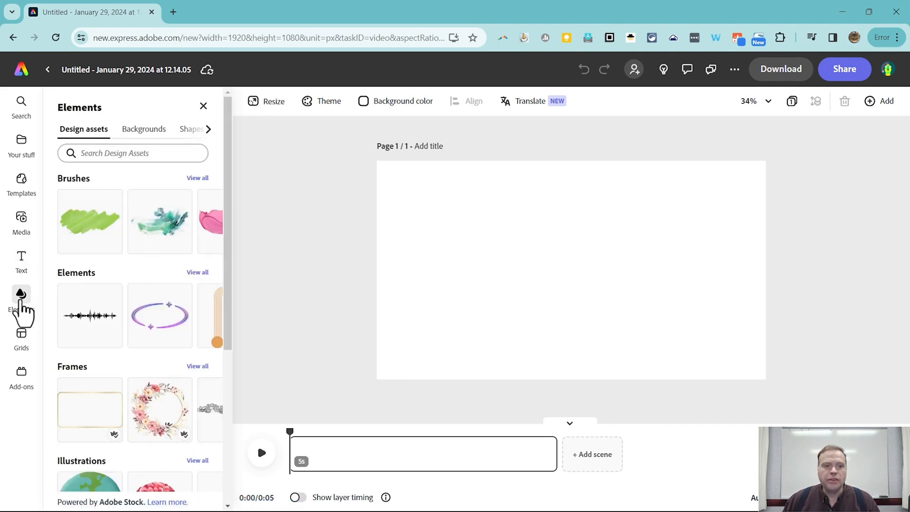
{"action": "left_click", "coordinate": [21, 377]}
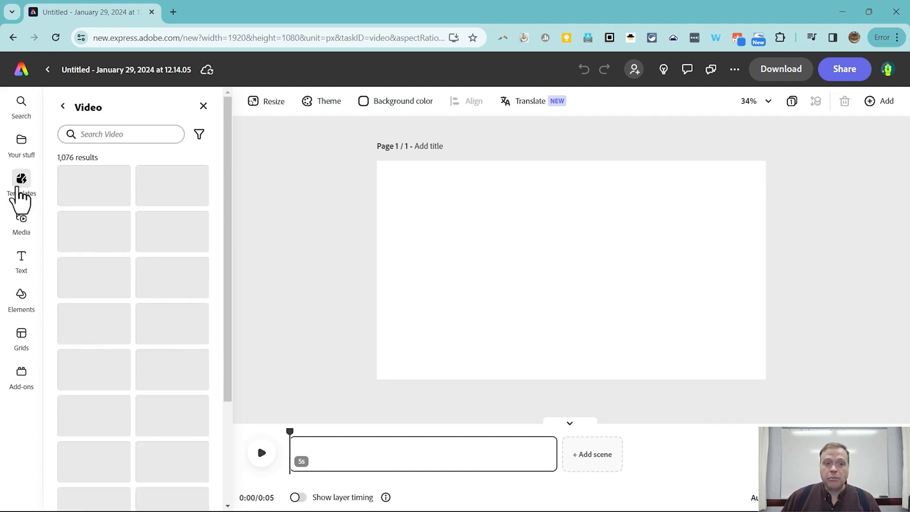
{"action": "left_click", "coordinate": [21, 179]}
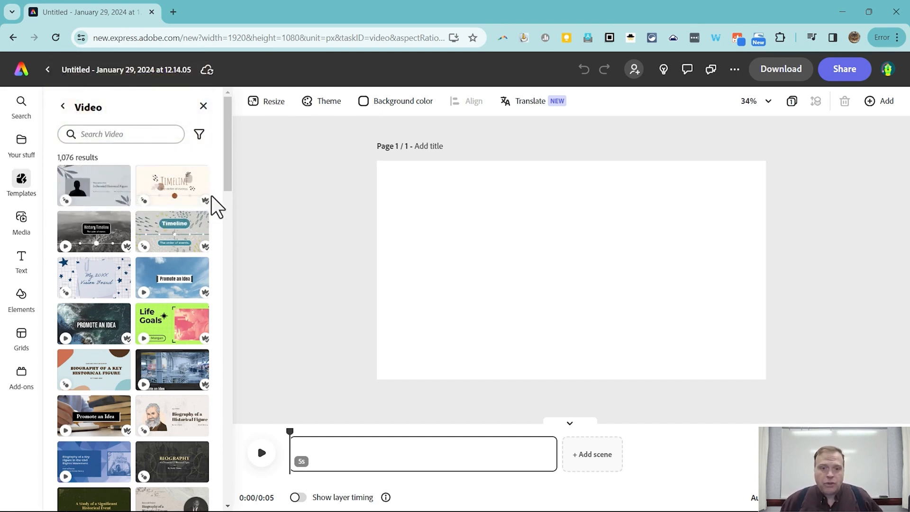
{"action": "mouse_move", "coordinate": [532, 271]}
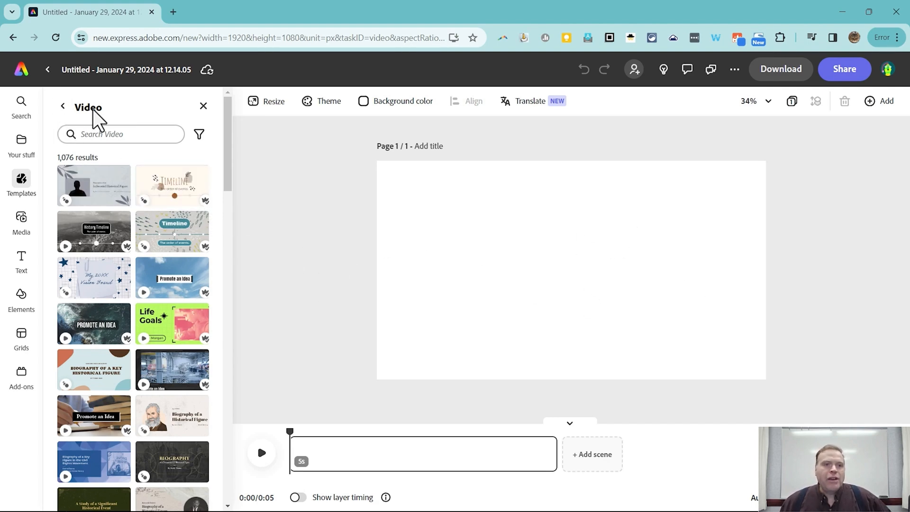
{"action": "left_click", "coordinate": [21, 218]}
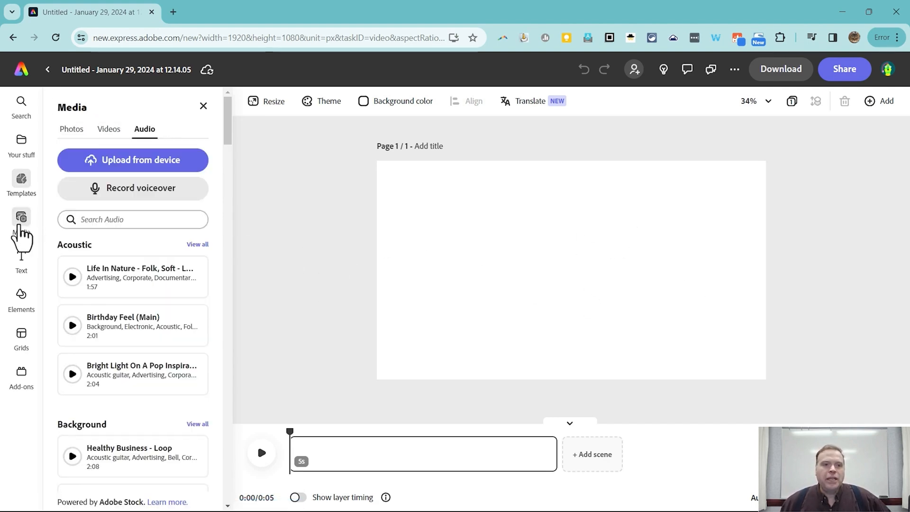
Search the stock photos for 'chile' and scroll through the results.
{"action": "left_click", "coordinate": [71, 129]}
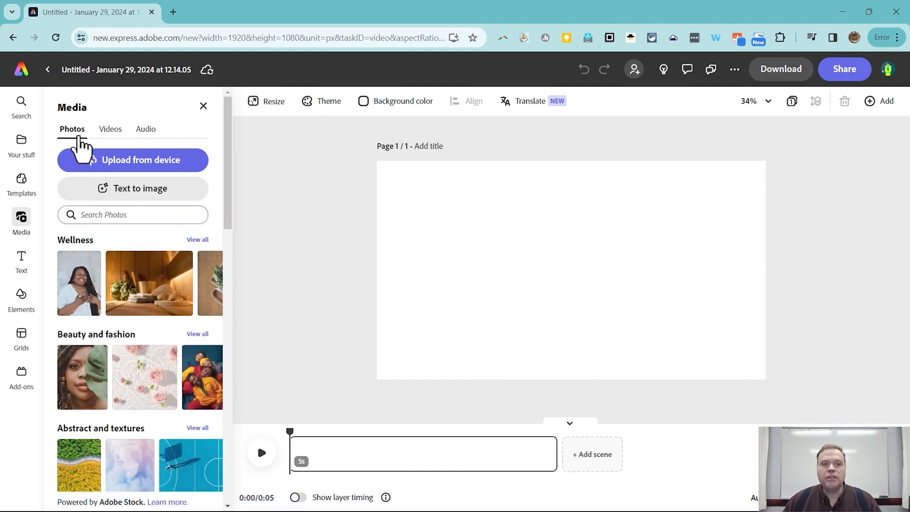
{"action": "mouse_move", "coordinate": [422, 405]}
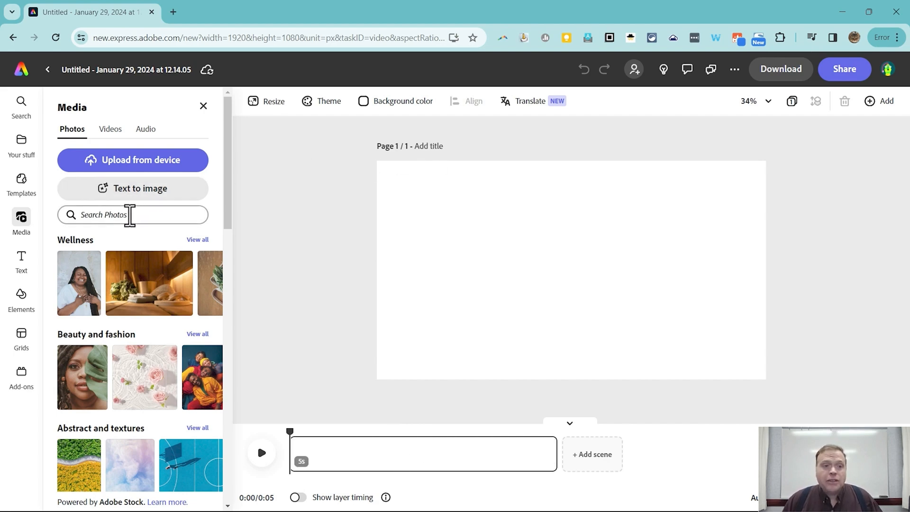
{"action": "left_click", "coordinate": [132, 215]}
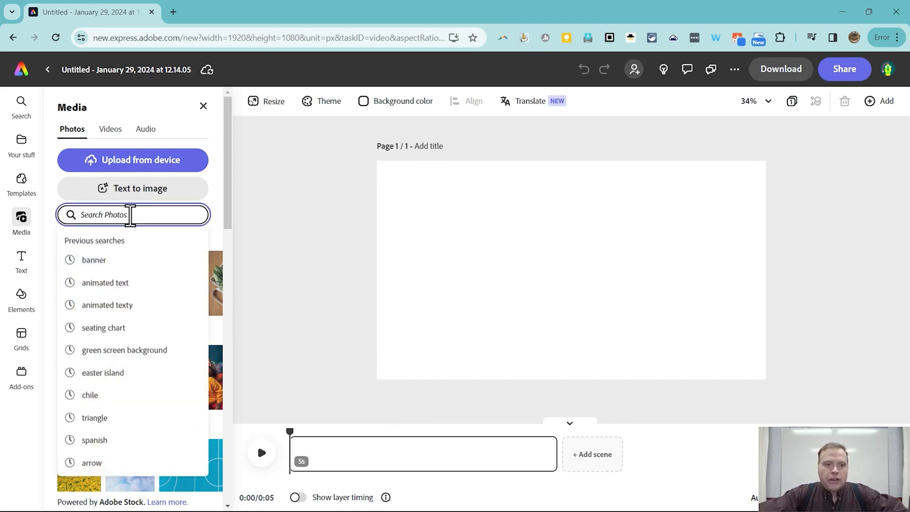
{"action": "left_click", "coordinate": [89, 394]}
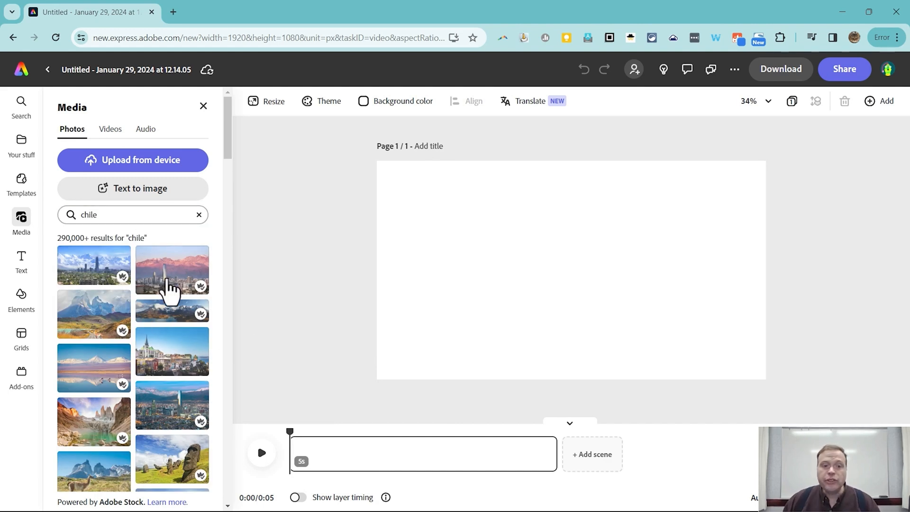
{"action": "mouse_move", "coordinate": [191, 311]}
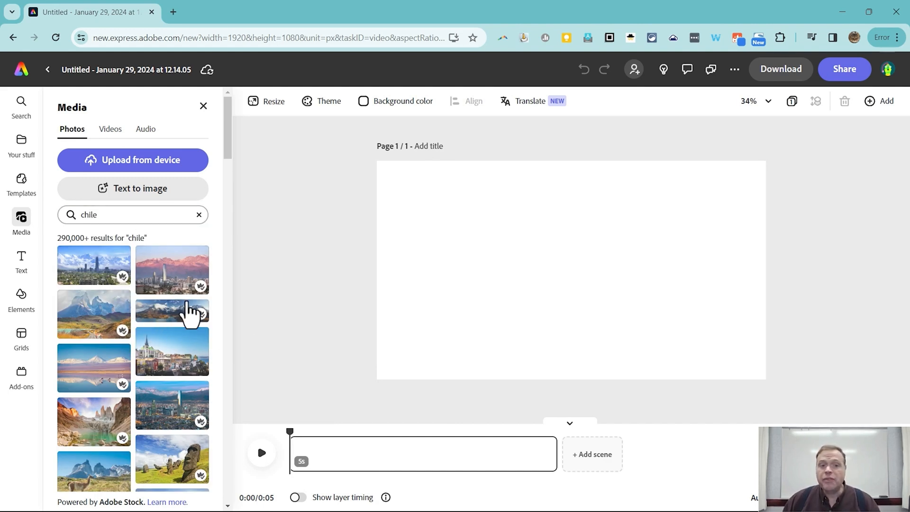
{"action": "mouse_move", "coordinate": [136, 406]}
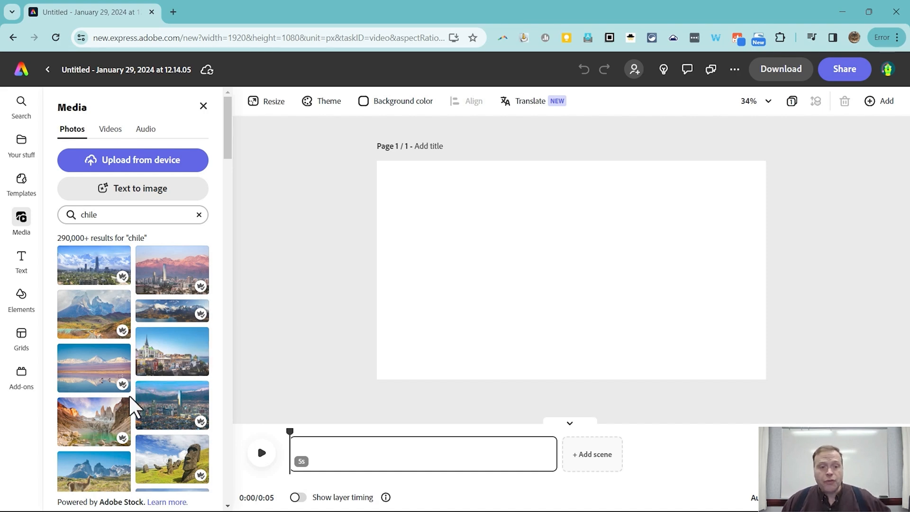
{"action": "mouse_move", "coordinate": [133, 405]}
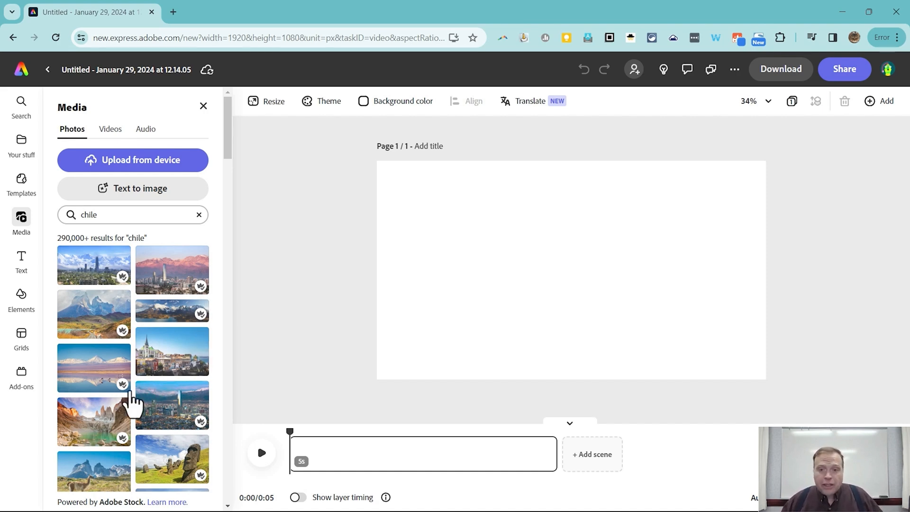
{"action": "mouse_move", "coordinate": [205, 331]}
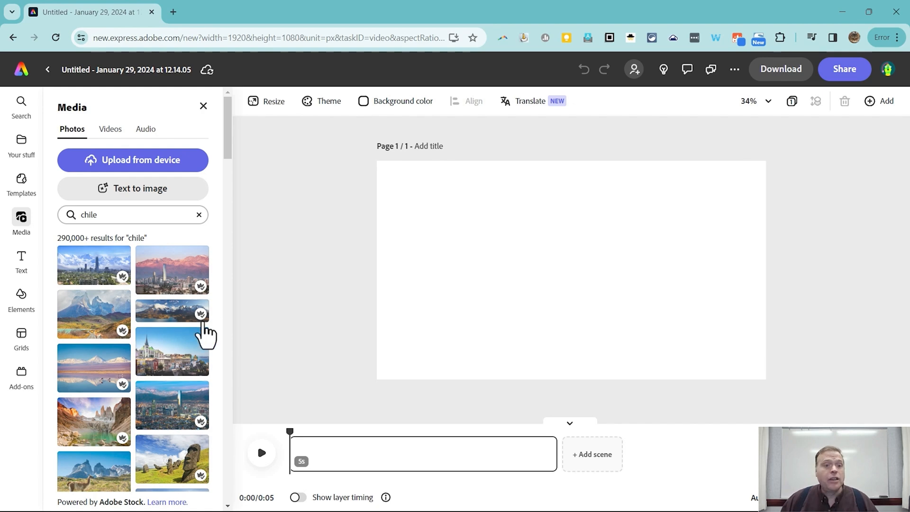
{"action": "mouse_move", "coordinate": [200, 314]}
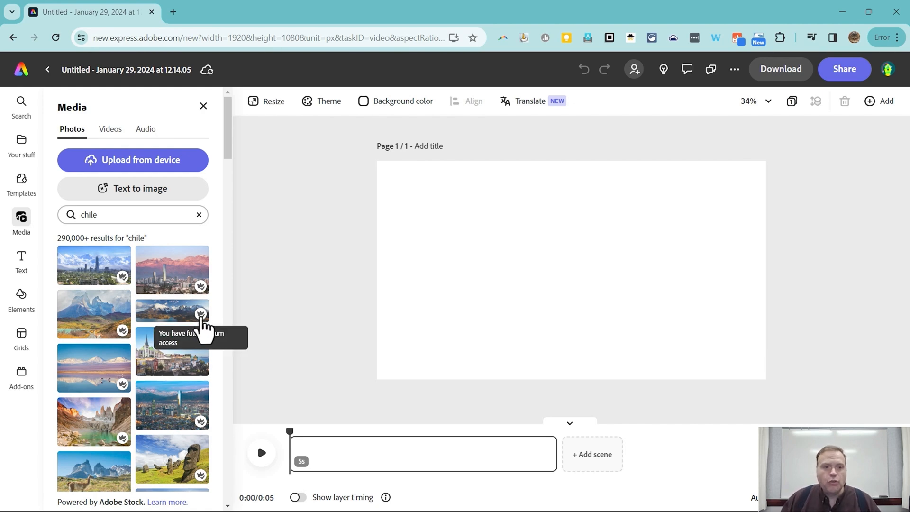
{"action": "mouse_move", "coordinate": [171, 394]}
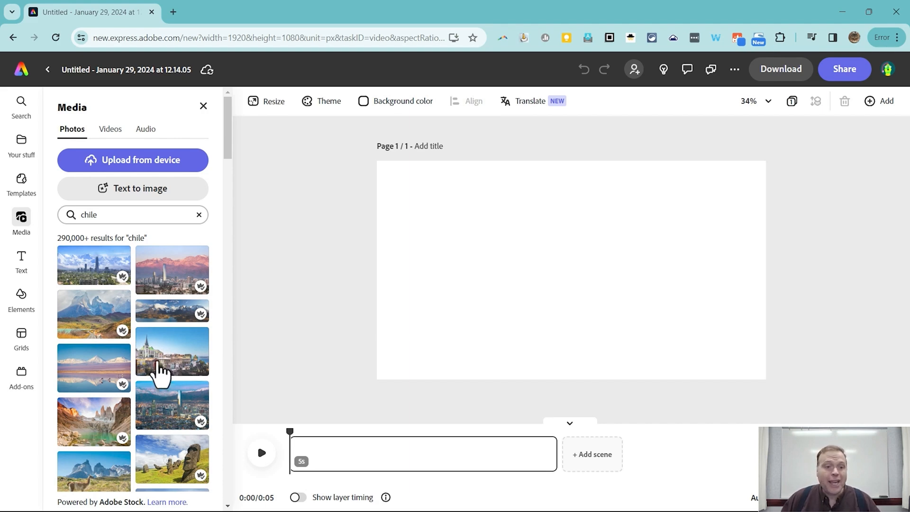
{"action": "scroll", "scroll_direction": "down", "scroll_amount": 3}
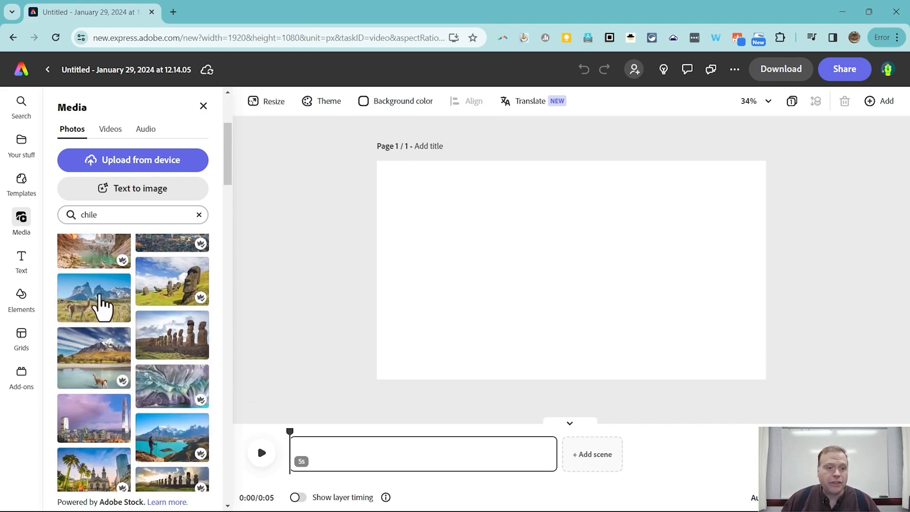
{"action": "mouse_move", "coordinate": [200, 363]}
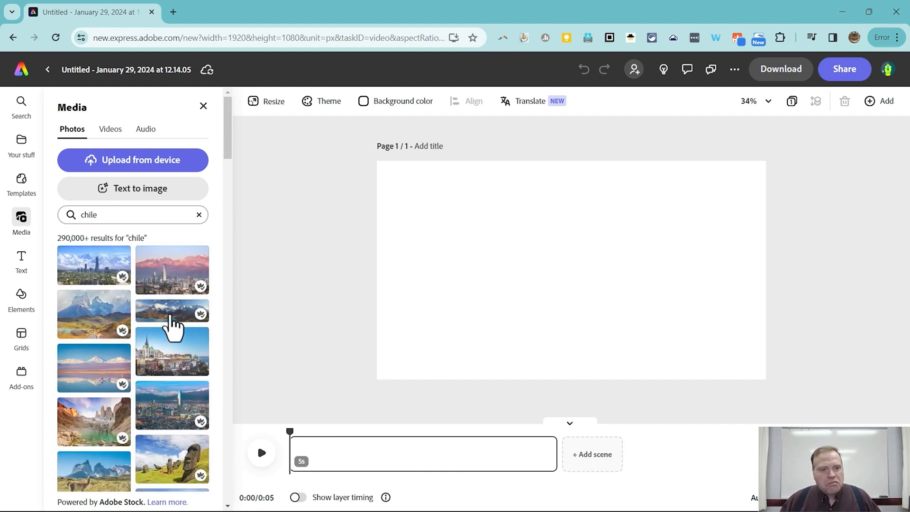
{"action": "mouse_move", "coordinate": [180, 386]}
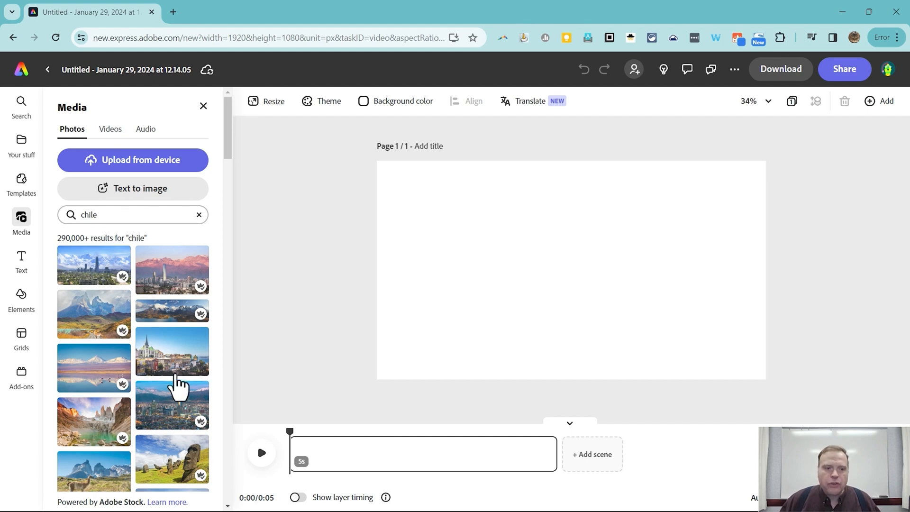
{"action": "mouse_move", "coordinate": [95, 433]}
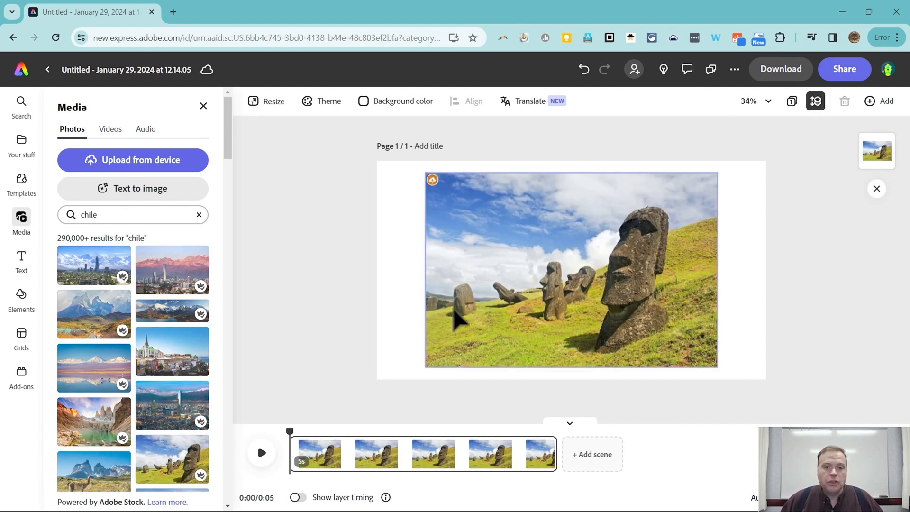
Shrink the moai photo to the left half and place a Santiago skyline photo on the right.
{"action": "left_click", "coordinate": [571, 269]}
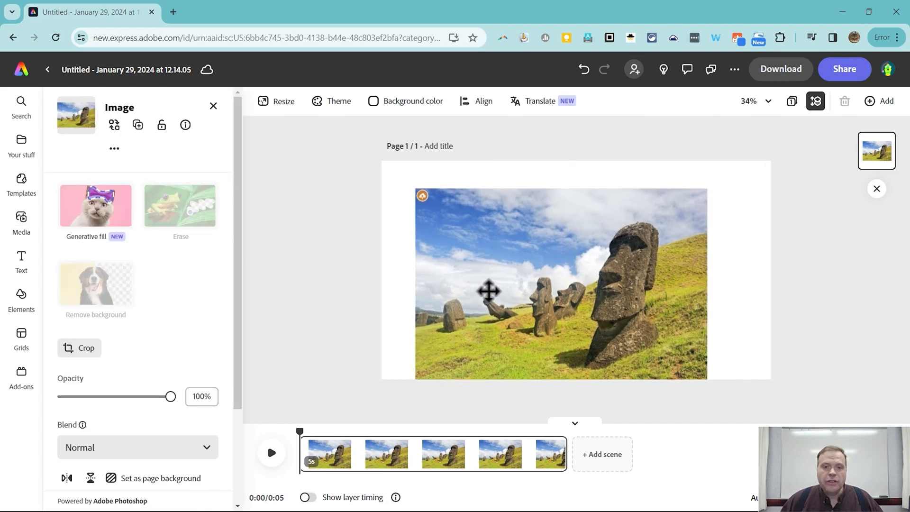
{"action": "left_click_drag", "start_coordinate": [489, 290], "coordinate": [511, 286]}
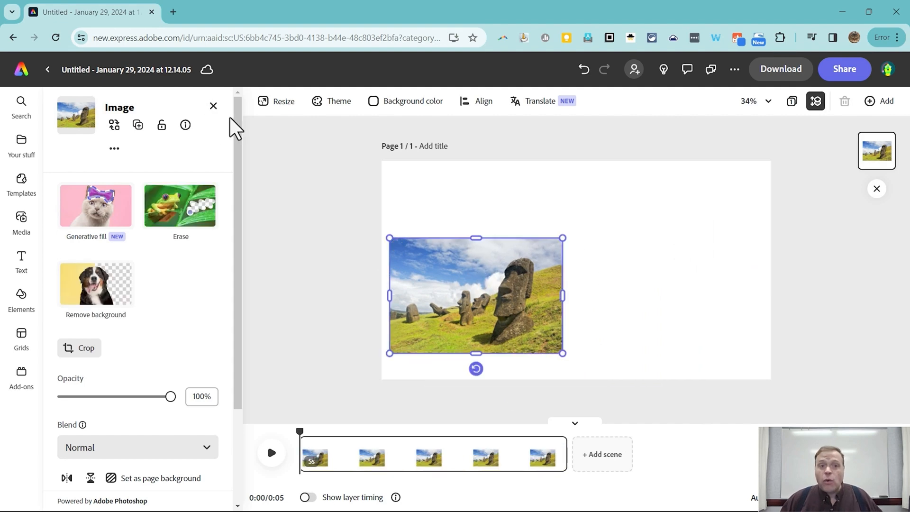
{"action": "left_click", "coordinate": [21, 222]}
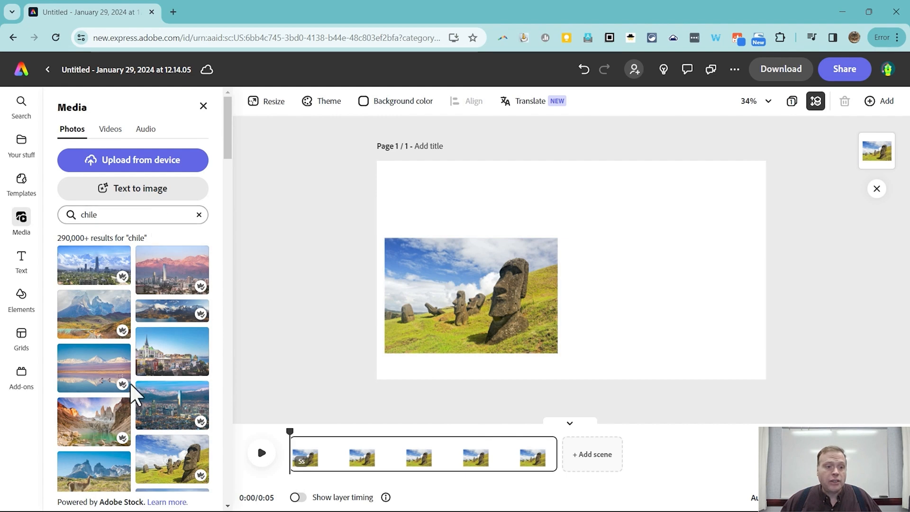
{"action": "scroll", "scroll_direction": "down", "scroll_amount": 3}
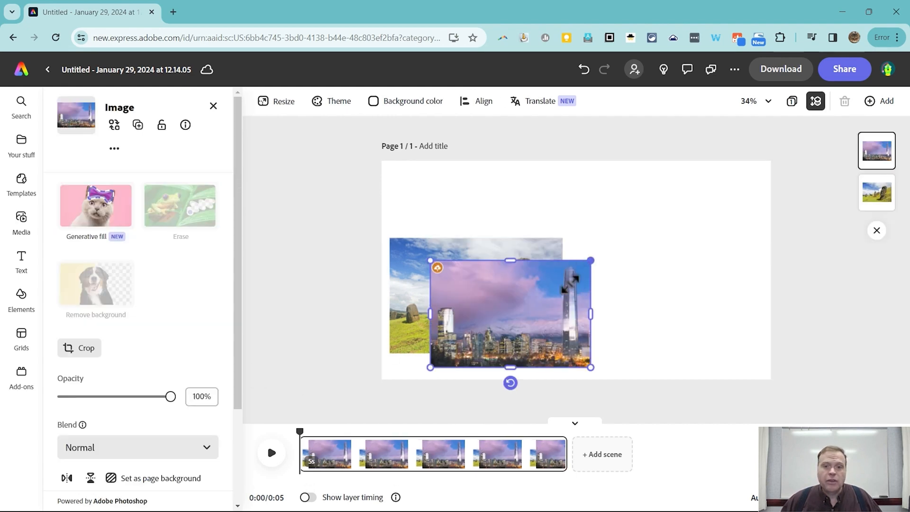
{"action": "left_click_drag", "start_coordinate": [511, 314], "coordinate": [642, 299]}
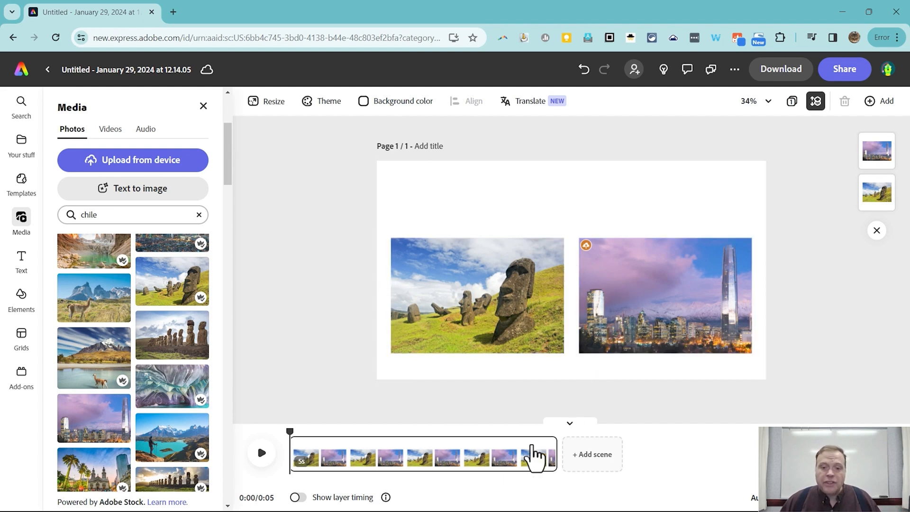
{"action": "mouse_move", "coordinate": [170, 157]}
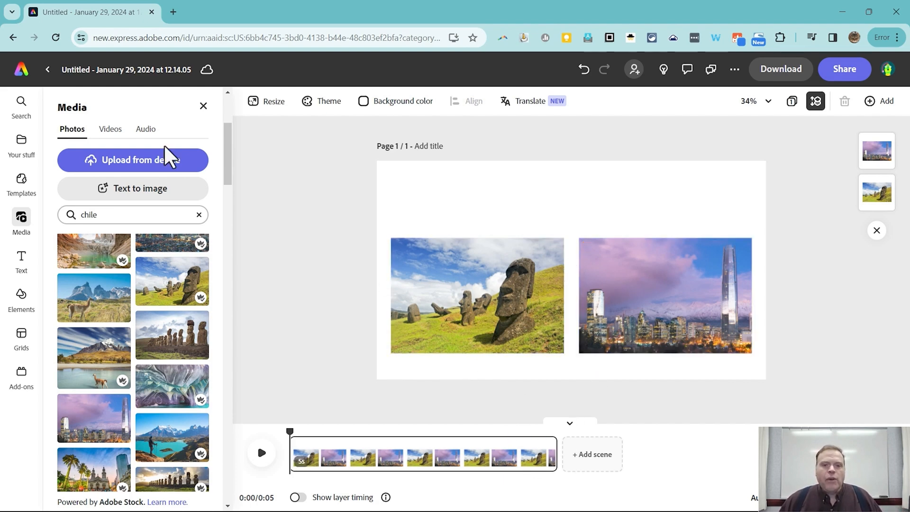
{"action": "mouse_move", "coordinate": [464, 219]}
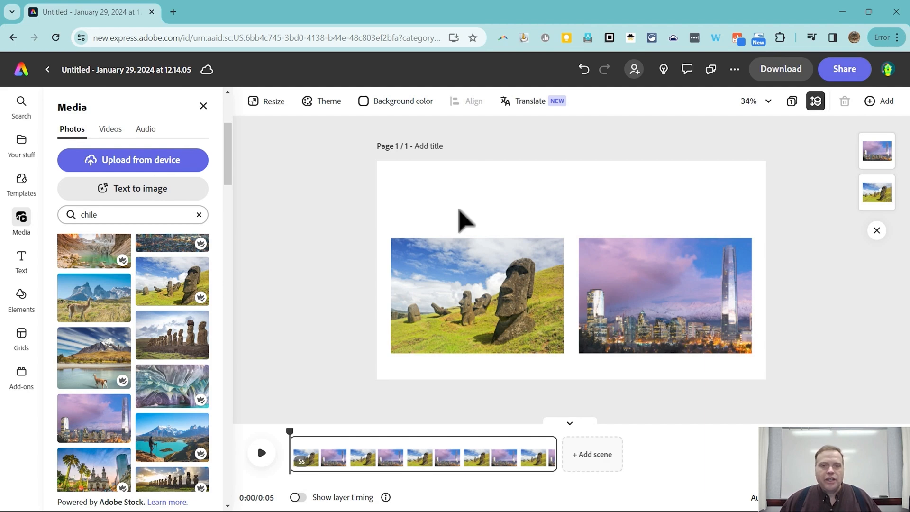
{"action": "mouse_move", "coordinate": [325, 186]}
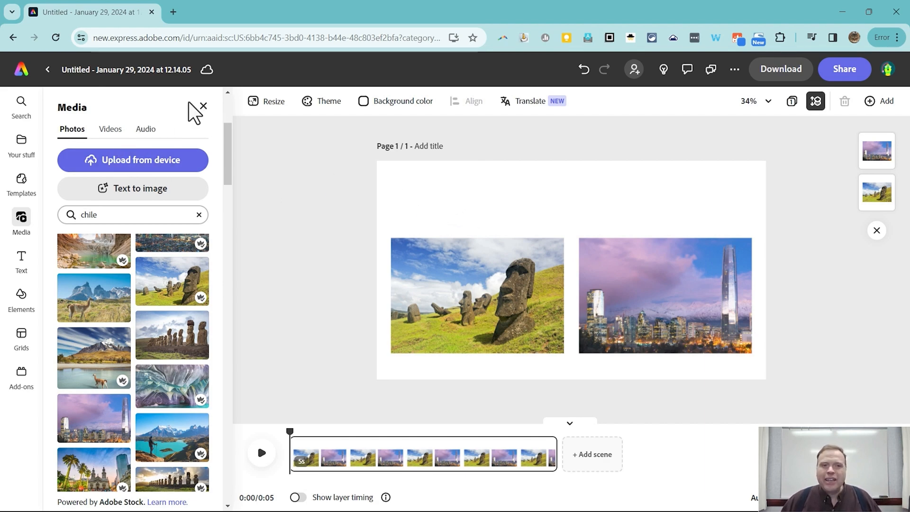
Add a 'Welcome to Chile' text box and move it above the two photos.
{"action": "left_click", "coordinate": [203, 107]}
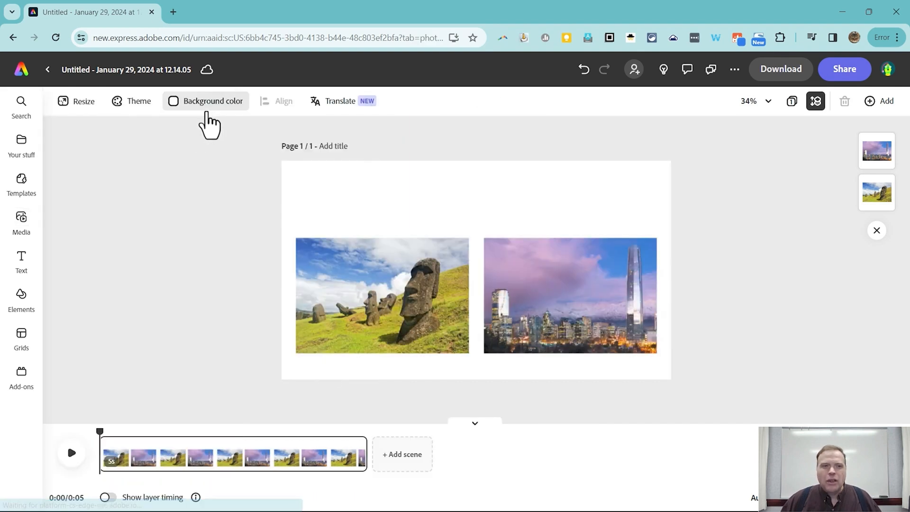
{"action": "left_click", "coordinate": [21, 262]}
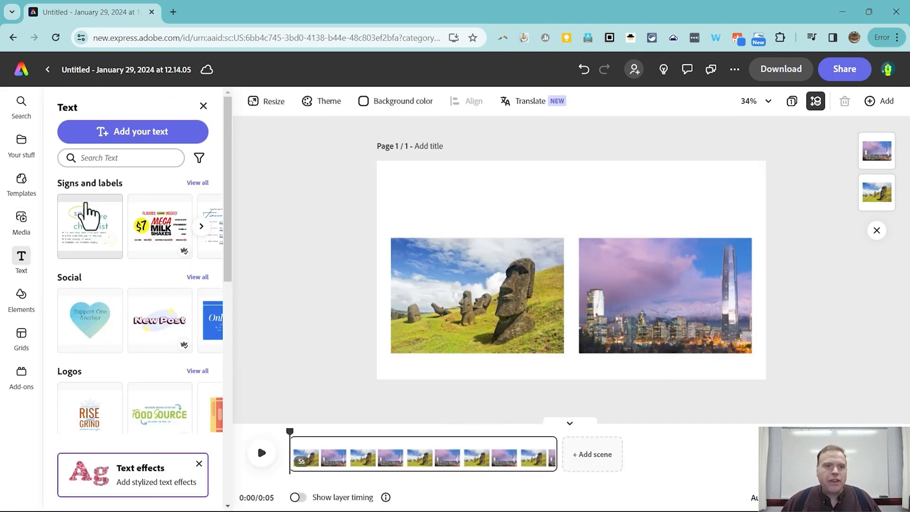
{"action": "left_click", "coordinate": [133, 131]}
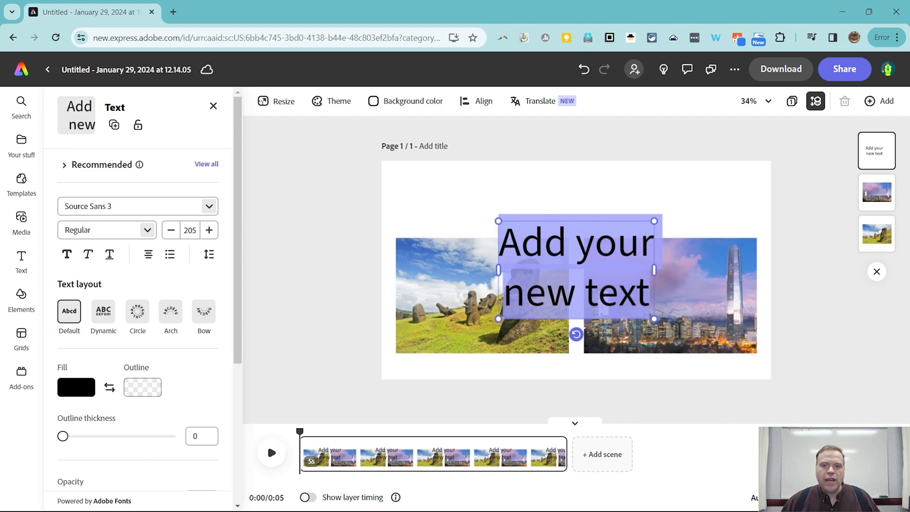
{"action": "type", "text": "Welcome to Chile"}
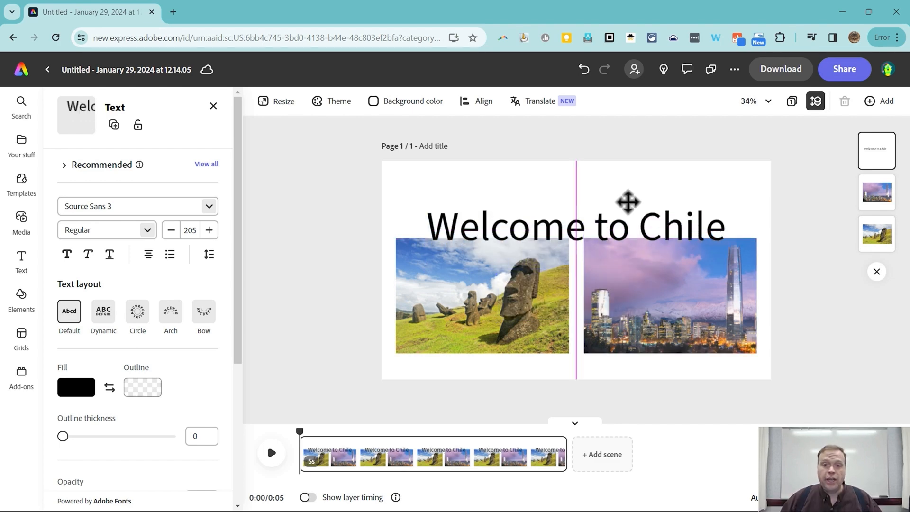
{"action": "left_click_drag", "start_coordinate": [628, 201], "coordinate": [627, 173]}
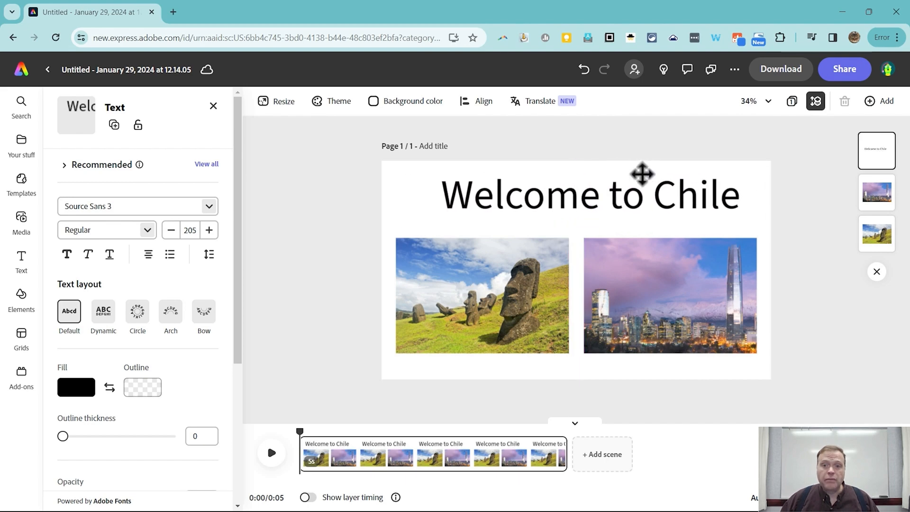
{"action": "left_click", "coordinate": [590, 194]}
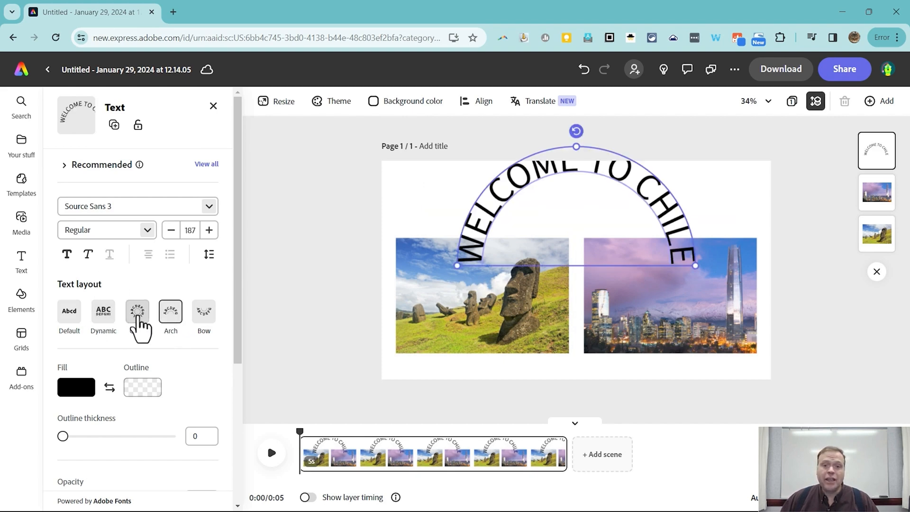
{"action": "left_click", "coordinate": [204, 311]}
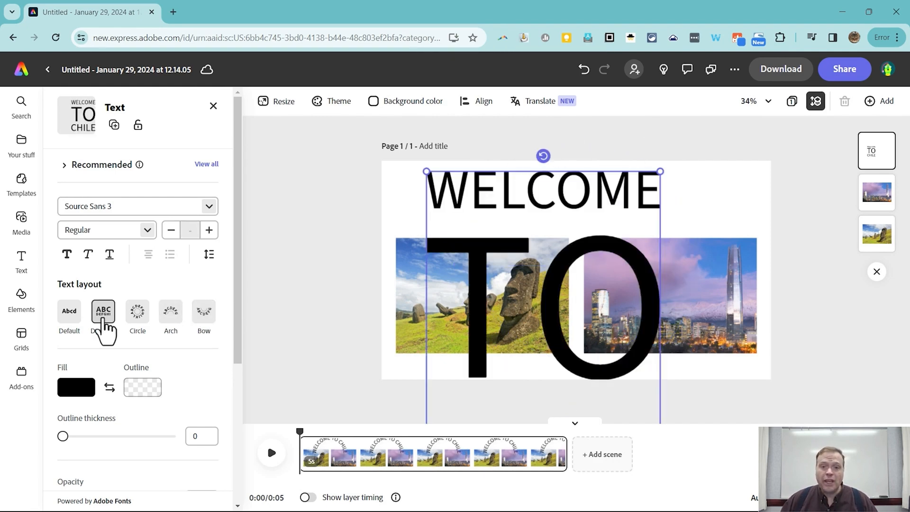
{"action": "left_click", "coordinate": [68, 311]}
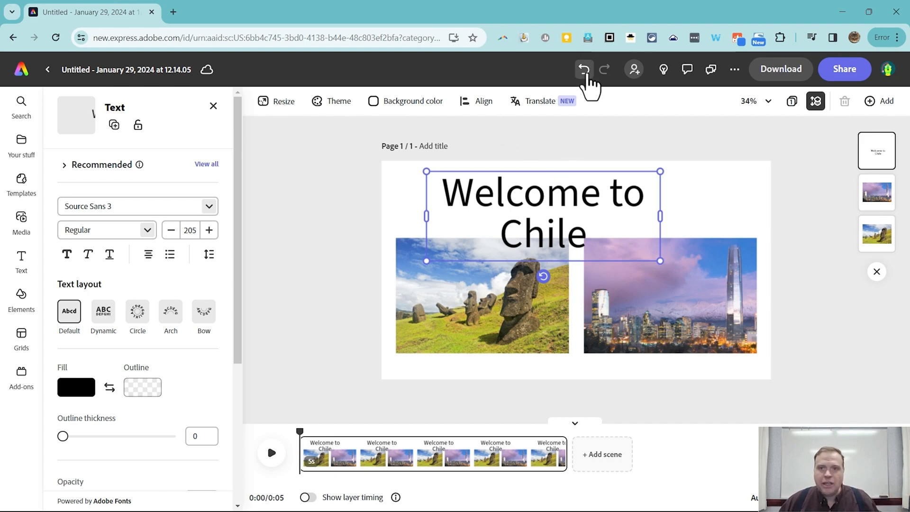
{"action": "left_click", "coordinate": [138, 310]}
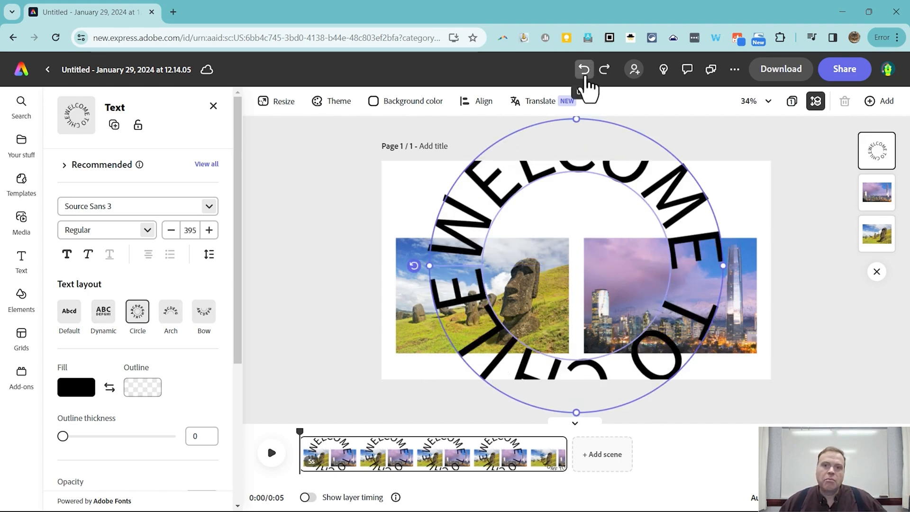
{"action": "left_click", "coordinate": [582, 69]}
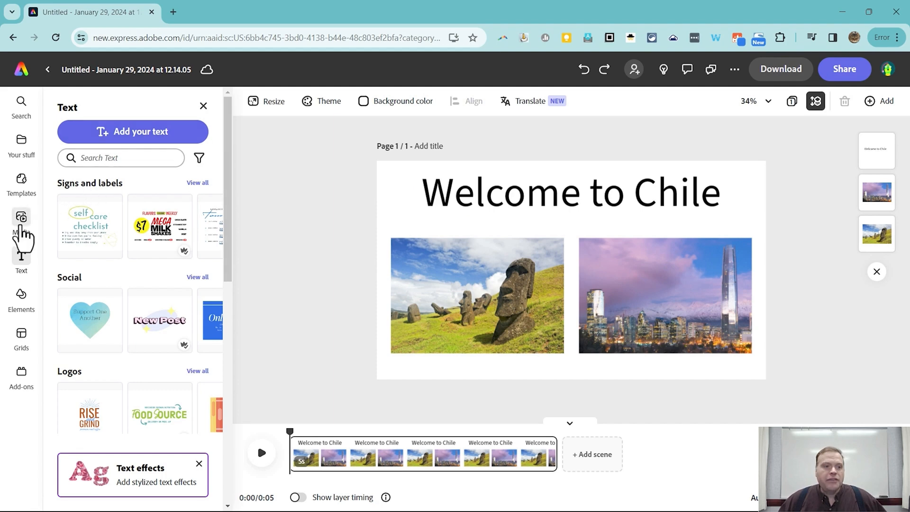
Show the stock audio tracks in the Media library.
{"action": "left_click", "coordinate": [21, 222]}
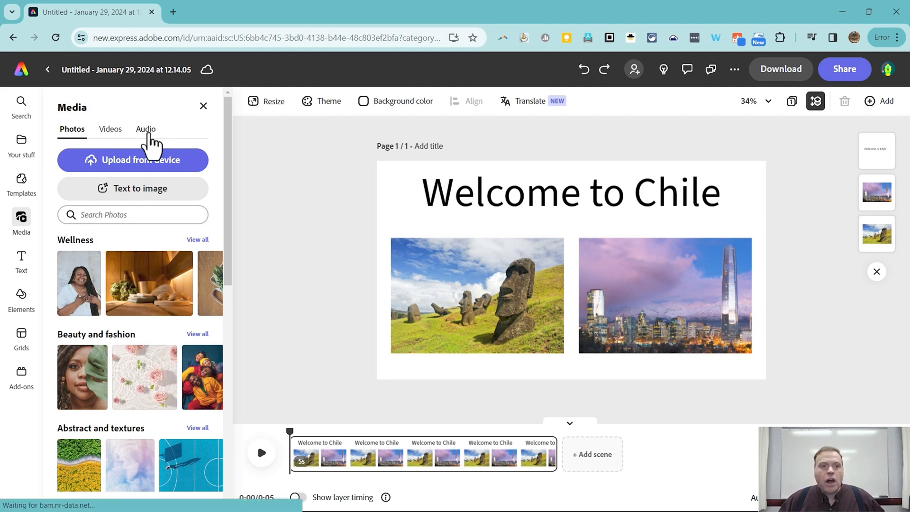
{"action": "left_click", "coordinate": [145, 129]}
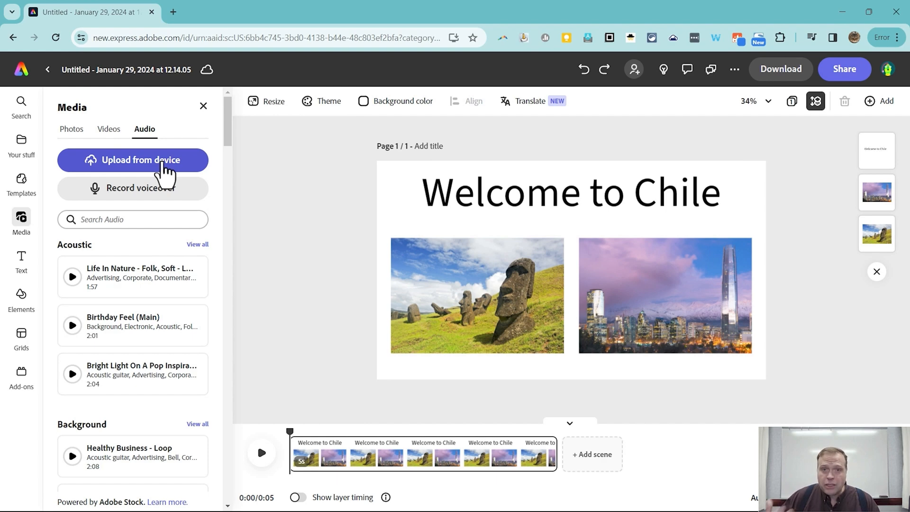
{"action": "mouse_move", "coordinate": [139, 195]}
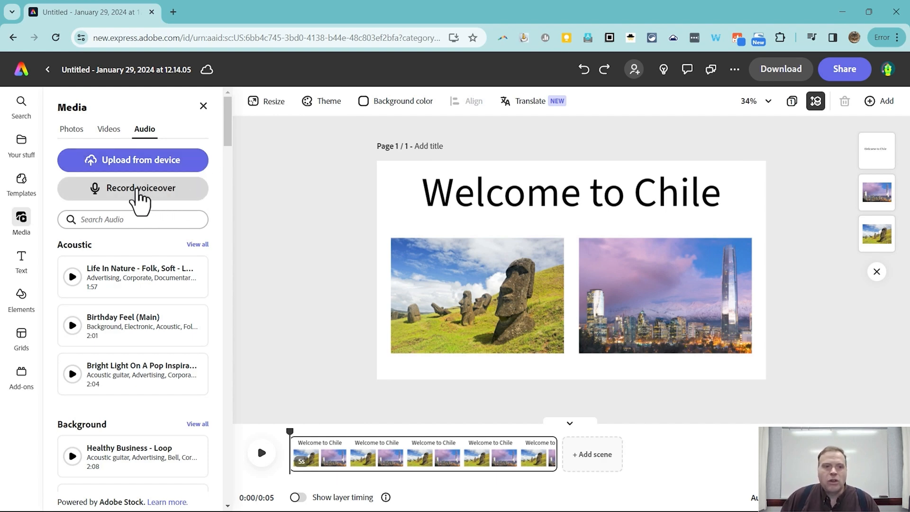
Record a short spoken narration and keep it as Voiceover 1.wav.
{"action": "left_click", "coordinate": [133, 188]}
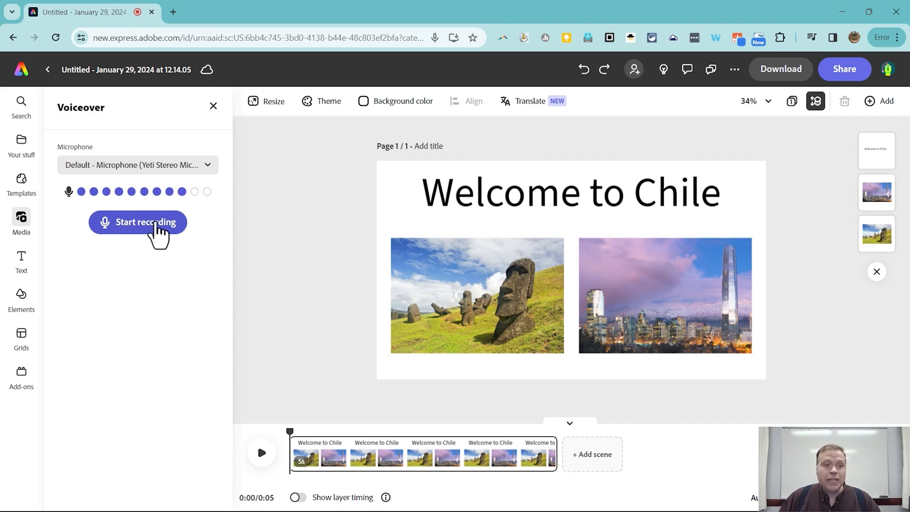
{"action": "left_click", "coordinate": [137, 221]}
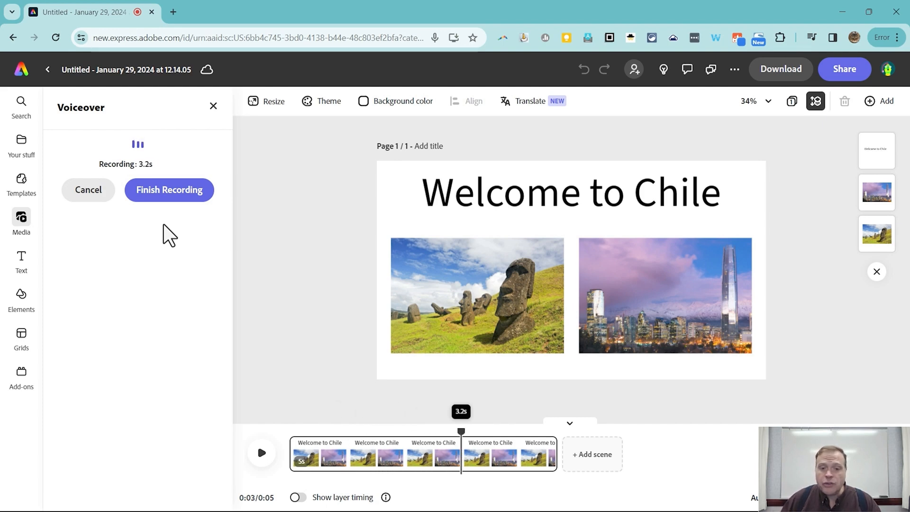
{"action": "left_click", "coordinate": [168, 190]}
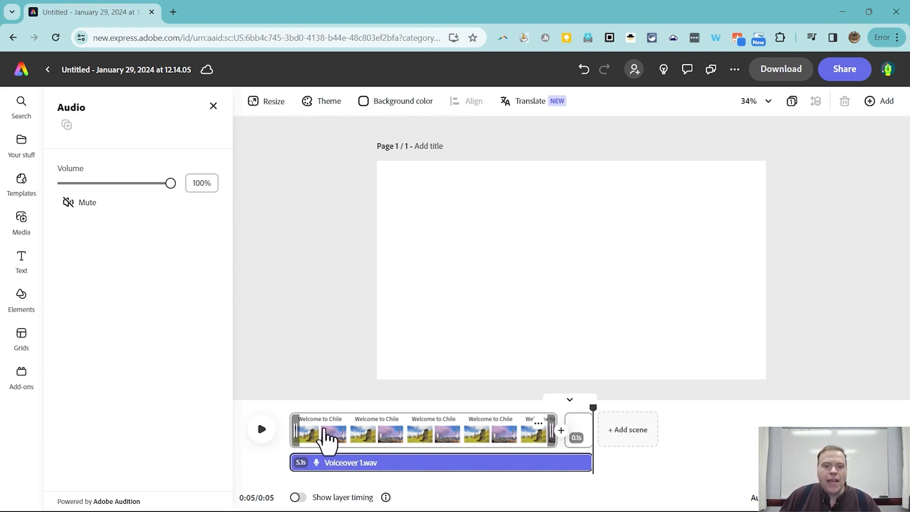
{"action": "mouse_move", "coordinate": [449, 435]}
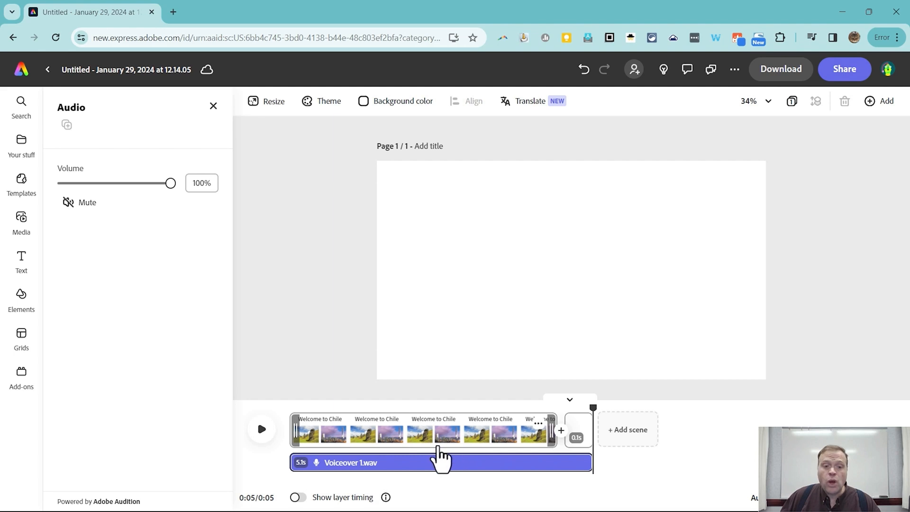
Play the first scene with its voiceover, then select the Voiceover 1.wav track.
{"action": "left_click", "coordinate": [262, 429]}
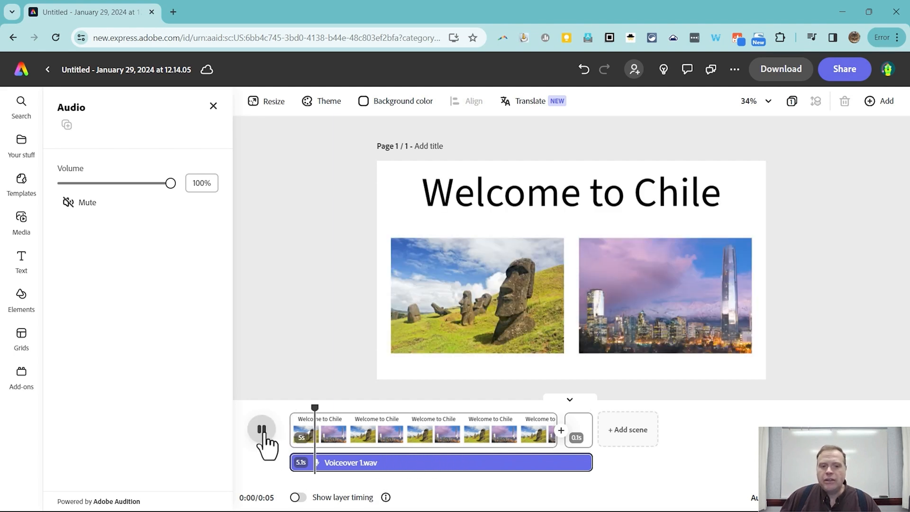
{"action": "left_click", "coordinate": [262, 429]}
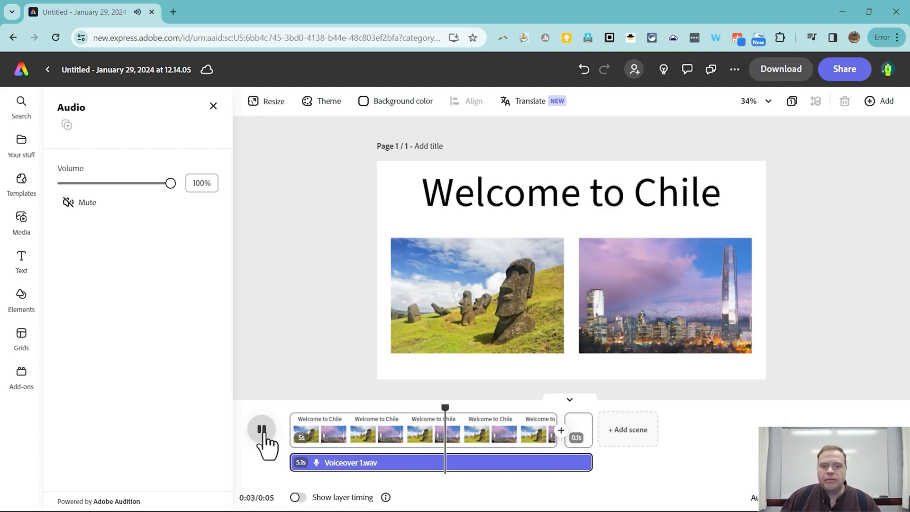
{"action": "left_click", "coordinate": [815, 101]}
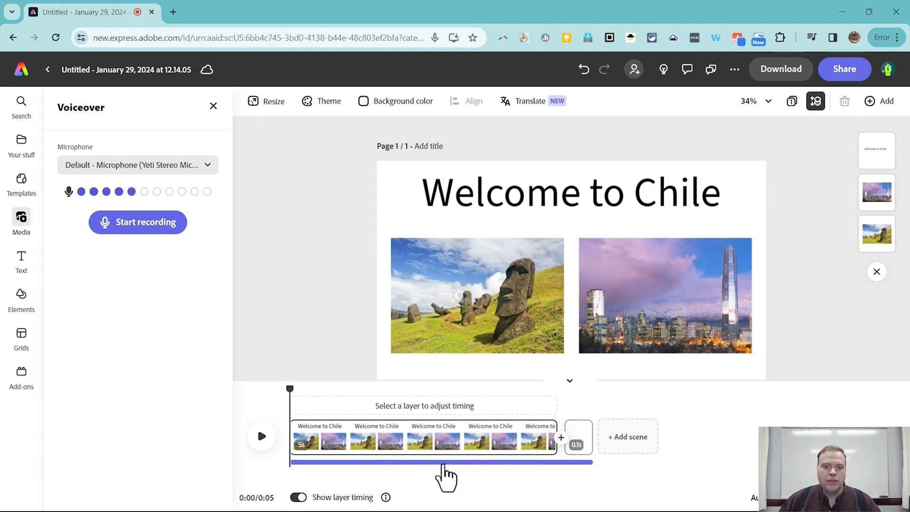
{"action": "left_click", "coordinate": [441, 462]}
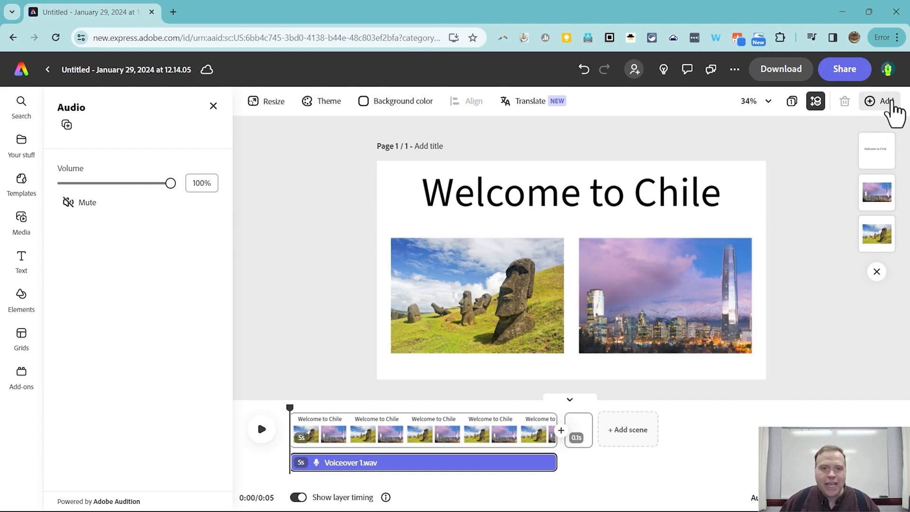
{"action": "mouse_move", "coordinate": [854, 184]}
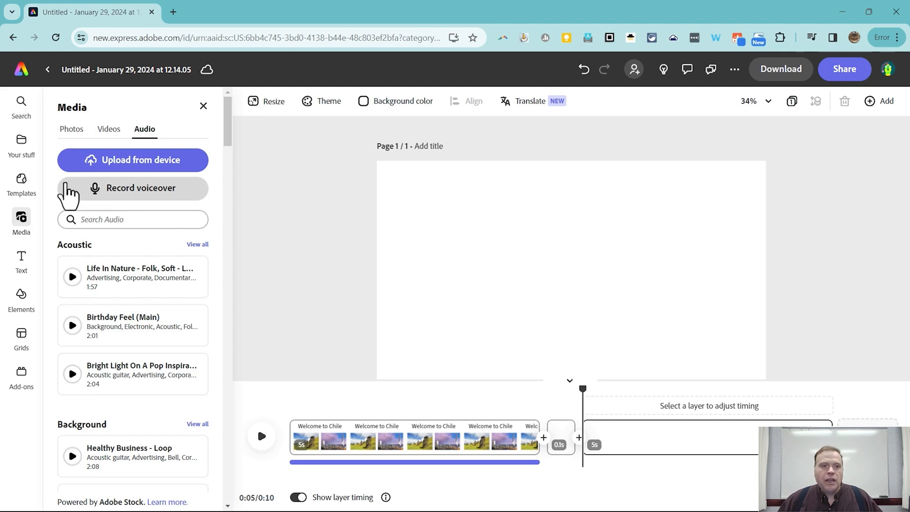
Search stock videos for 'chile' and add the aerial city skyline clip to the scene.
{"action": "left_click", "coordinate": [108, 129]}
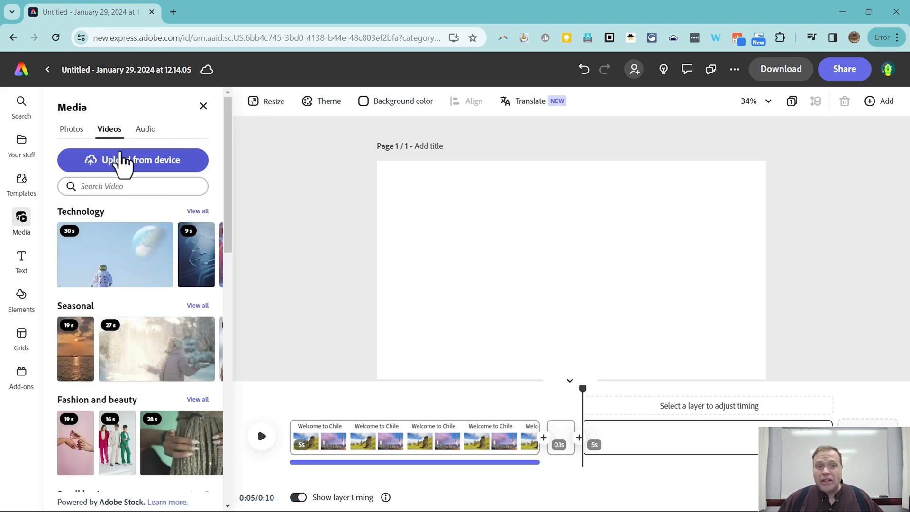
{"action": "left_click", "coordinate": [133, 187]}
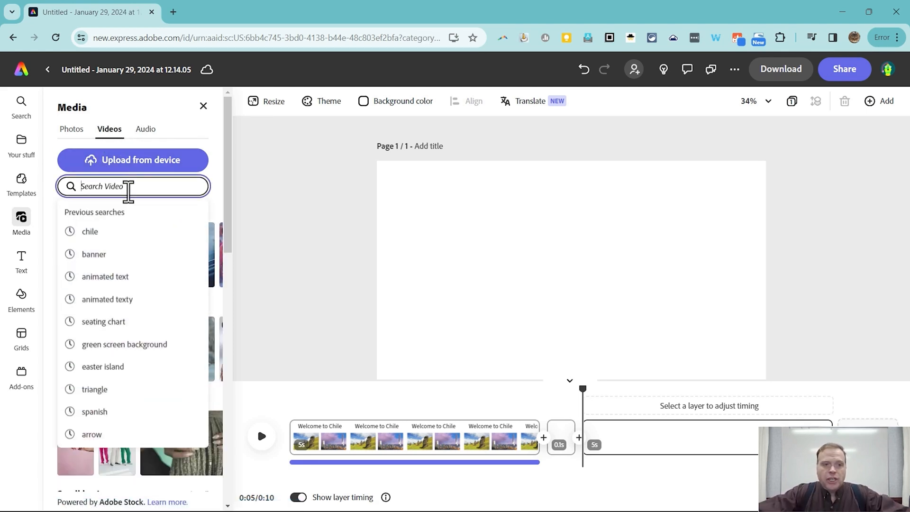
{"action": "type", "text": "chil"}
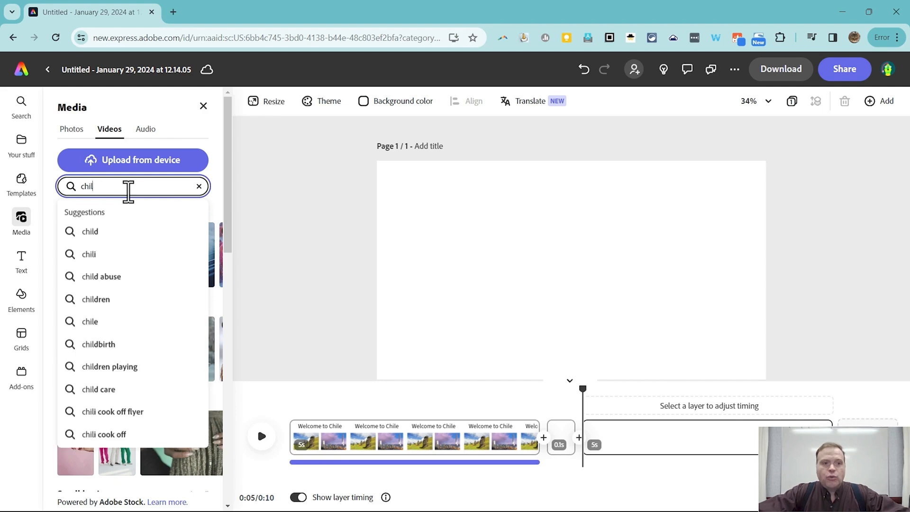
{"action": "left_click", "coordinate": [89, 321]}
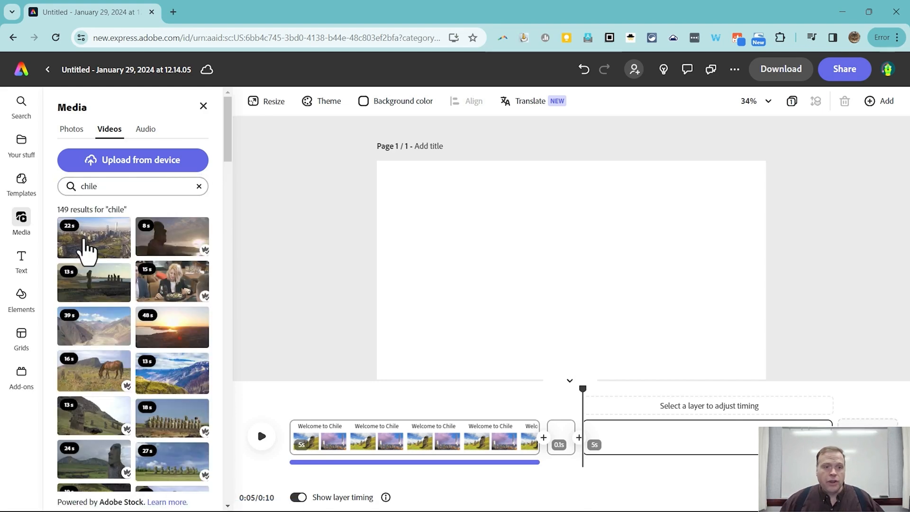
{"action": "left_click", "coordinate": [93, 238]}
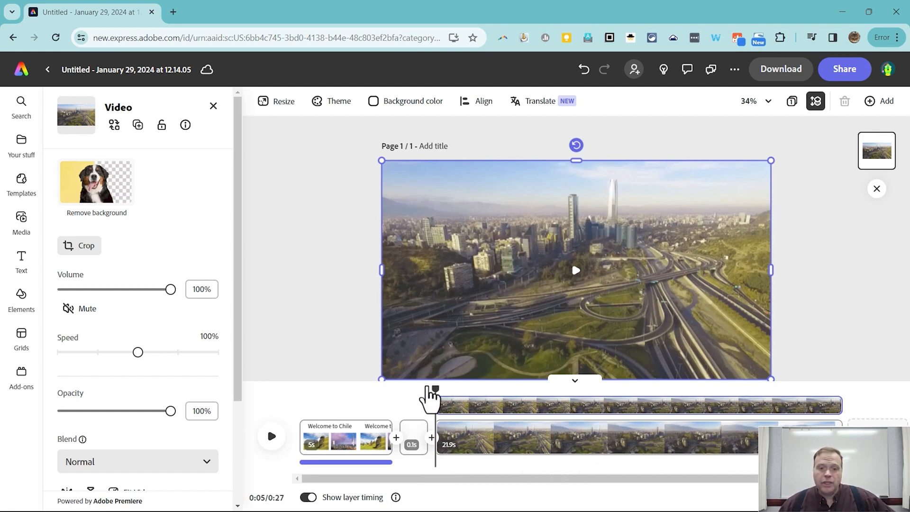
Trim the aerial clip to 19 seconds and check its place in the scene order.
{"action": "left_click_drag", "start_coordinate": [434, 388], "coordinate": [573, 389]}
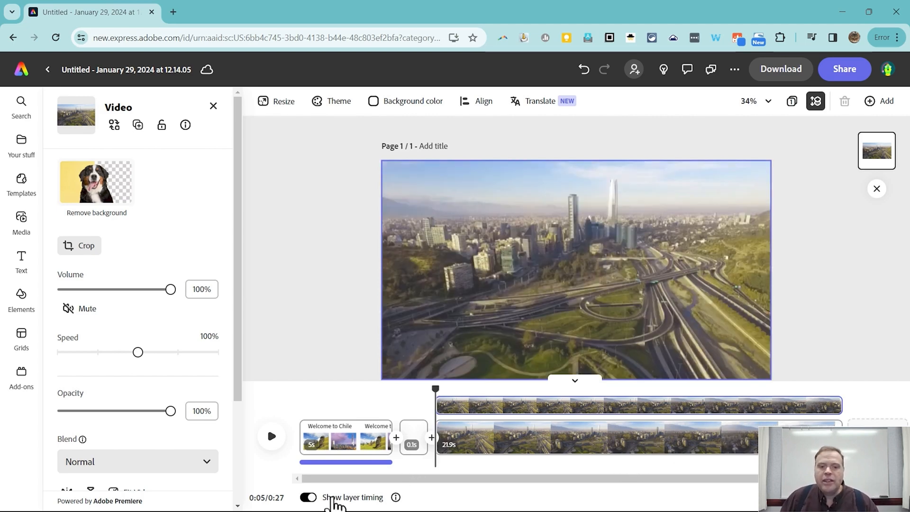
{"action": "left_click_drag", "start_coordinate": [437, 436], "coordinate": [478, 436]}
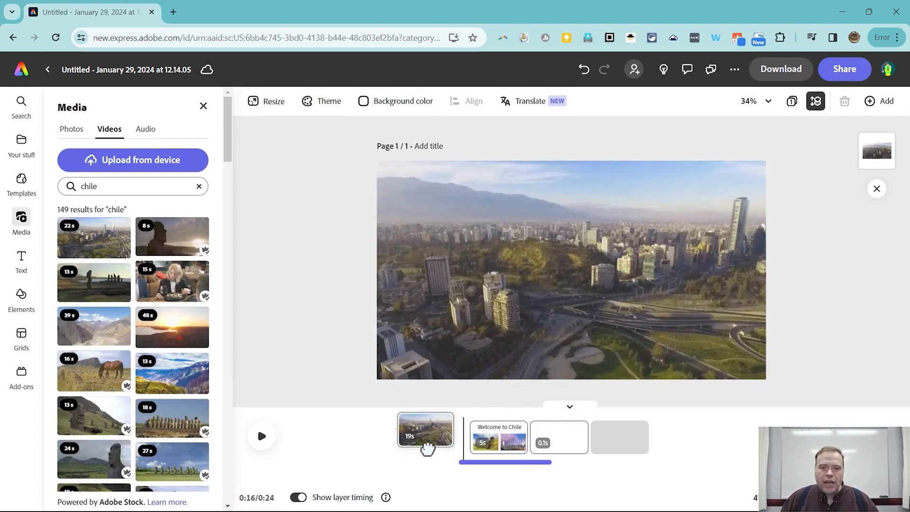
{"action": "left_click", "coordinate": [425, 429]}
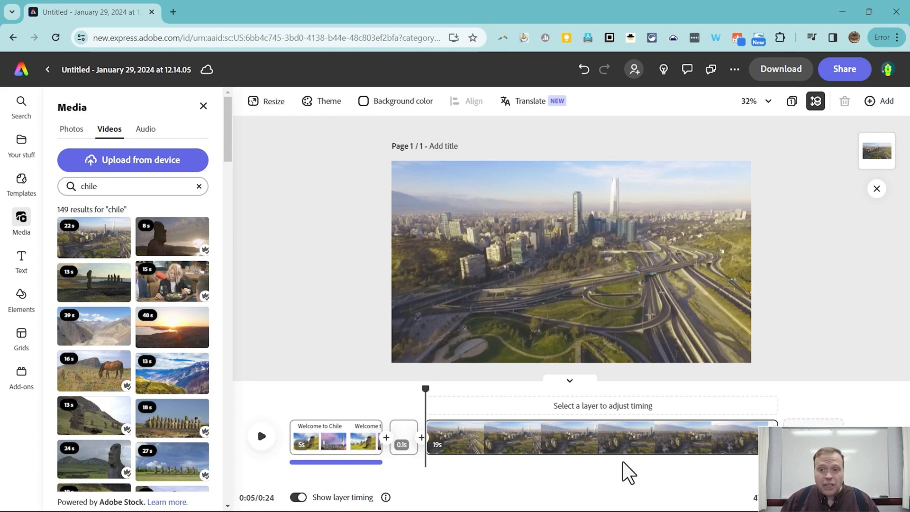
Record Voiceover 2.wav, a 16-second narration, with the playhead inside the aerial city scene.
{"action": "left_click", "coordinate": [570, 262]}
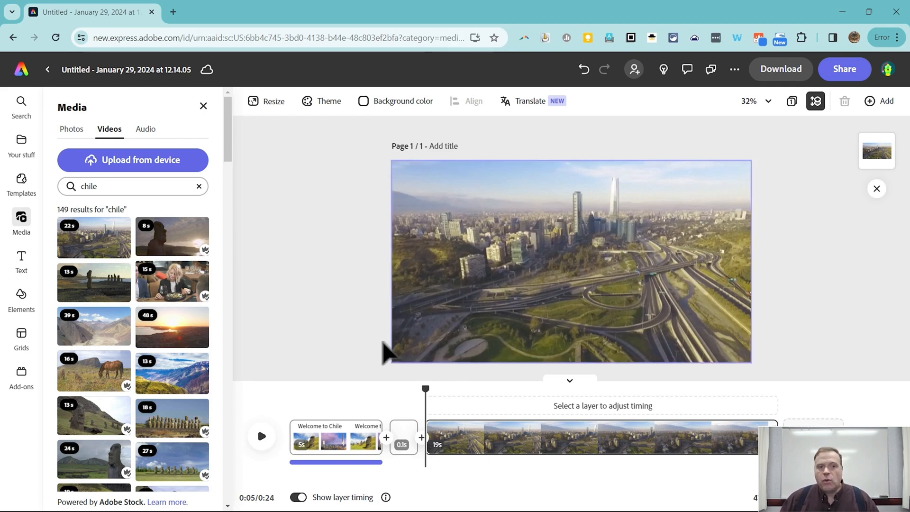
{"action": "left_click_drag", "start_coordinate": [425, 389], "coordinate": [455, 390]}
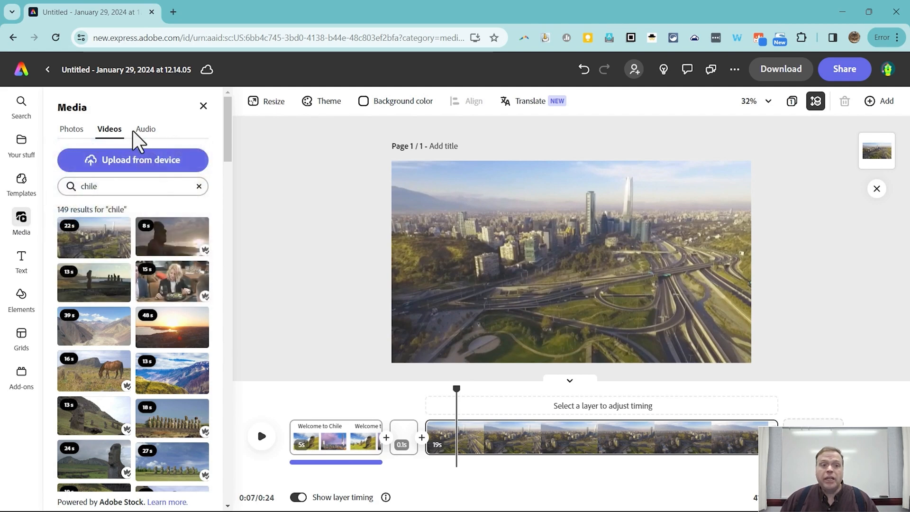
{"action": "mouse_move", "coordinate": [145, 129]}
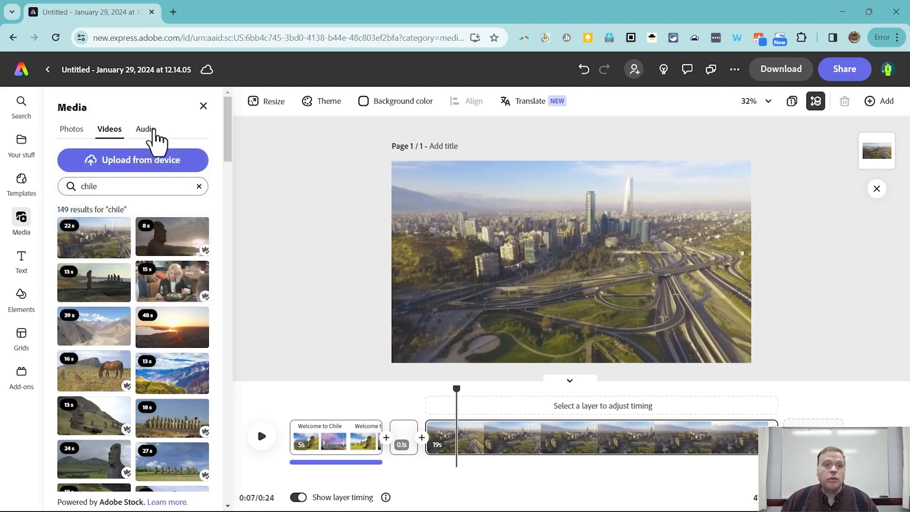
{"action": "left_click", "coordinate": [144, 129]}
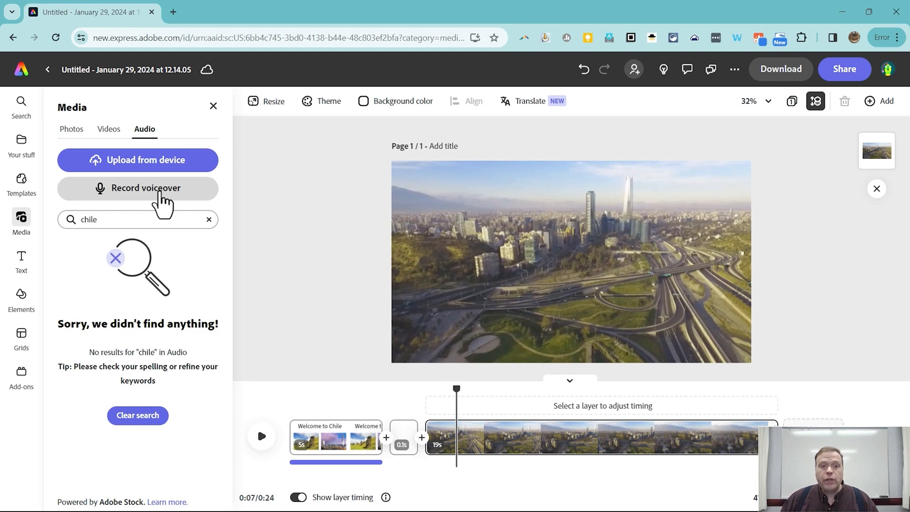
{"action": "left_click", "coordinate": [137, 188]}
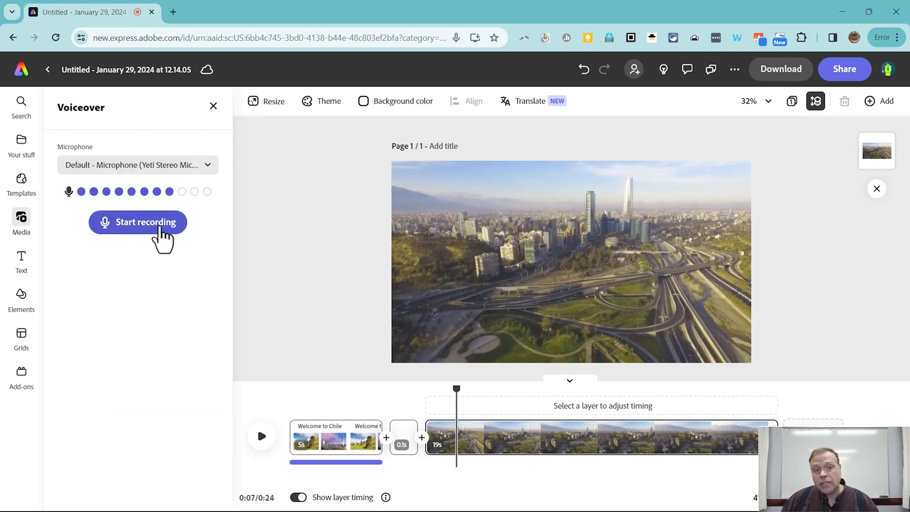
{"action": "left_click", "coordinate": [138, 221]}
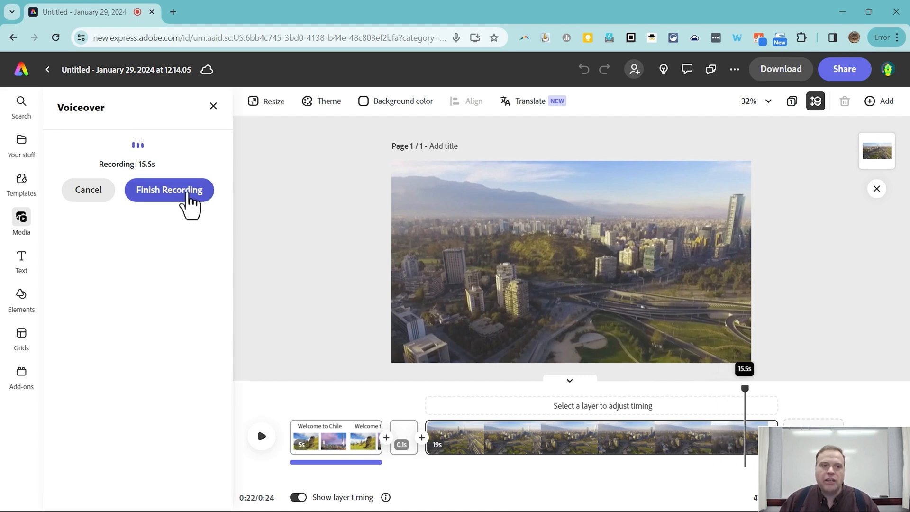
{"action": "left_click", "coordinate": [168, 190]}
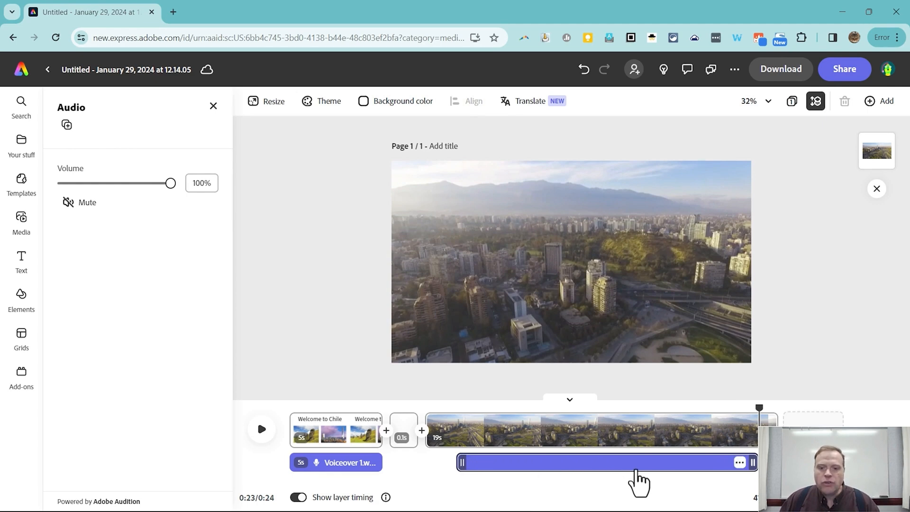
{"action": "mouse_move", "coordinate": [612, 473]}
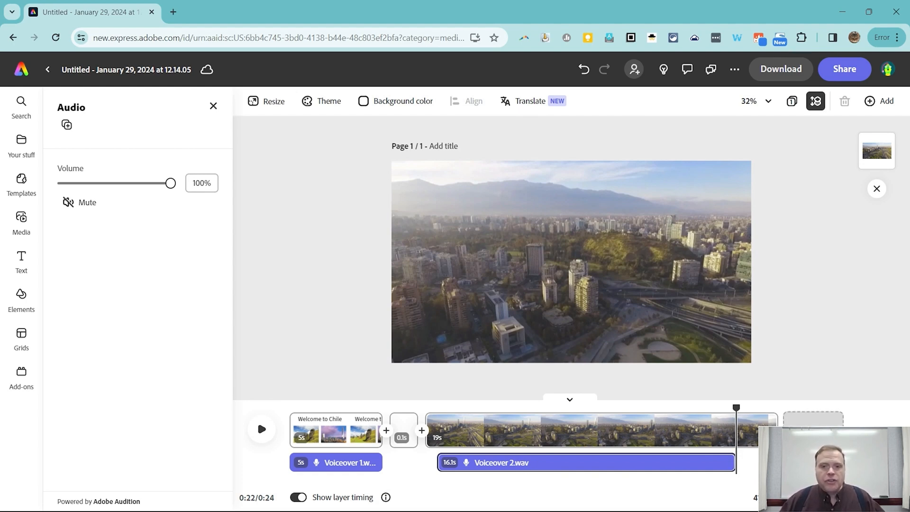
{"action": "left_click", "coordinate": [21, 262]}
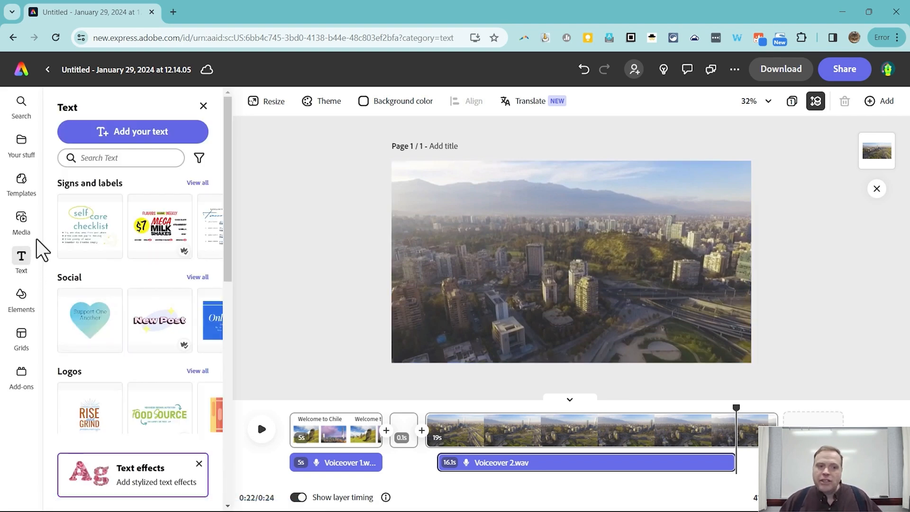
Add the purple sparkle ring over the skyline and shift it to appear later in the scene.
{"action": "left_click", "coordinate": [20, 223]}
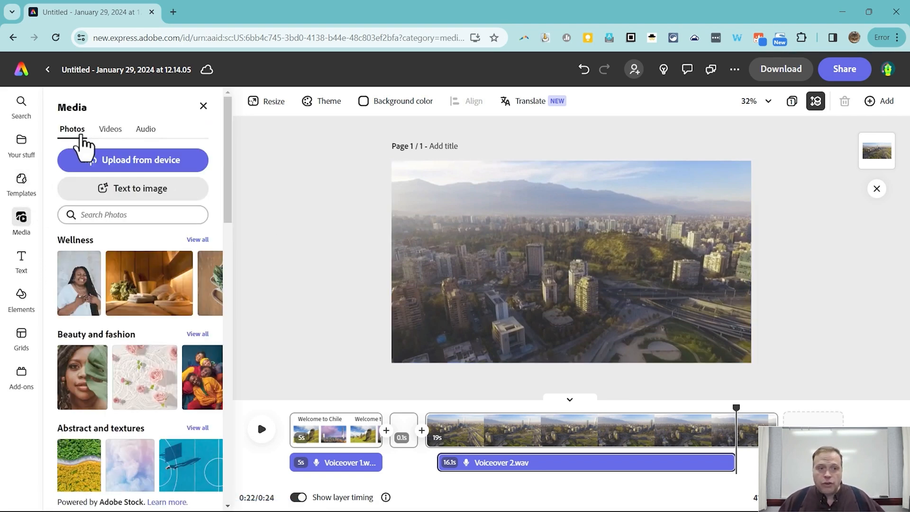
{"action": "left_click", "coordinate": [109, 129]}
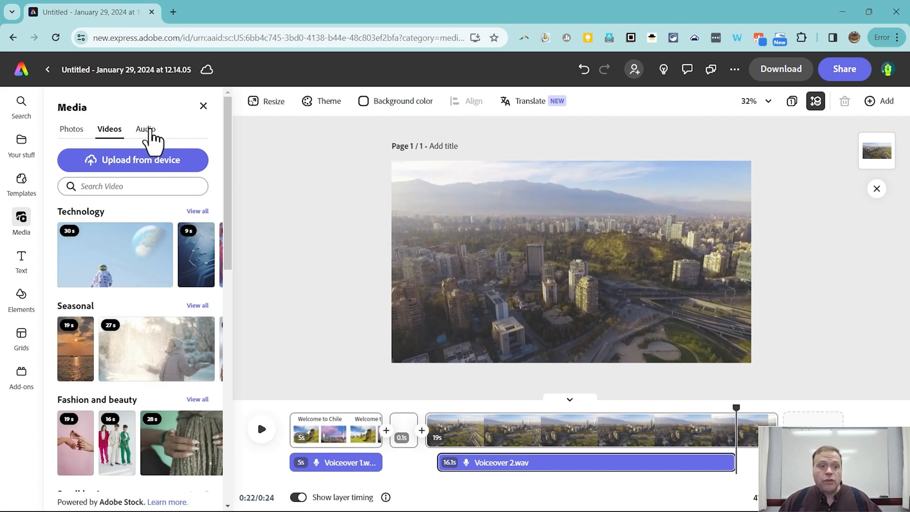
{"action": "left_click", "coordinate": [21, 298]}
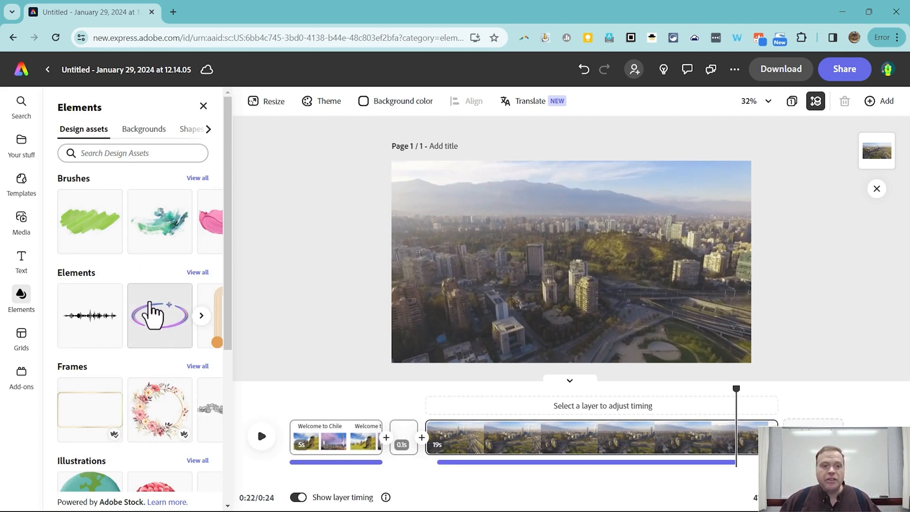
{"action": "left_click", "coordinate": [159, 315]}
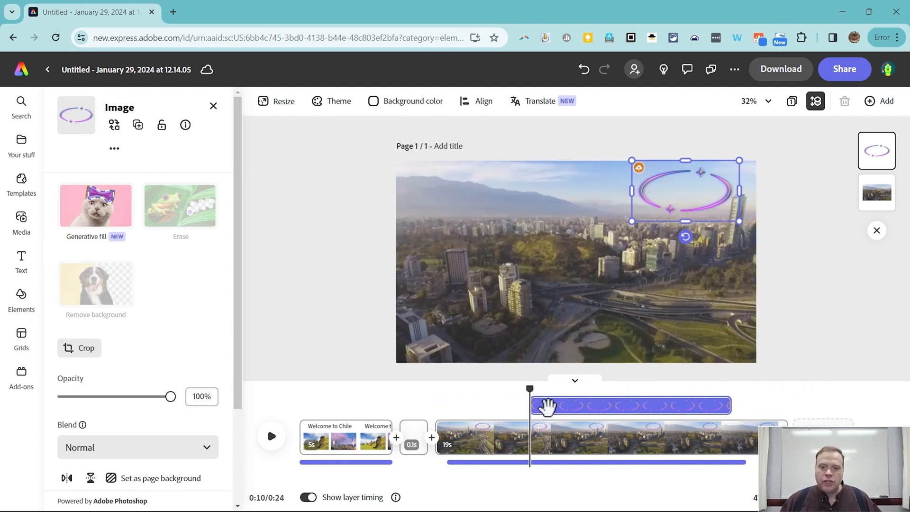
{"action": "left_click_drag", "start_coordinate": [546, 405], "coordinate": [579, 404]}
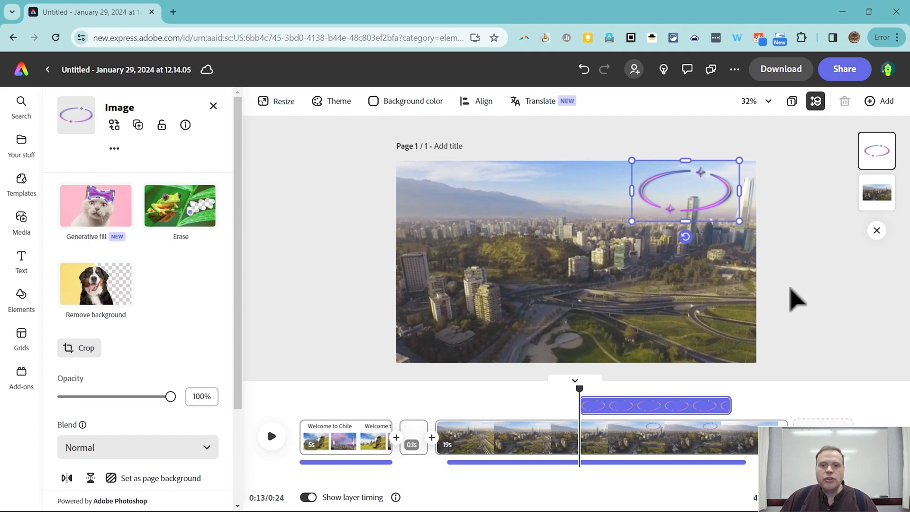
{"action": "mouse_move", "coordinate": [803, 268]}
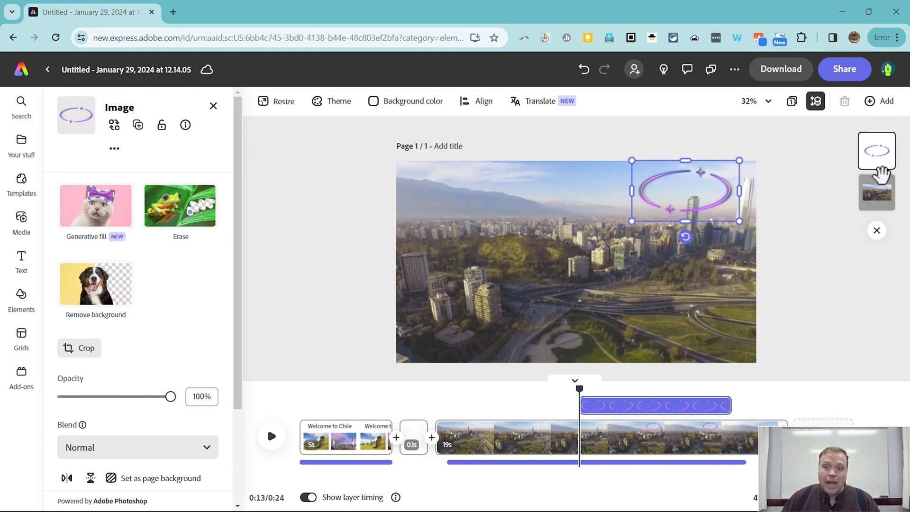
{"action": "mouse_move", "coordinate": [834, 171]}
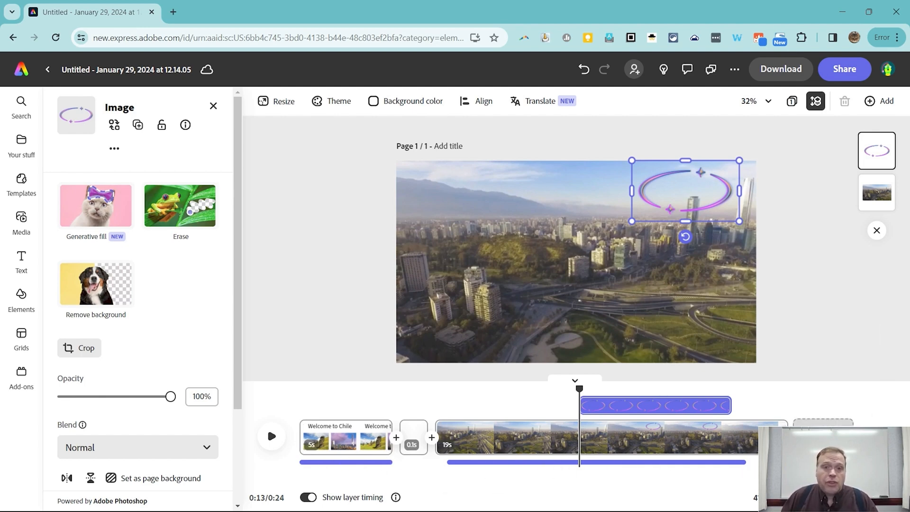
{"action": "mouse_move", "coordinate": [893, 110]}
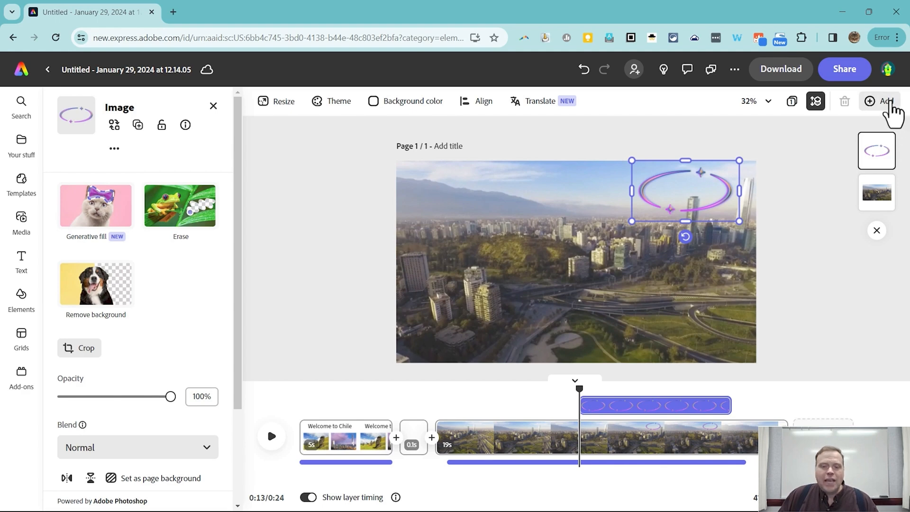
Insert a new blank page using the Same size option.
{"action": "left_click", "coordinate": [880, 102]}
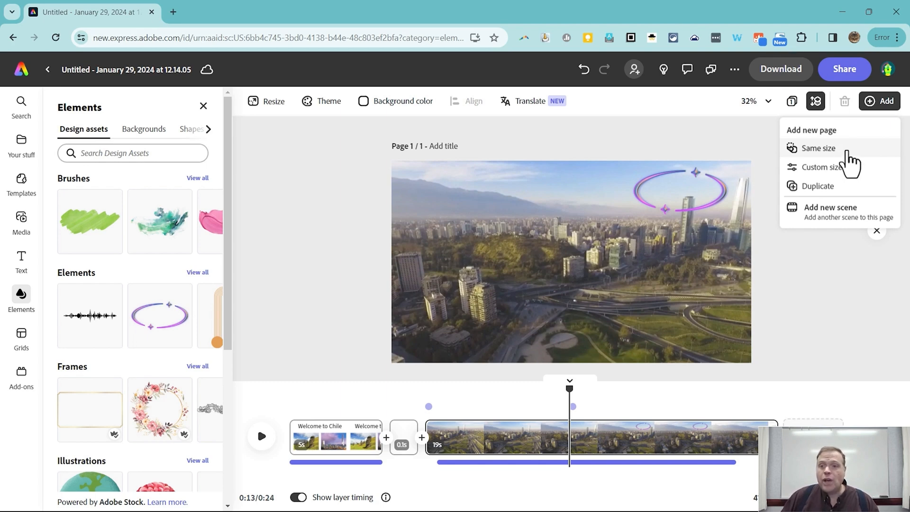
{"action": "mouse_move", "coordinate": [818, 156]}
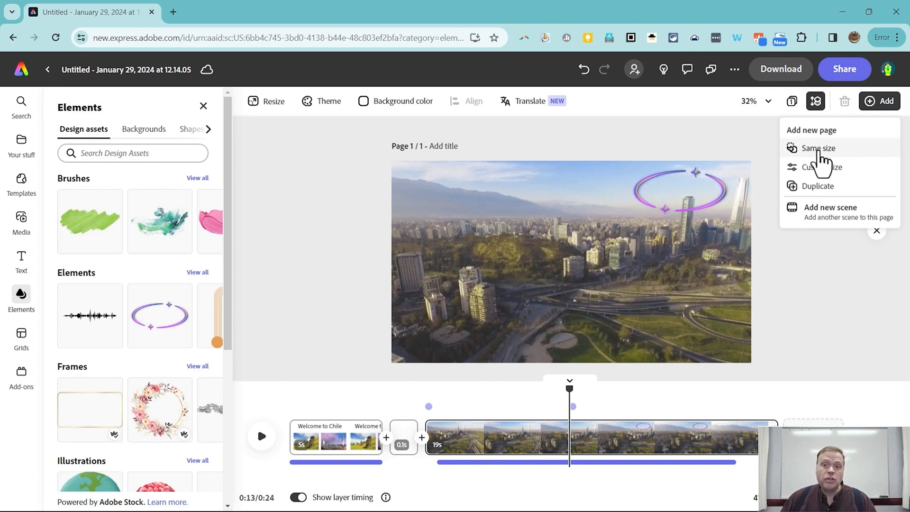
{"action": "left_click", "coordinate": [818, 148]}
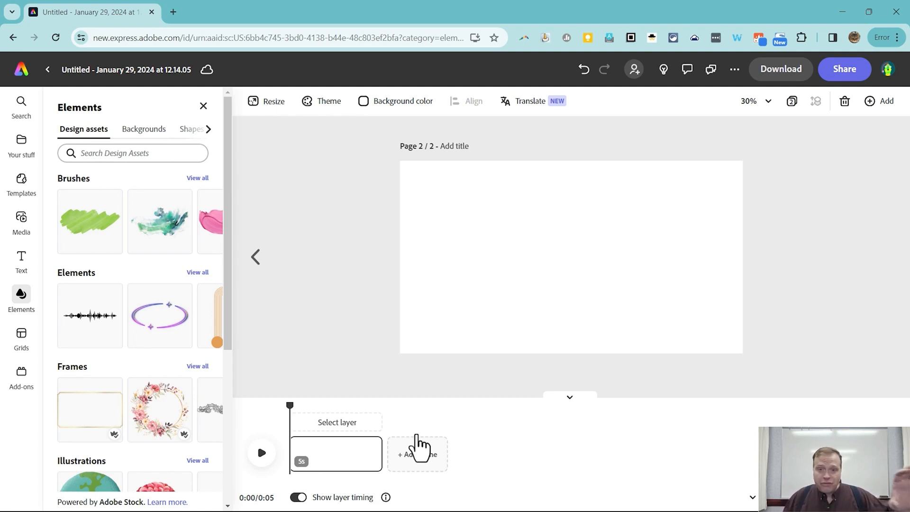
{"action": "mouse_move", "coordinate": [791, 102]}
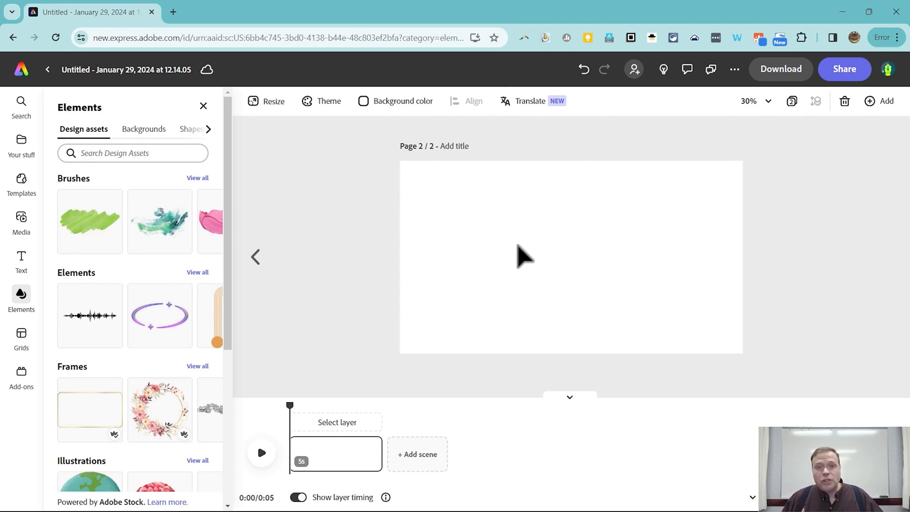
{"action": "mouse_move", "coordinate": [535, 387]}
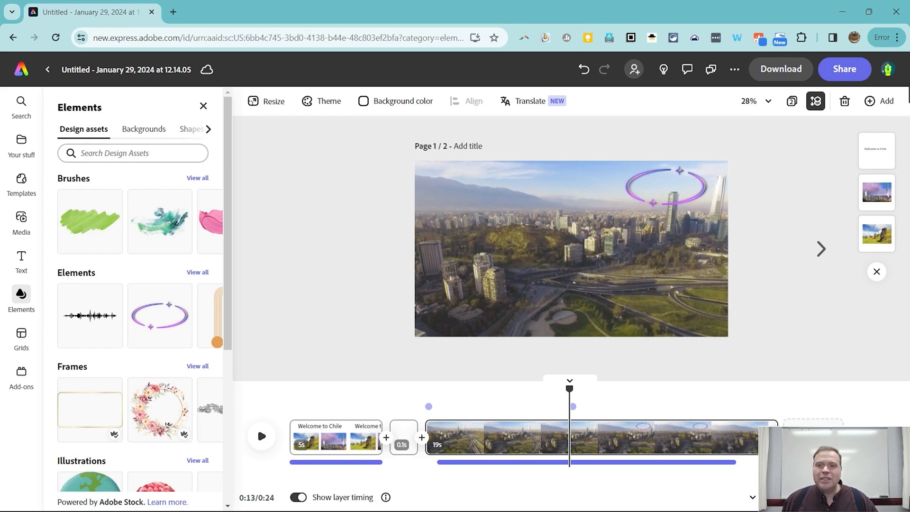
{"action": "mouse_move", "coordinate": [887, 108]}
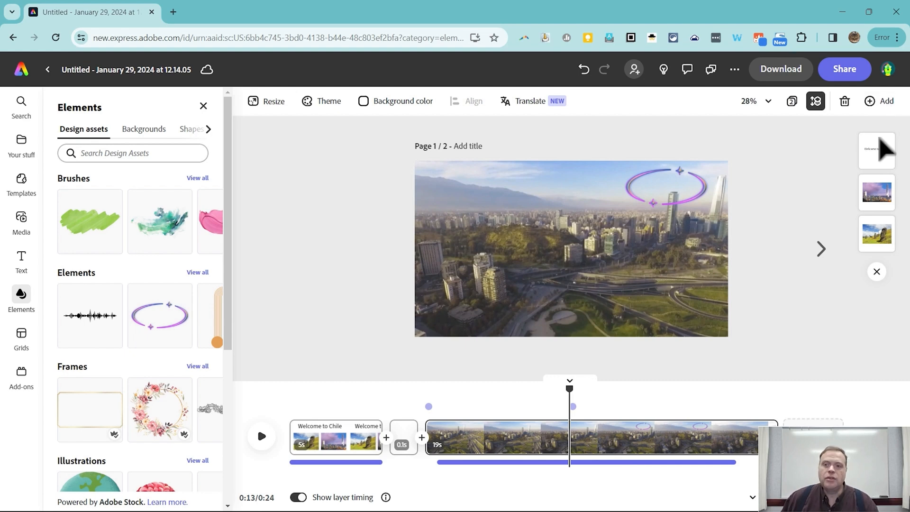
{"action": "mouse_move", "coordinate": [864, 169]}
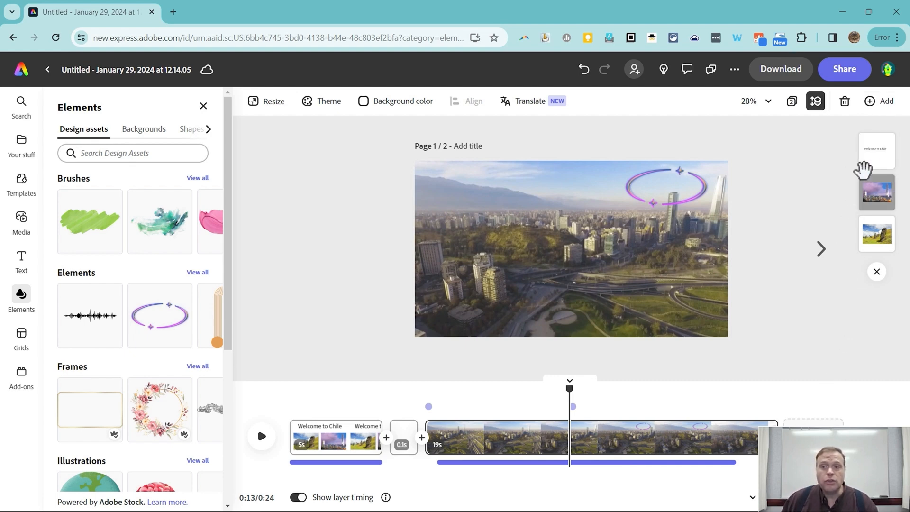
Apply the Seasonal 'World's Best MOM' text template to the blank final scene.
{"action": "left_click", "coordinate": [883, 101]}
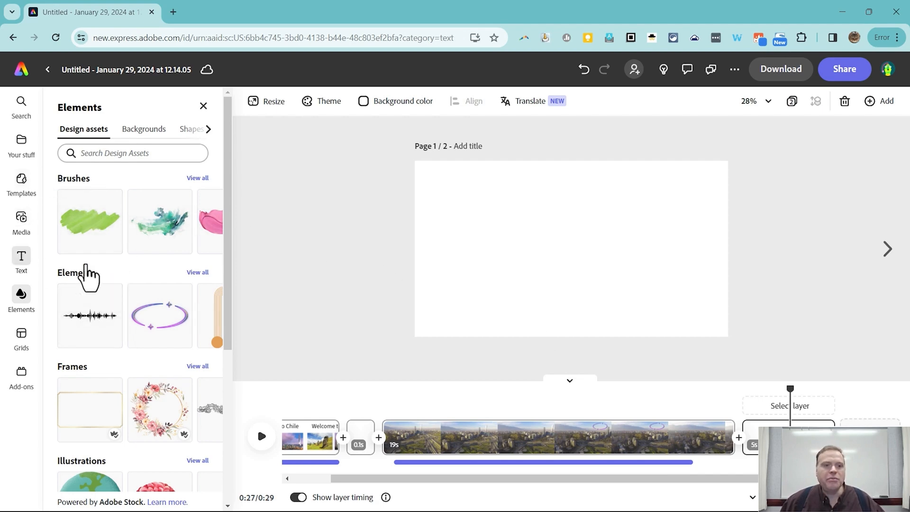
{"action": "left_click", "coordinate": [20, 261]}
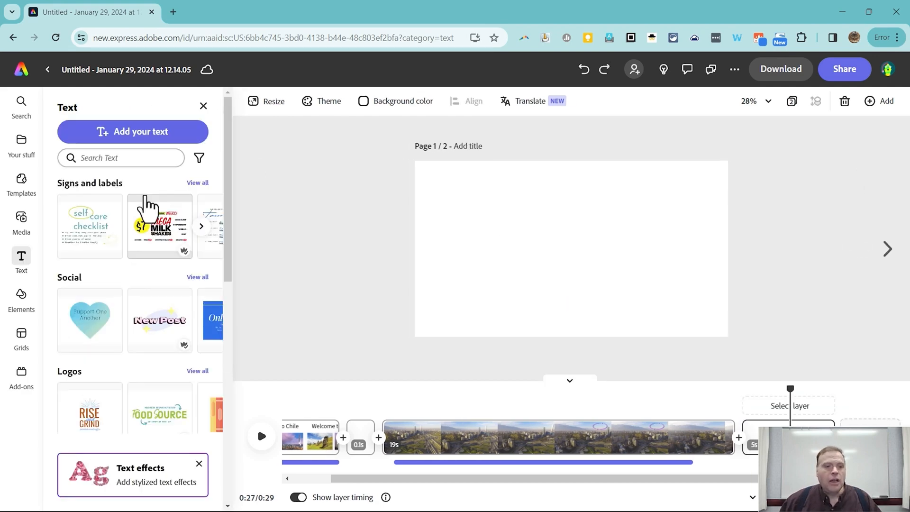
{"action": "scroll", "scroll_direction": "down", "scroll_amount": 3}
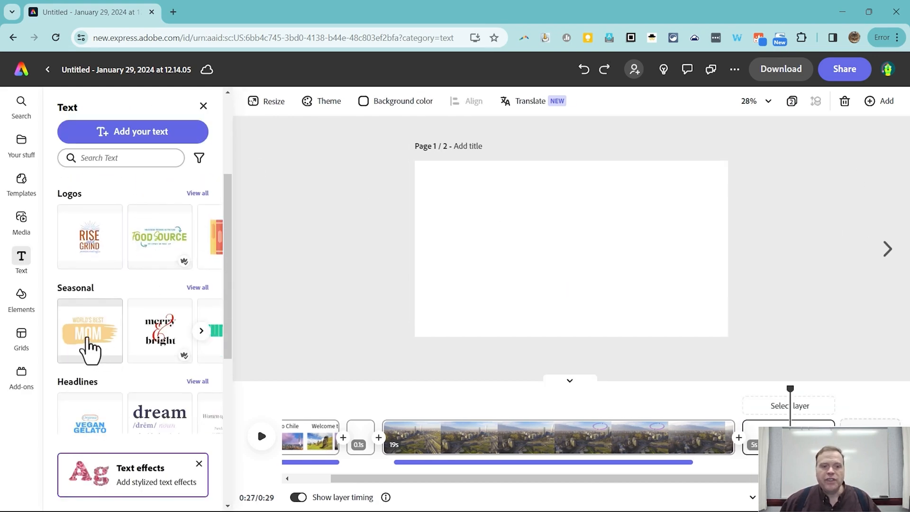
{"action": "left_click", "coordinate": [89, 332]}
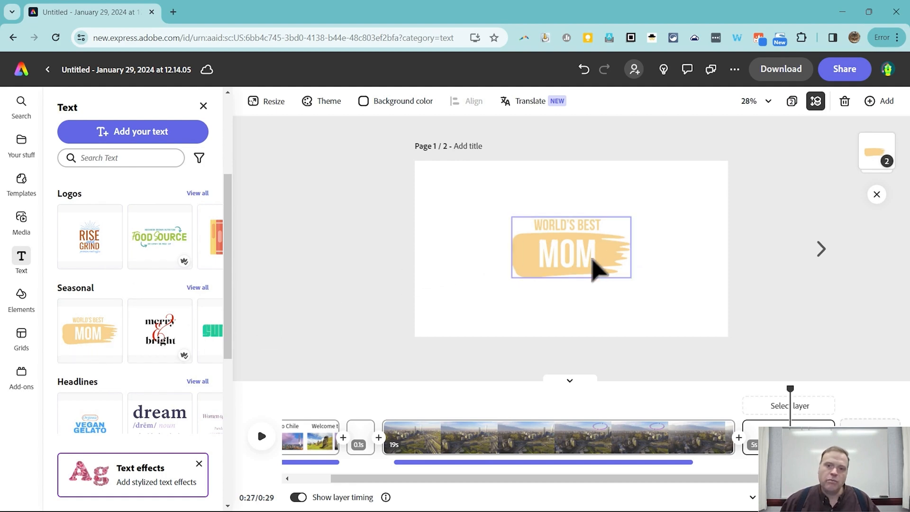
Reword the template to 'Thanks for Watching' and give the scene a recommended dark green background.
{"action": "left_click", "coordinate": [571, 247]}
{"action": "type", "text": "for Watching"}
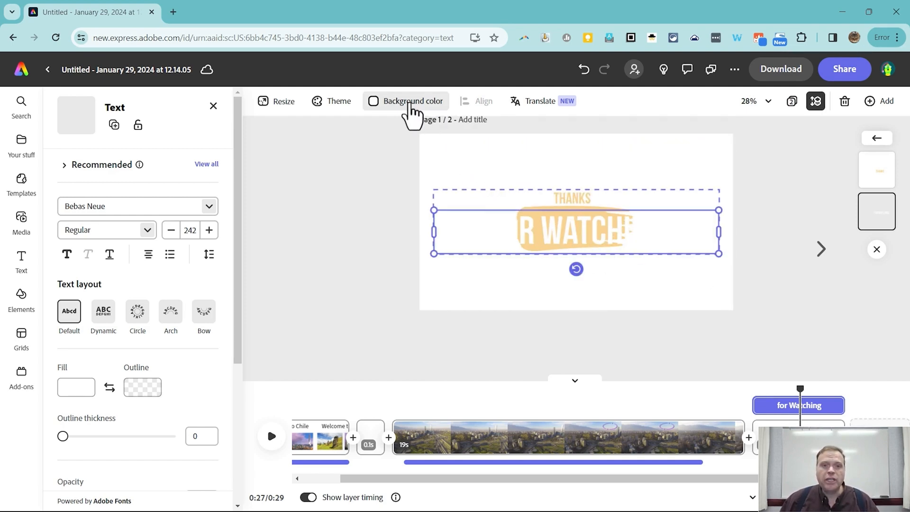
{"action": "left_click", "coordinate": [413, 100]}
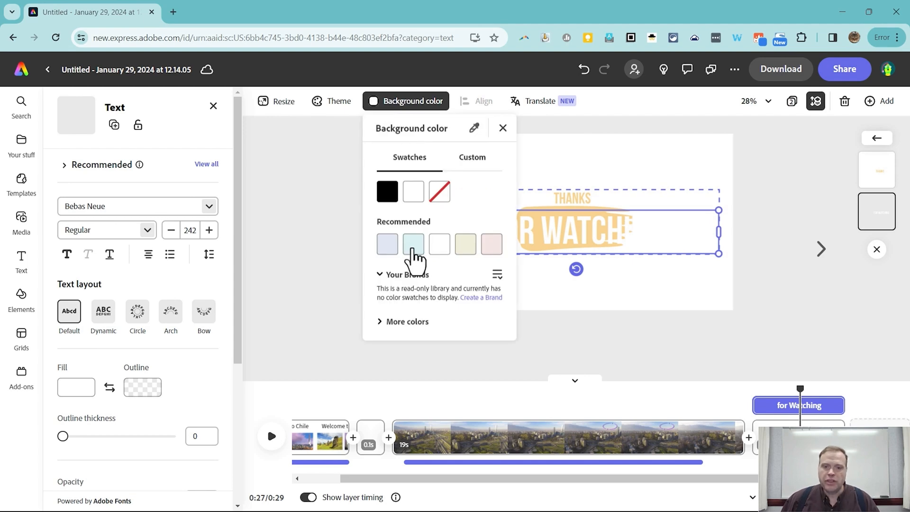
{"action": "left_click", "coordinate": [412, 243]}
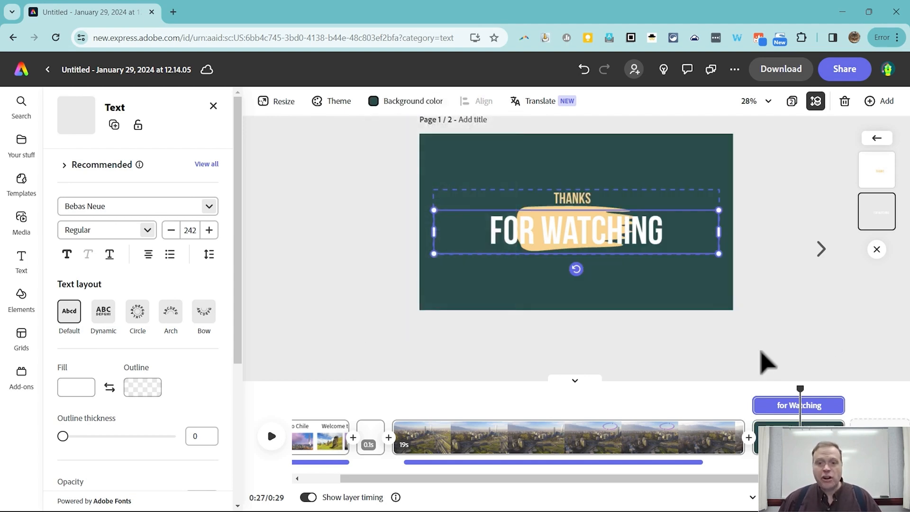
{"action": "left_click", "coordinate": [412, 100]}
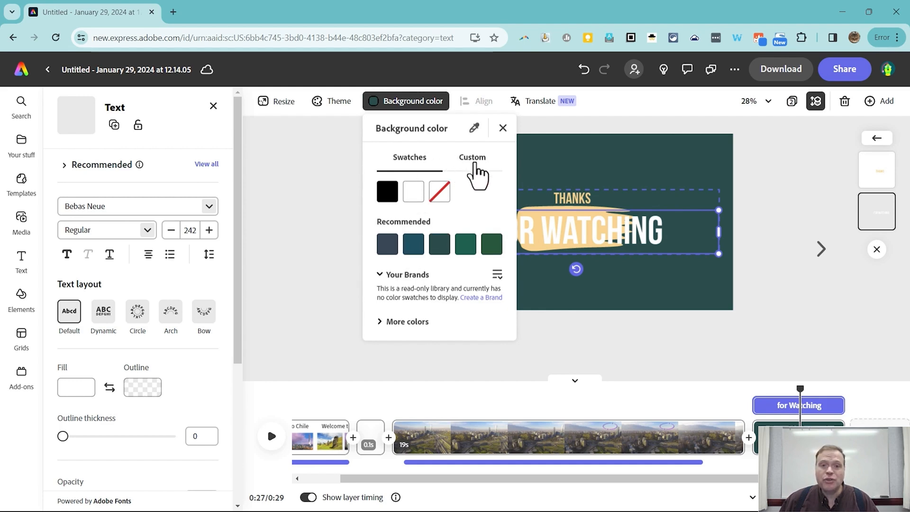
{"action": "left_click", "coordinate": [502, 128]}
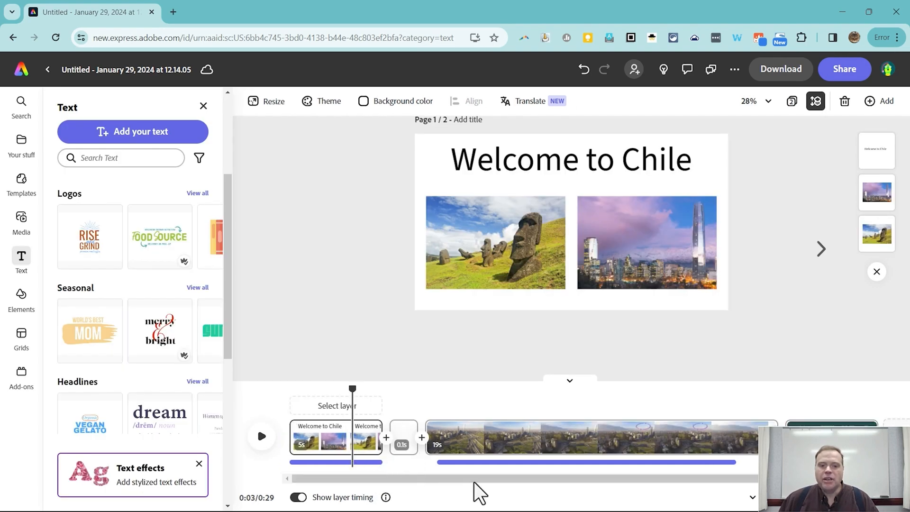
{"action": "mouse_move", "coordinate": [511, 481]}
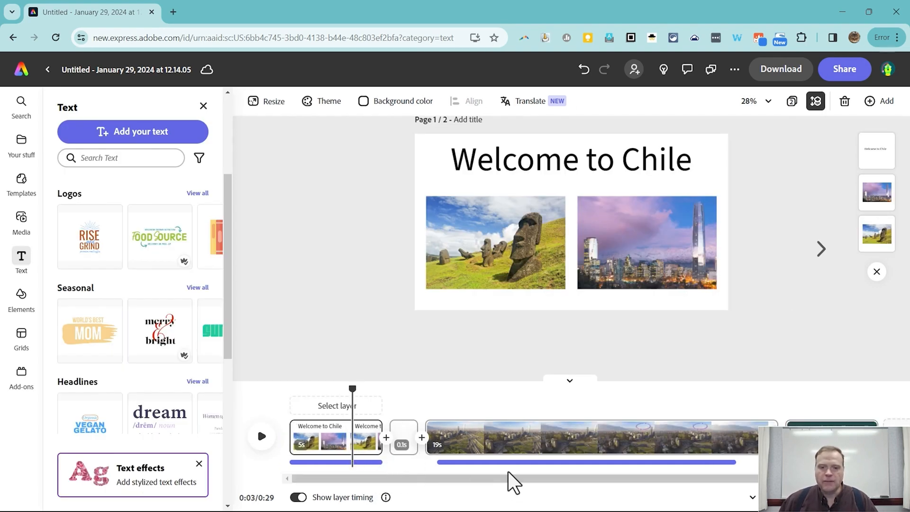
{"action": "mouse_move", "coordinate": [625, 342]}
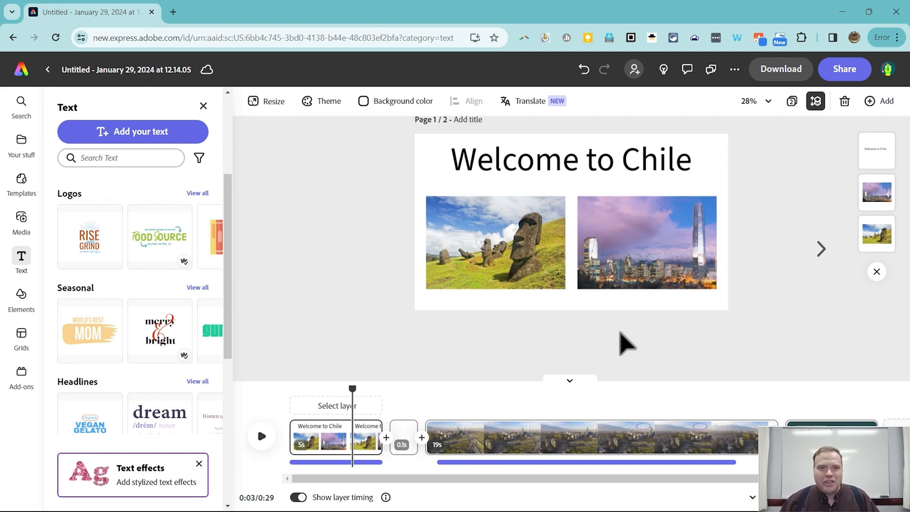
{"action": "mouse_move", "coordinate": [588, 371]}
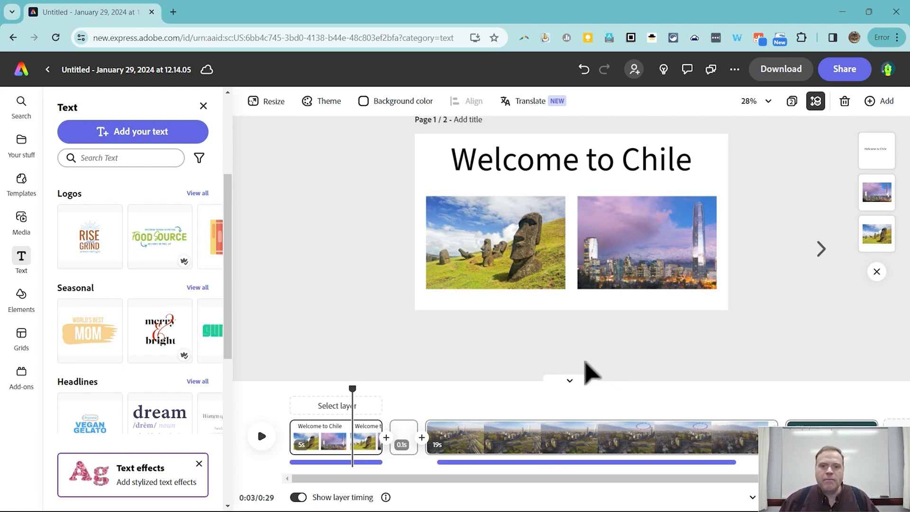
Retitle the untitled project as 'Welcome to Chile'.
{"action": "left_click", "coordinate": [126, 70]}
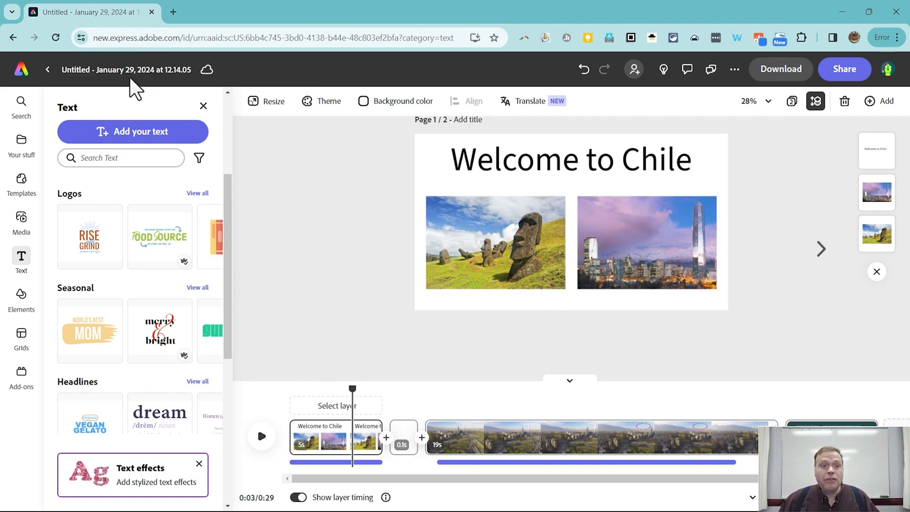
{"action": "left_click", "coordinate": [126, 70]}
{"action": "type", "text": "Welcome to Ch"}
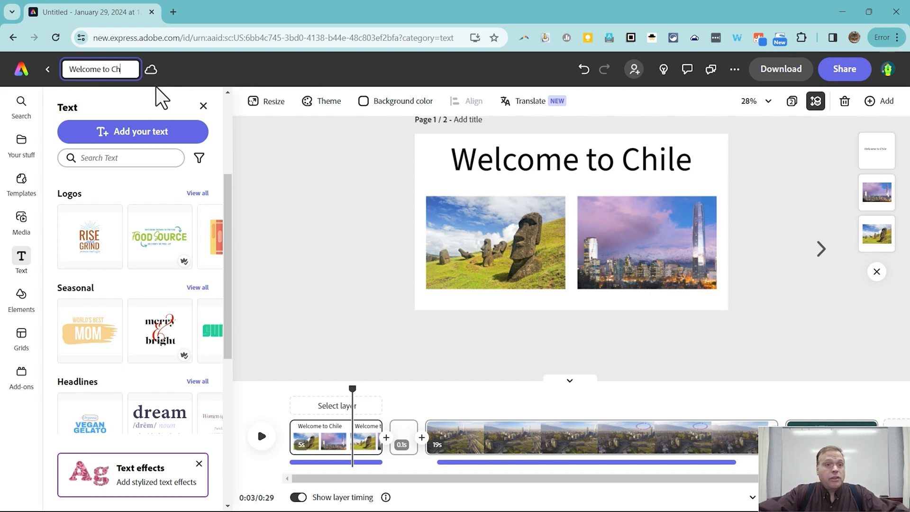
{"action": "left_click", "coordinate": [570, 159]}
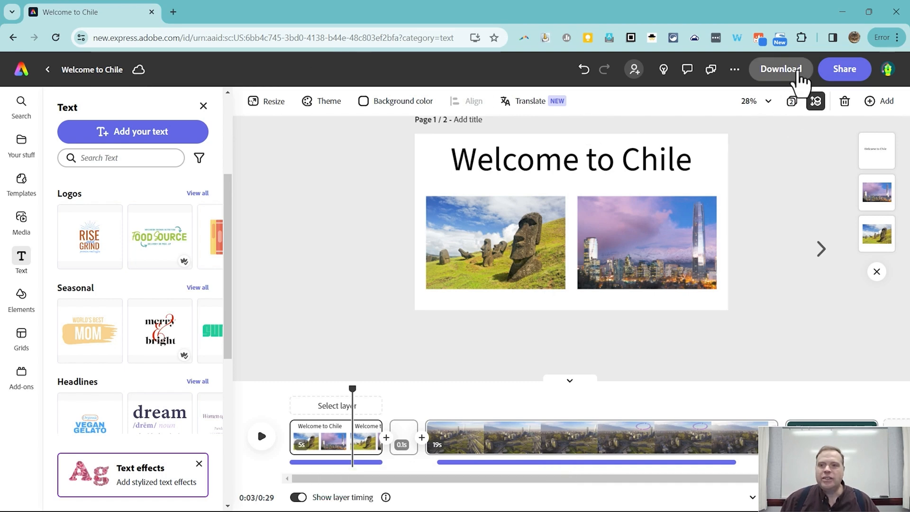
Download all pages as MP4, producing Welcome to Chile-1 and -2 video files.
{"action": "left_click", "coordinate": [780, 69]}
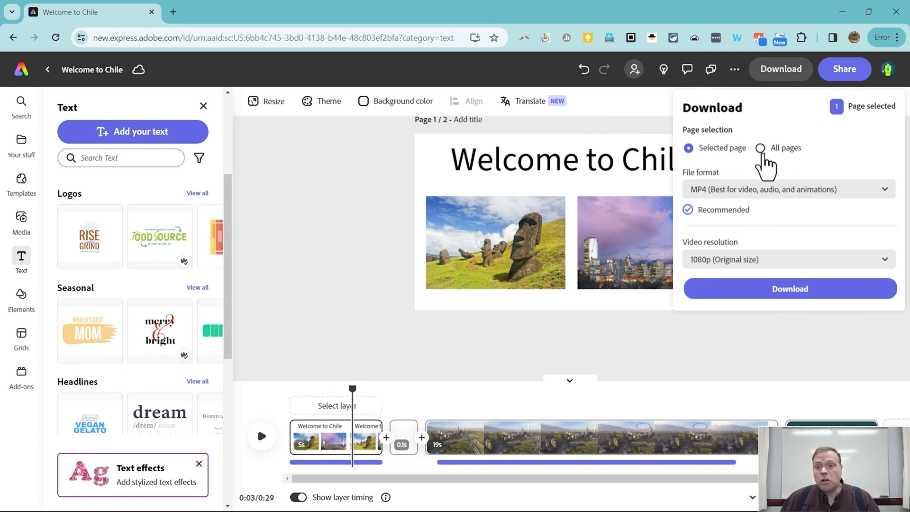
{"action": "left_click", "coordinate": [759, 148]}
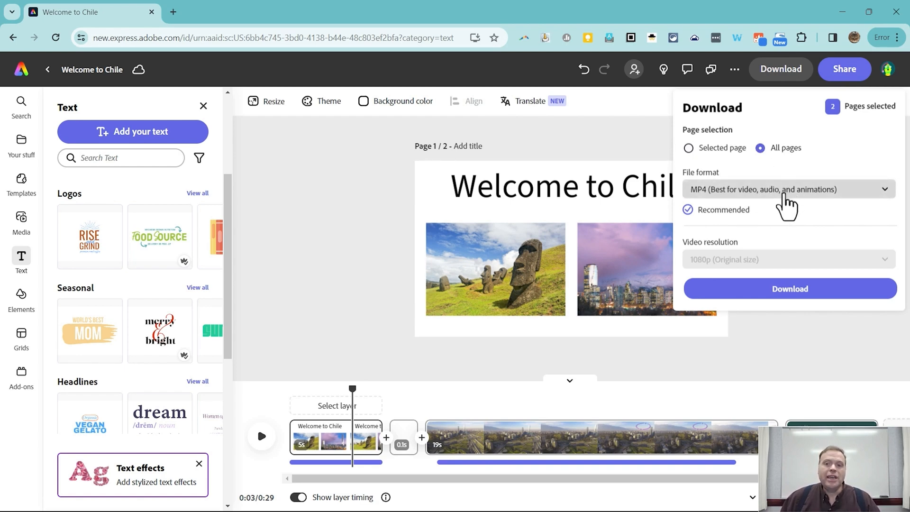
{"action": "mouse_move", "coordinate": [746, 203]}
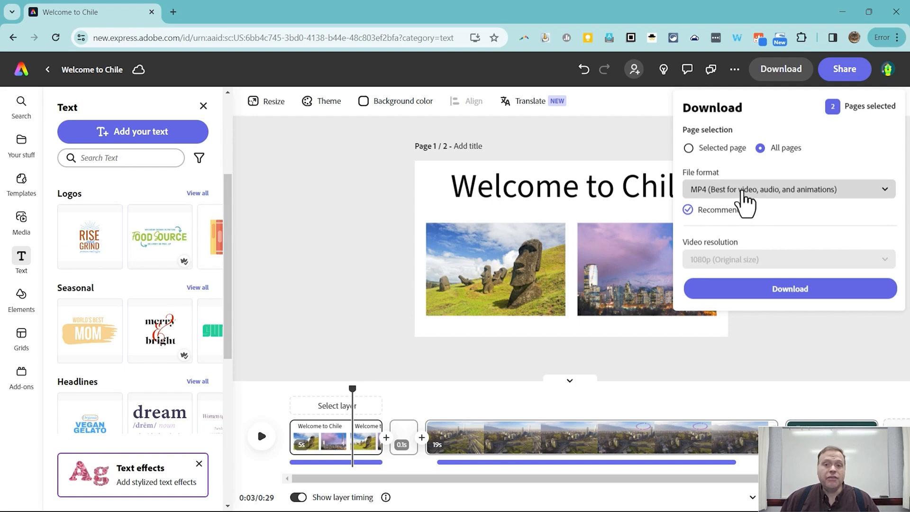
{"action": "left_click", "coordinate": [787, 188]}
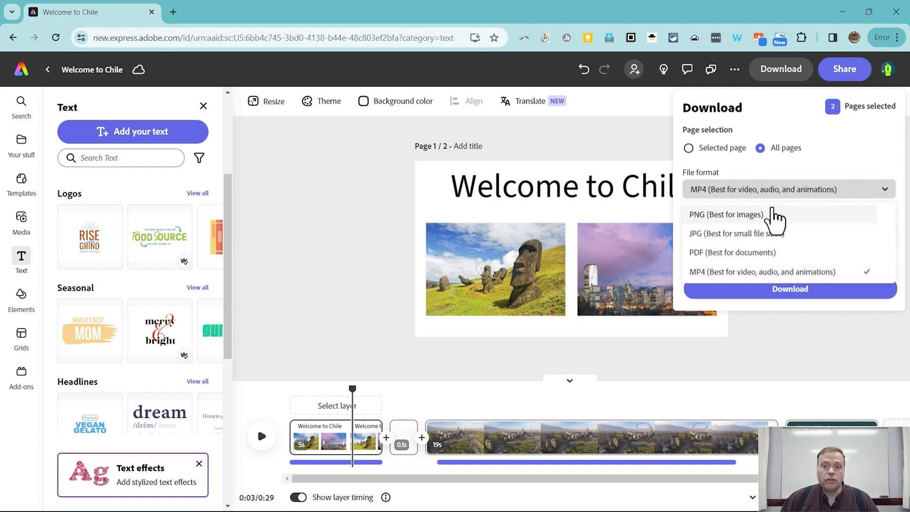
{"action": "mouse_move", "coordinate": [724, 226]}
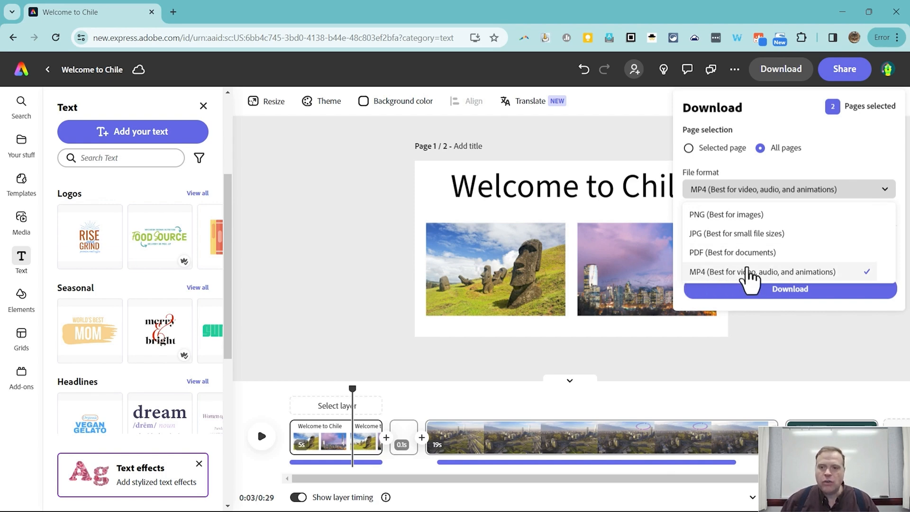
{"action": "left_click", "coordinate": [761, 272]}
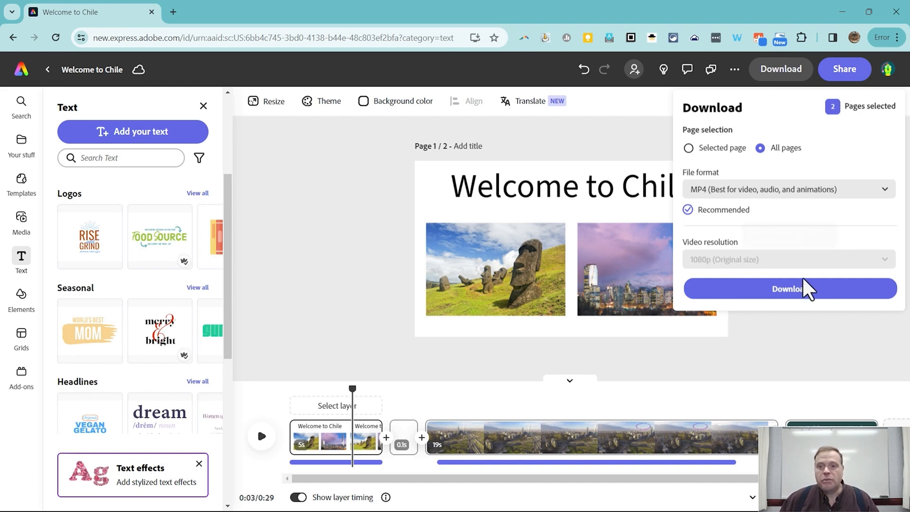
{"action": "left_click", "coordinate": [789, 288]}
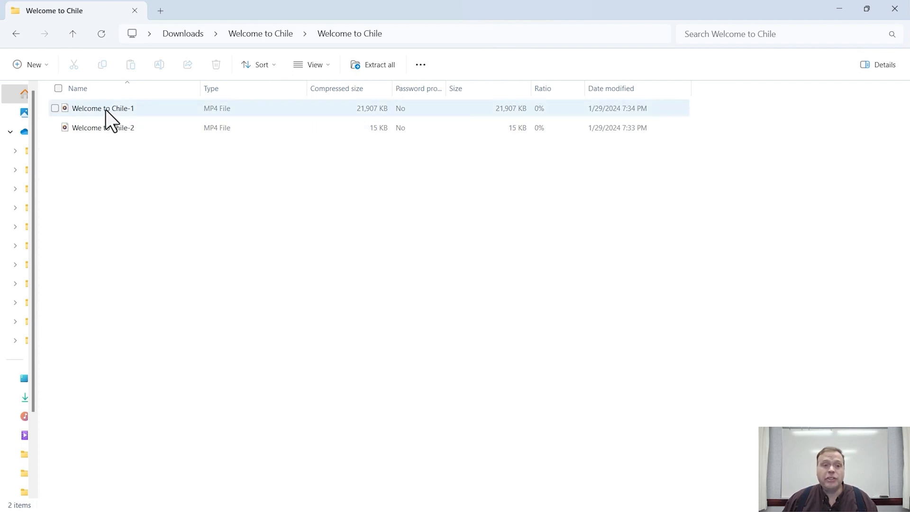
Open Welcome to Chile-1.mp4 from the Downloads > Welcome to Chile folder.
{"action": "double_click", "coordinate": [103, 108]}
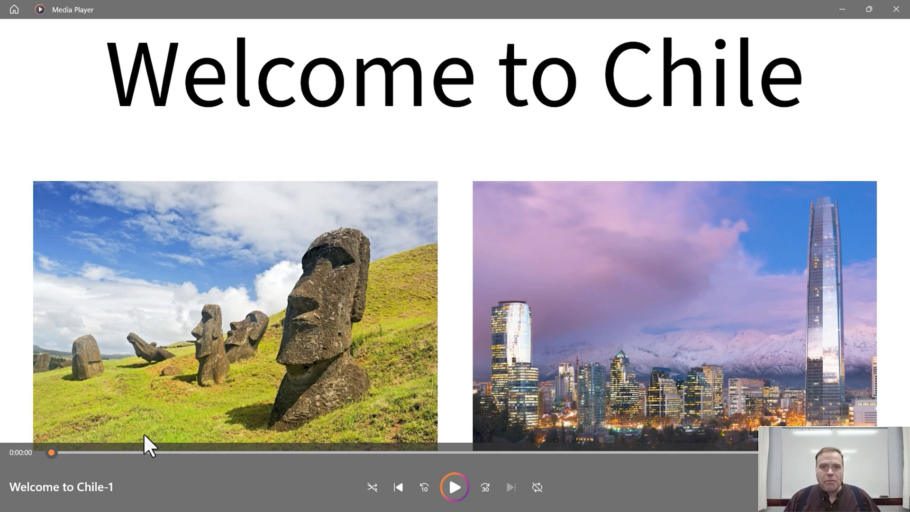
{"action": "mouse_move", "coordinate": [673, 252]}
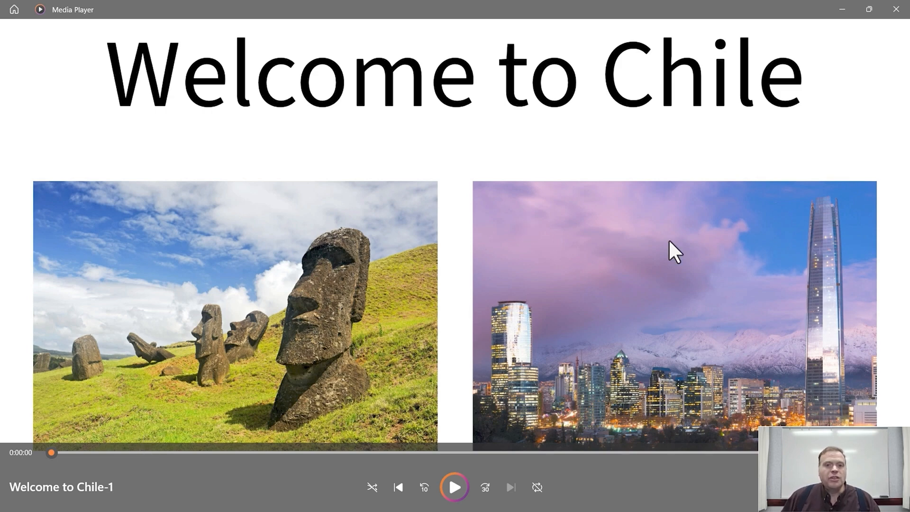
Play Welcome to Chile-1 into the aerial city scene, then close Media Player.
{"action": "left_click", "coordinate": [454, 487]}
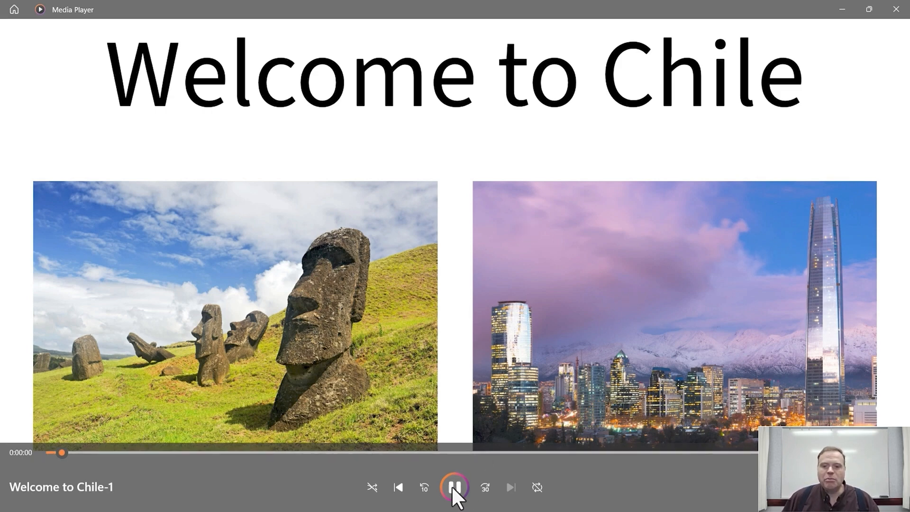
{"action": "left_click", "coordinate": [453, 487]}
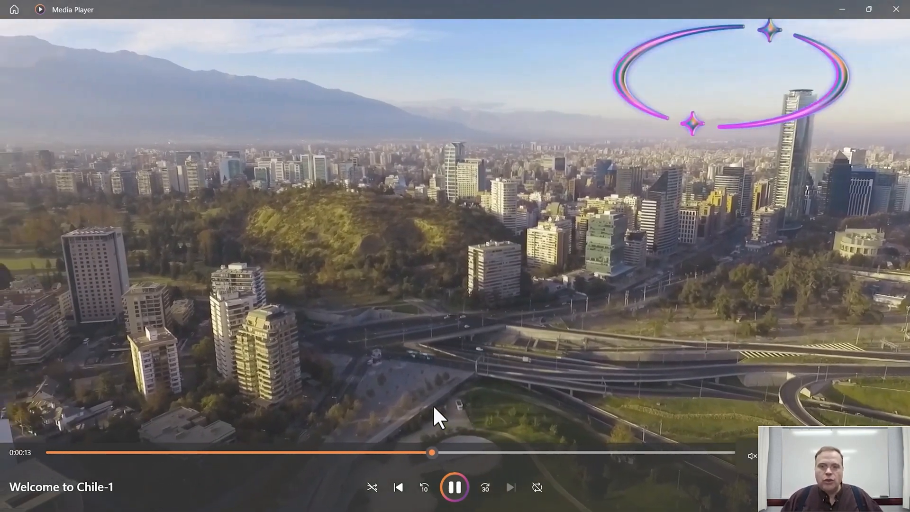
{"action": "left_click", "coordinate": [895, 9]}
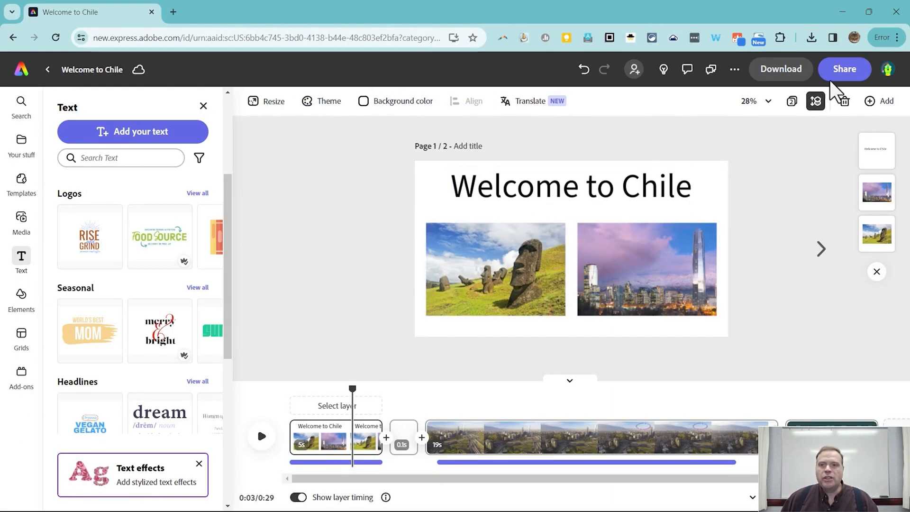
{"action": "left_click", "coordinate": [843, 68]}
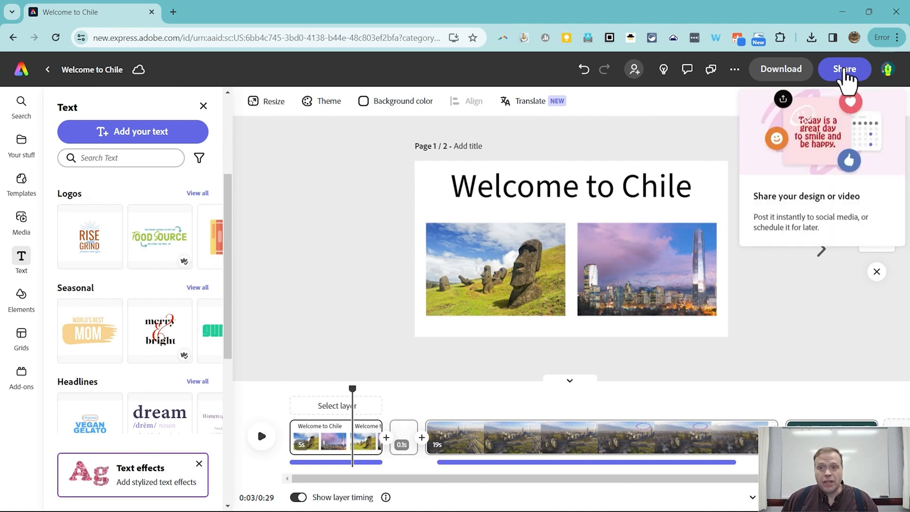
{"action": "left_click", "coordinate": [843, 68]}
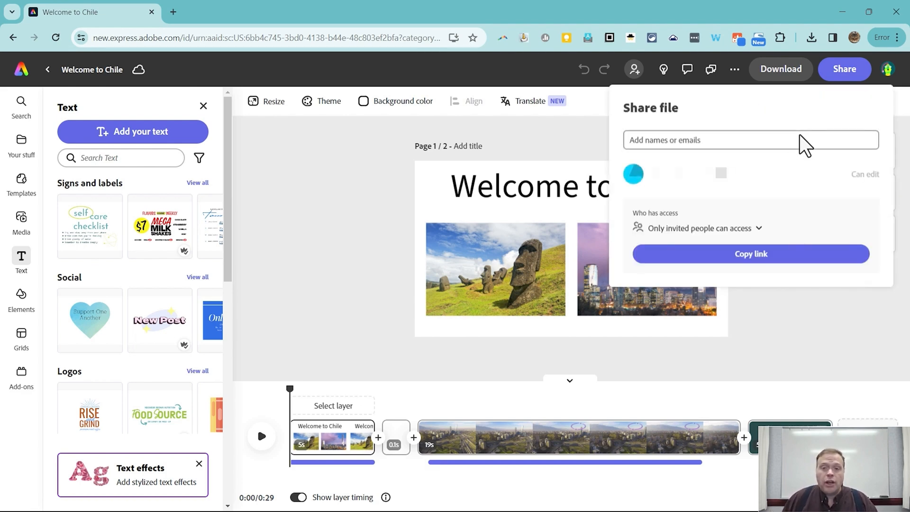
{"action": "left_click", "coordinate": [844, 69]}
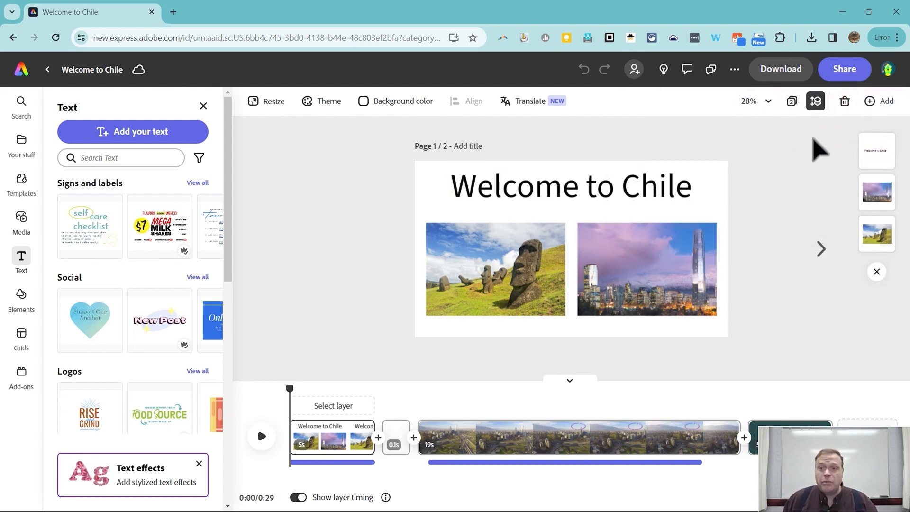
{"action": "mouse_move", "coordinate": [841, 101]}
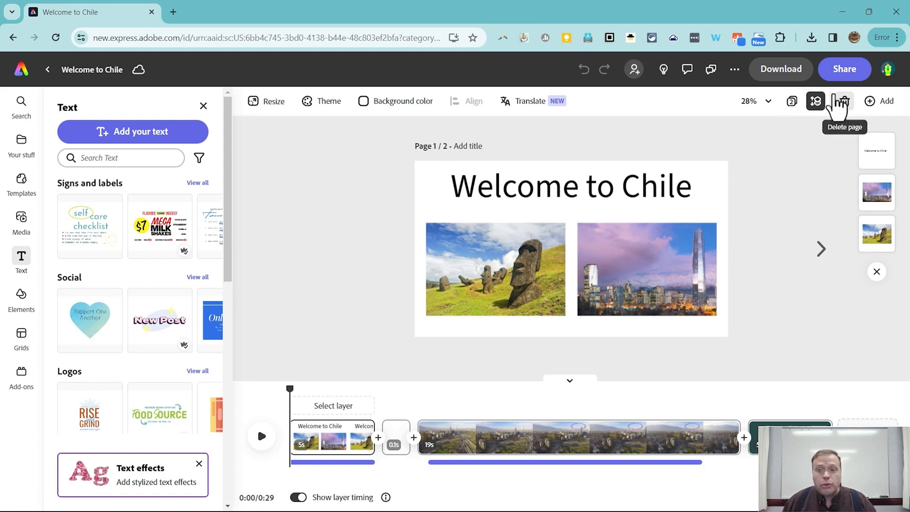
Publish Welcome to Chile to the web as a public link, keeping the title, then close the dialog.
{"action": "left_click", "coordinate": [844, 68]}
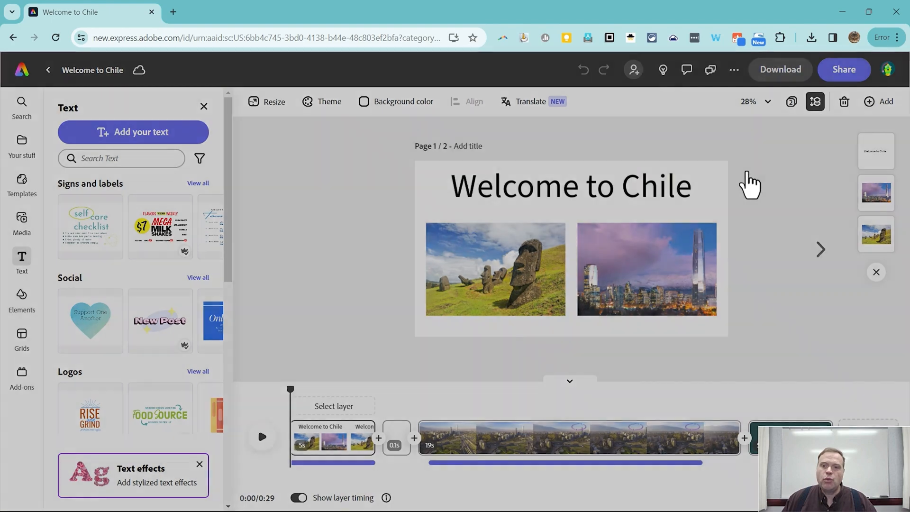
{"action": "left_click", "coordinate": [843, 69]}
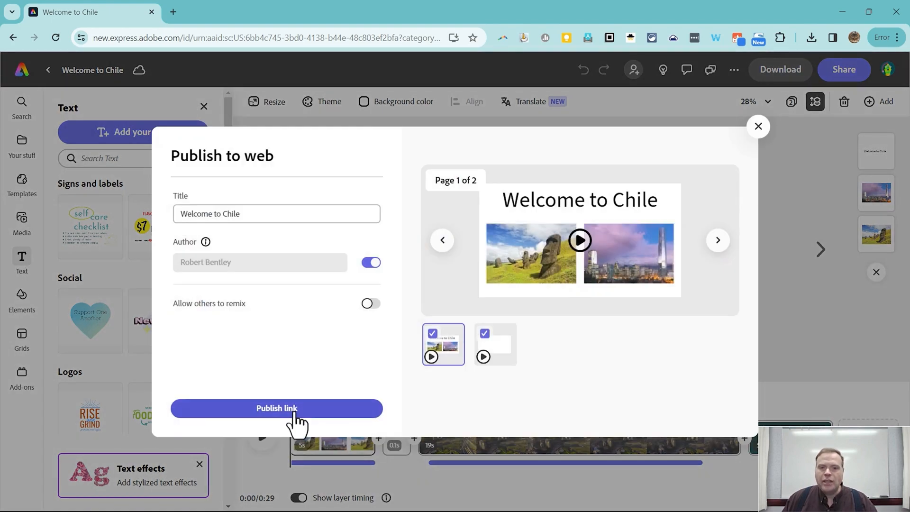
{"action": "left_click", "coordinate": [275, 408]}
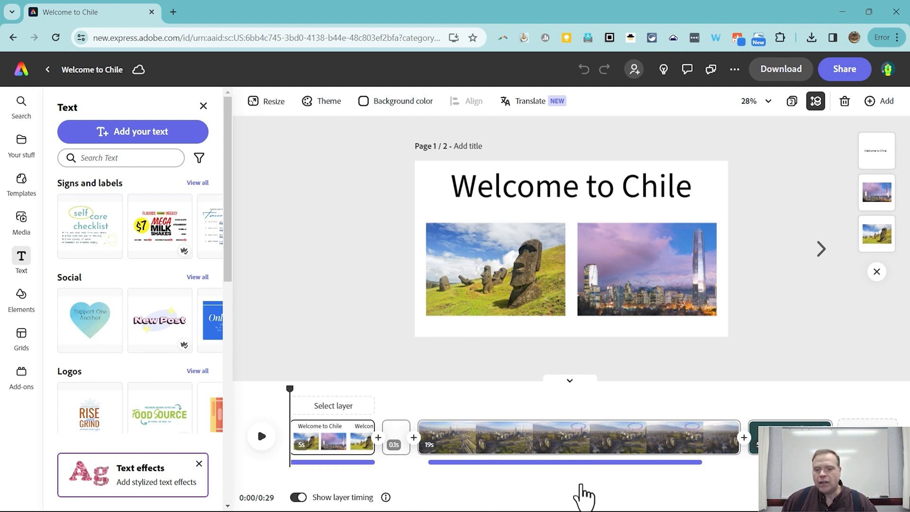
{"action": "left_click", "coordinate": [570, 185]}
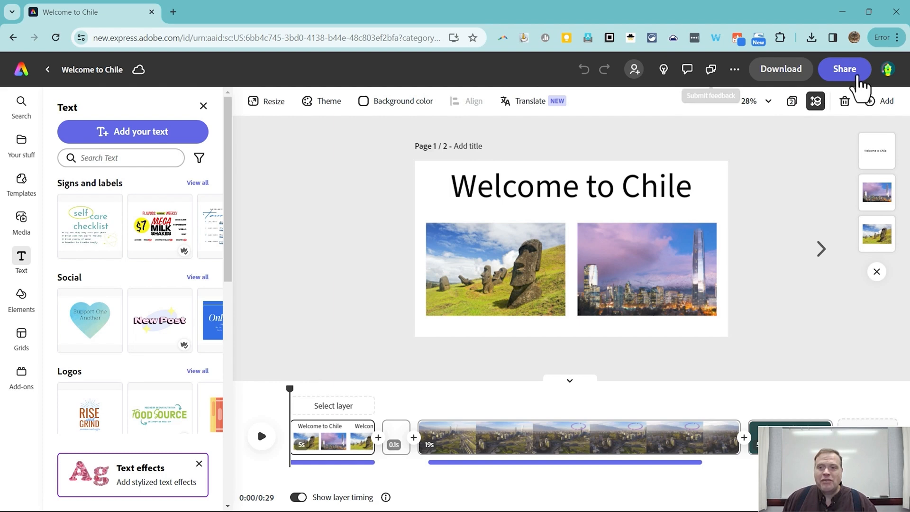
{"action": "left_click", "coordinate": [843, 68]}
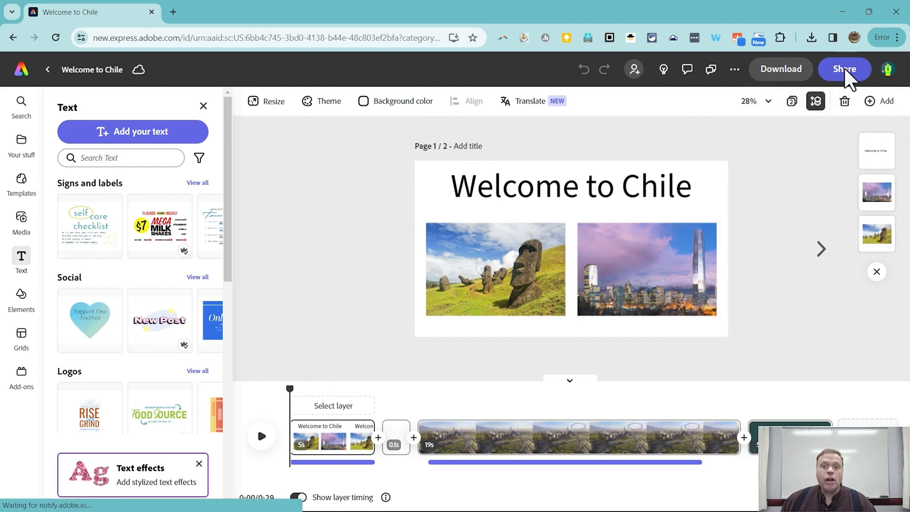
{"action": "left_click", "coordinate": [843, 69]}
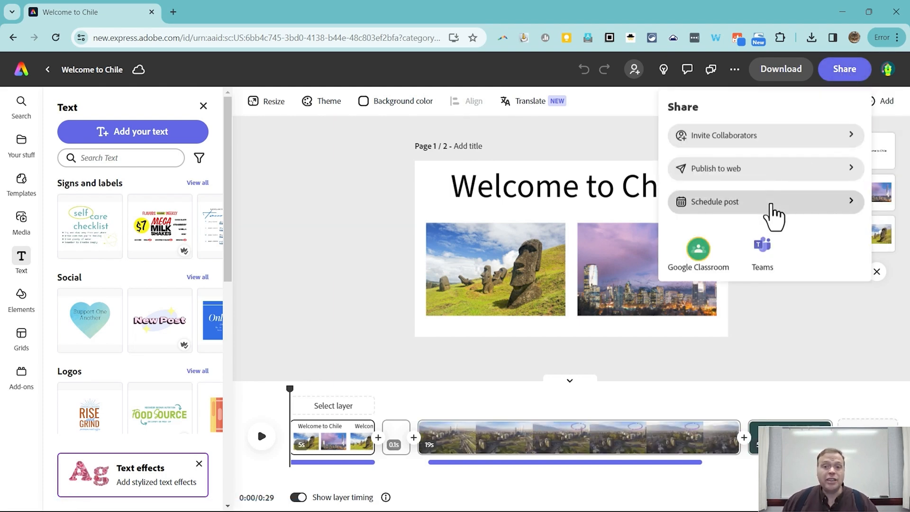
{"action": "left_click", "coordinate": [713, 201]}
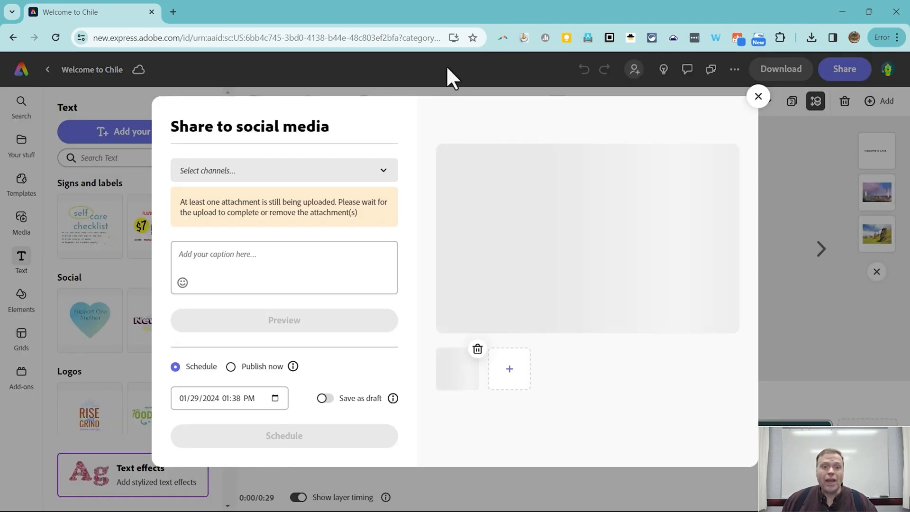
{"action": "left_click", "coordinate": [283, 170]}
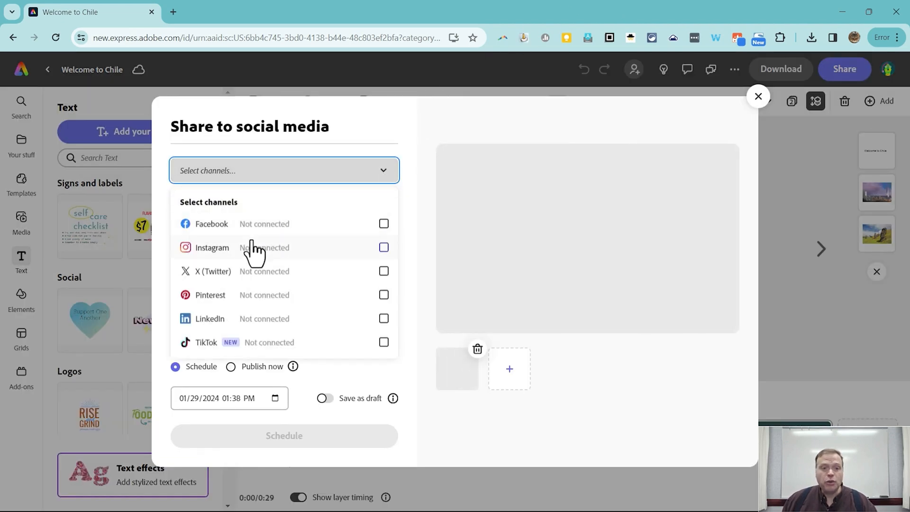
{"action": "mouse_move", "coordinate": [263, 332]}
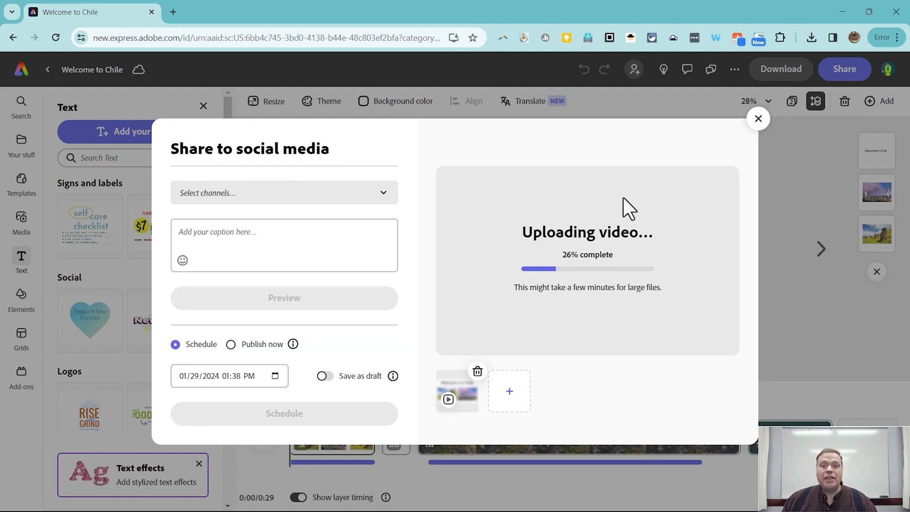
{"action": "left_click", "coordinate": [758, 119]}
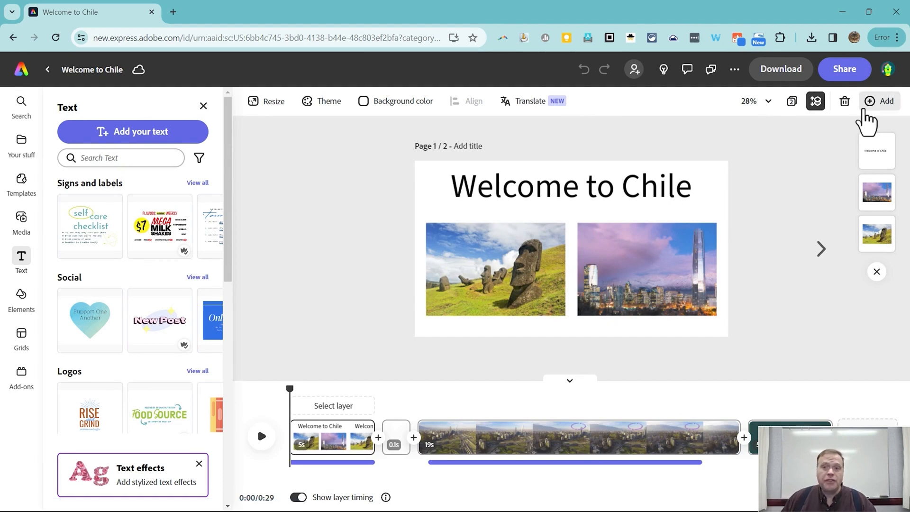
{"action": "left_click", "coordinate": [844, 69]}
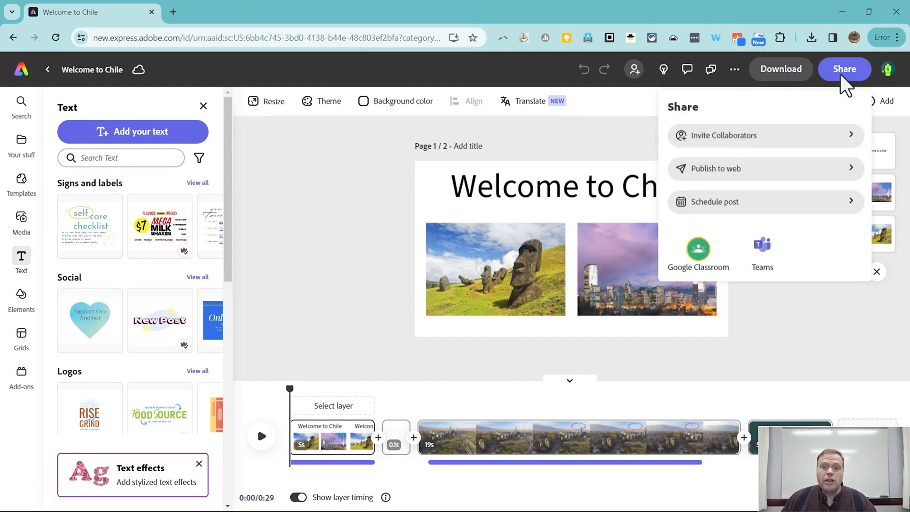
{"action": "mouse_move", "coordinate": [727, 273]}
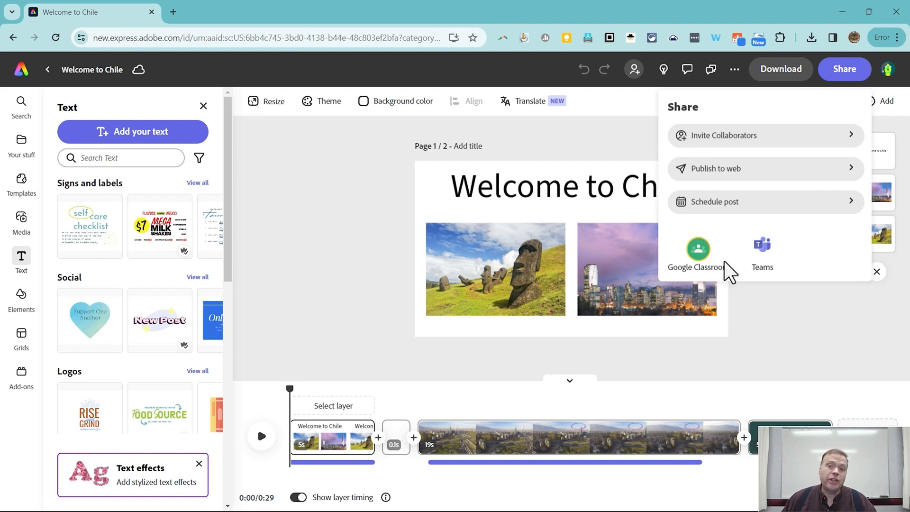
{"action": "mouse_move", "coordinate": [762, 262]}
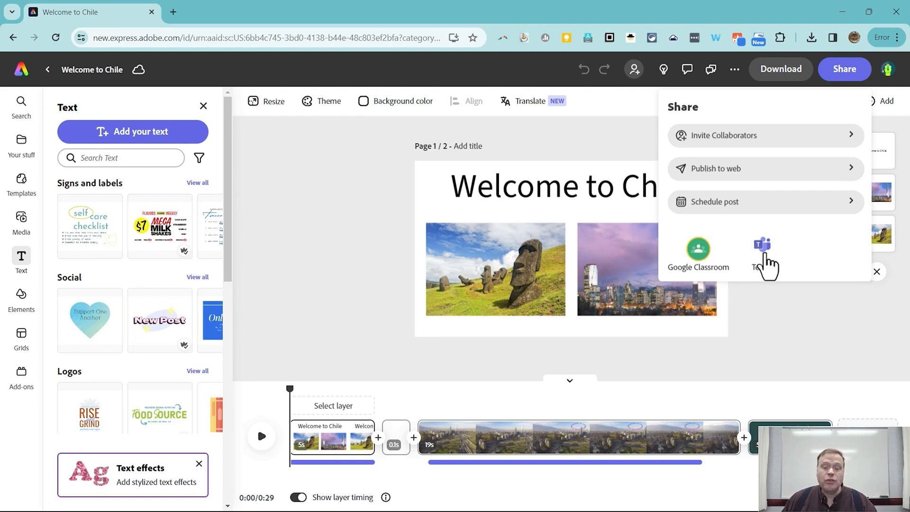
{"action": "left_click", "coordinate": [877, 271]}
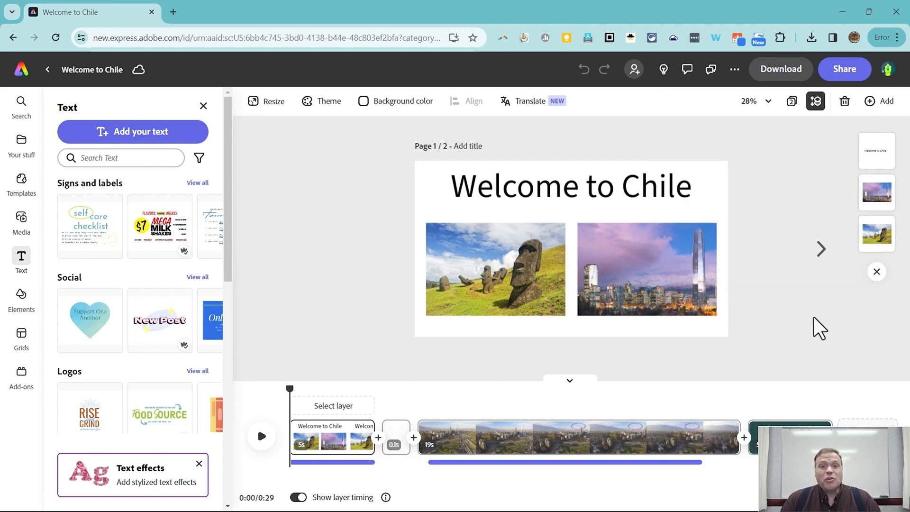